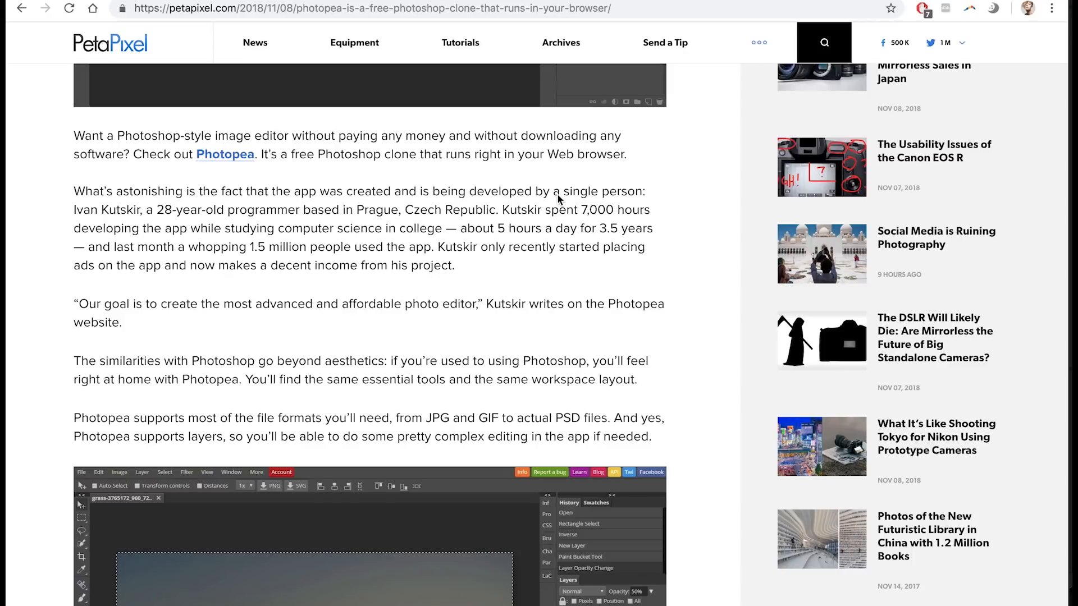
mouse_move(706, 232)
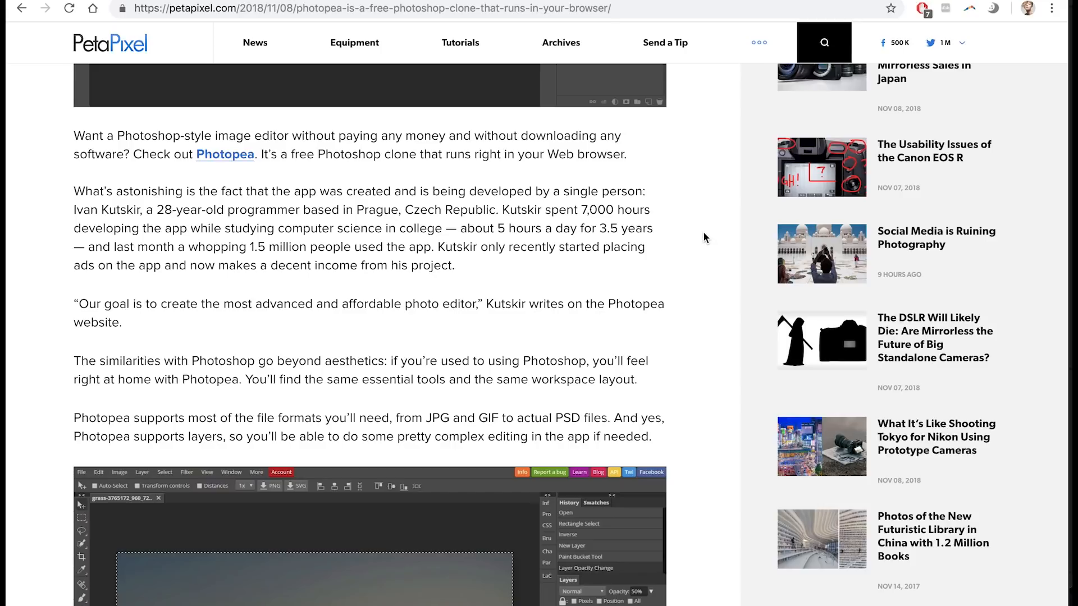
mouse_move(711, 242)
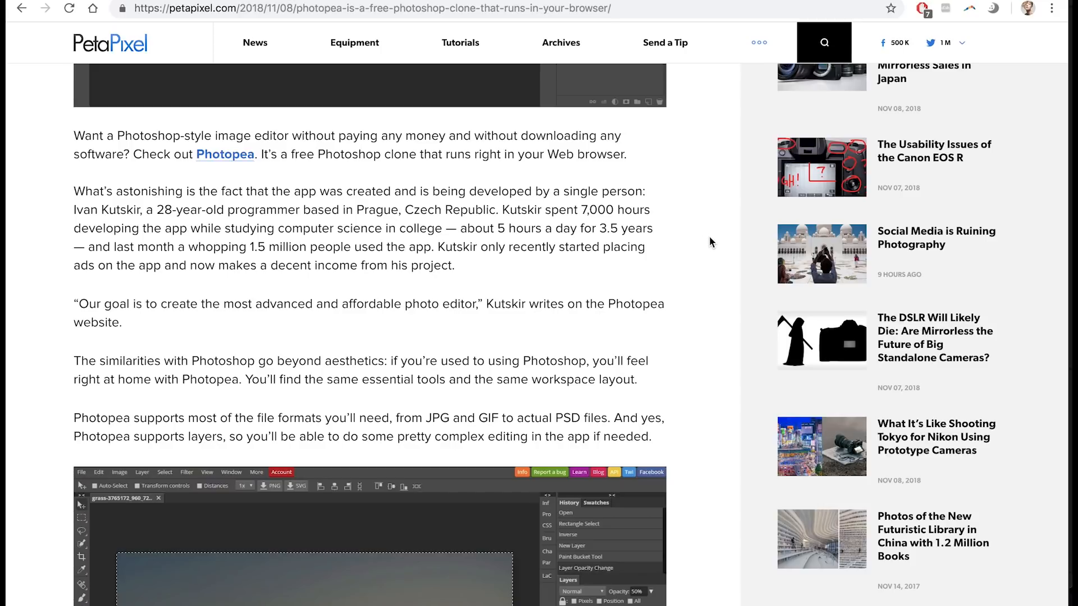
mouse_move(716, 246)
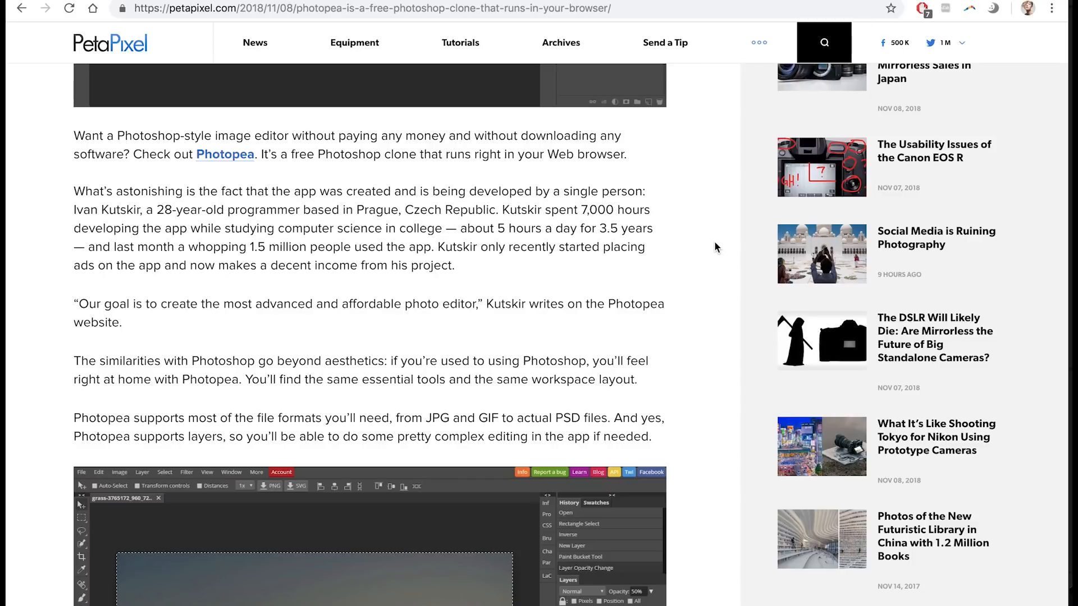
mouse_move(281, 266)
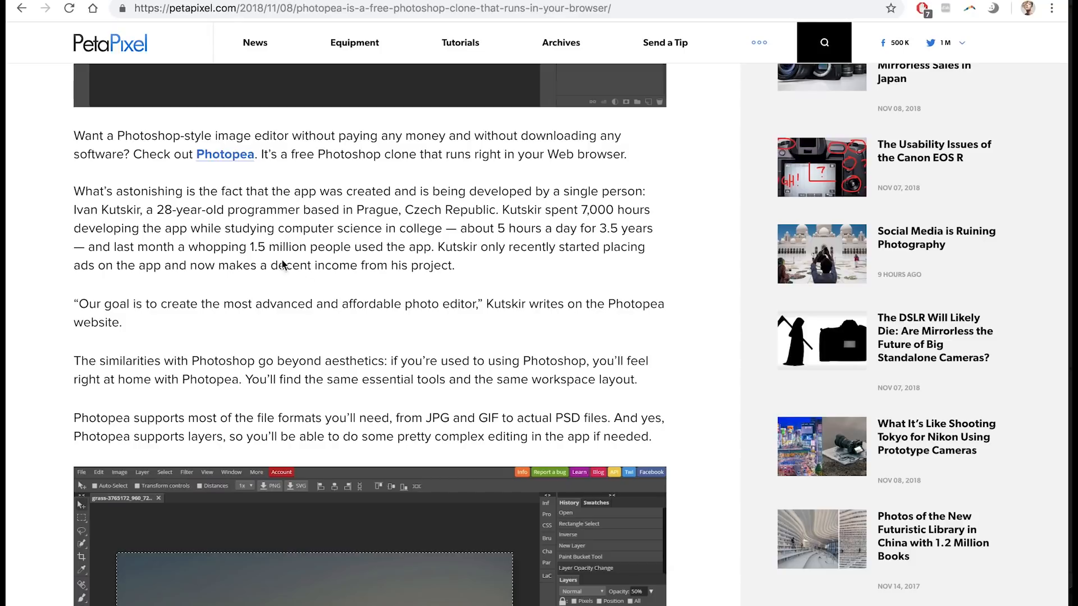
mouse_move(283, 264)
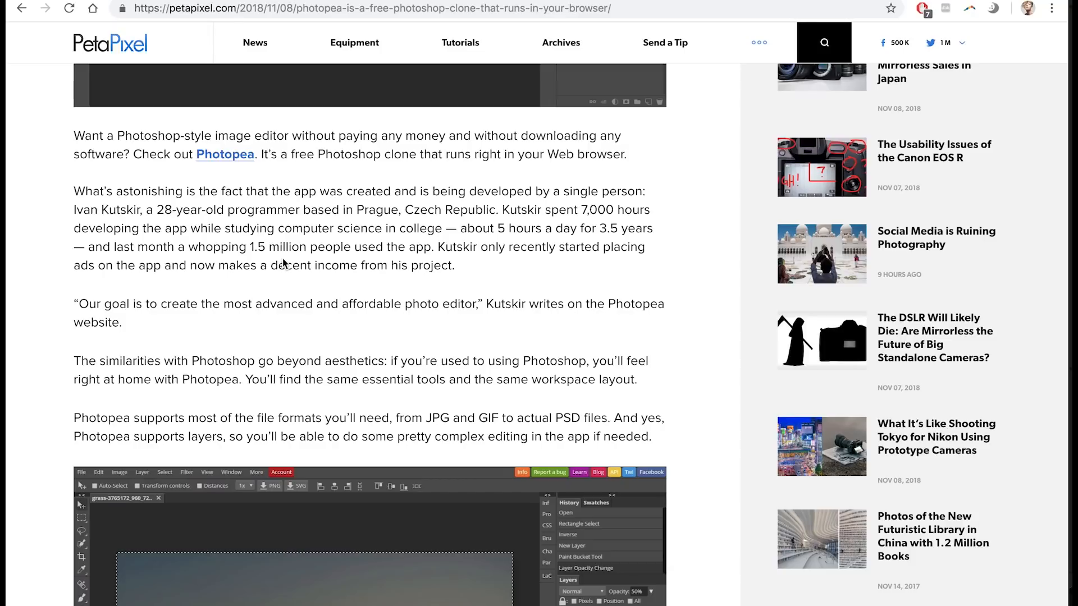
mouse_move(284, 265)
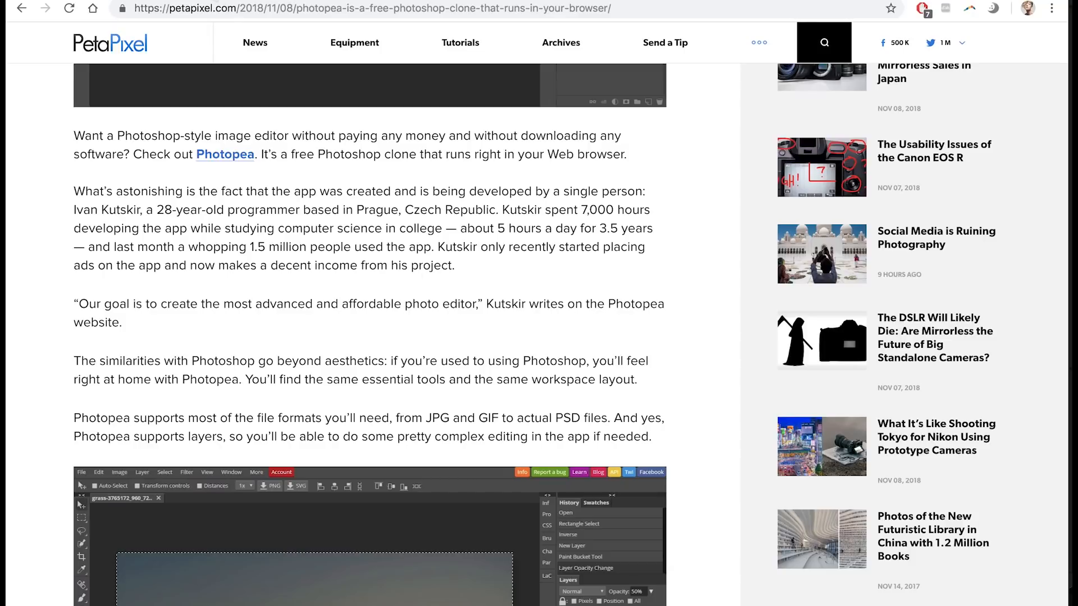
Bring up the 6.psd portrait in Photopea, shown as the single Layer 0.
click(224, 154)
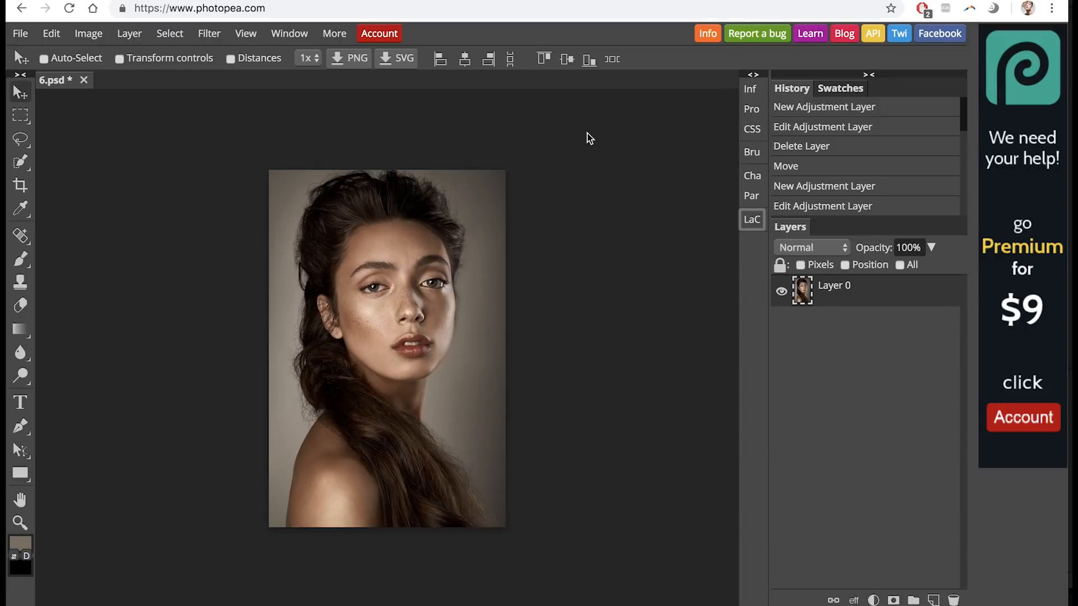
mouse_move(592, 140)
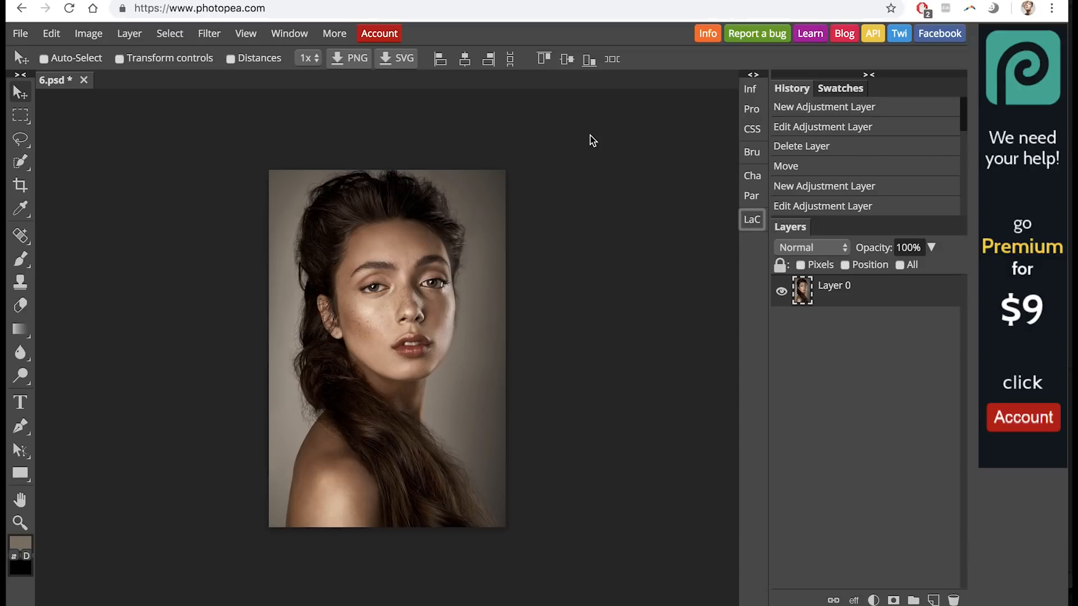
mouse_move(613, 135)
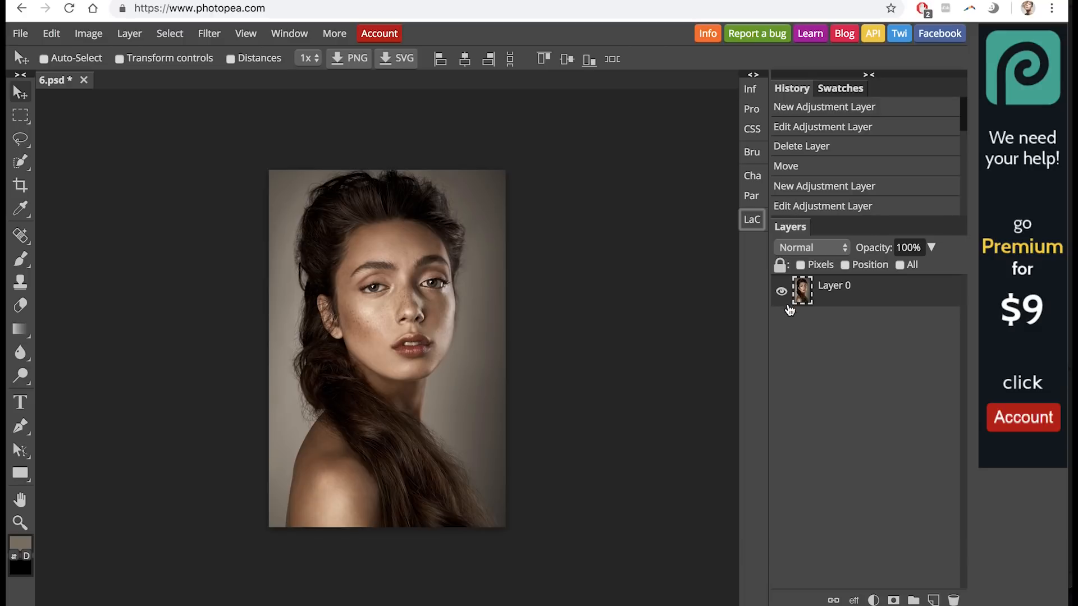
mouse_move(623, 276)
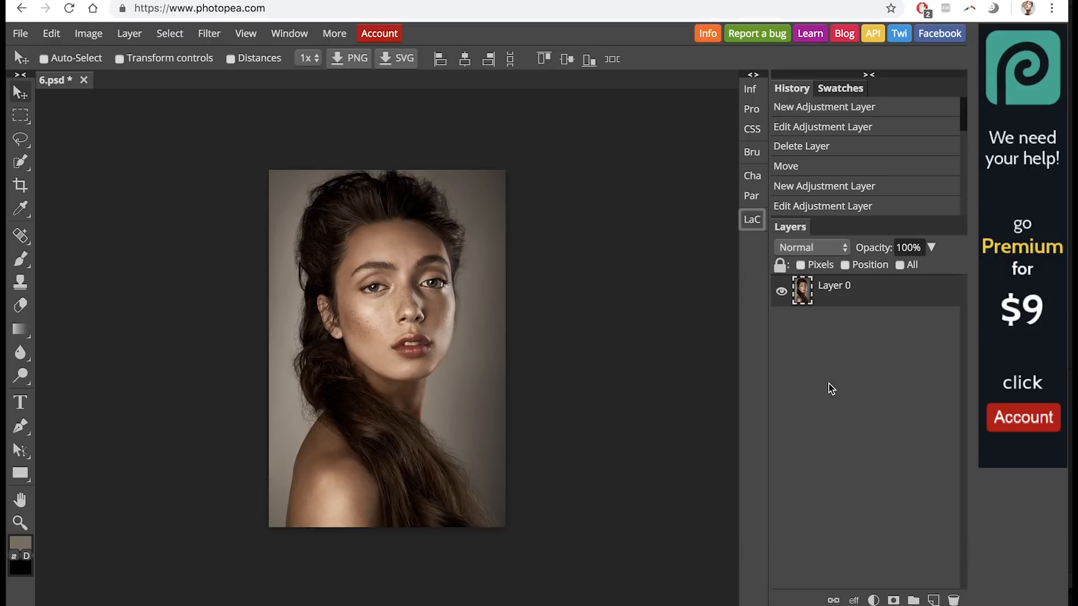
Add a Curves adjustment layer and raise the RGB curve's midpoint to brighten.
click(873, 600)
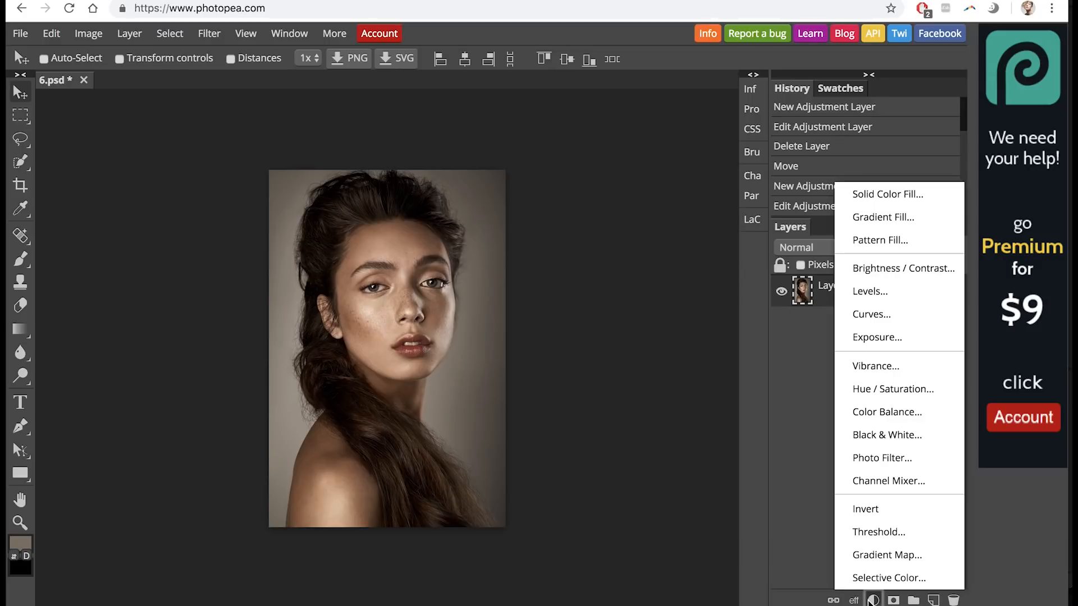
mouse_move(876, 337)
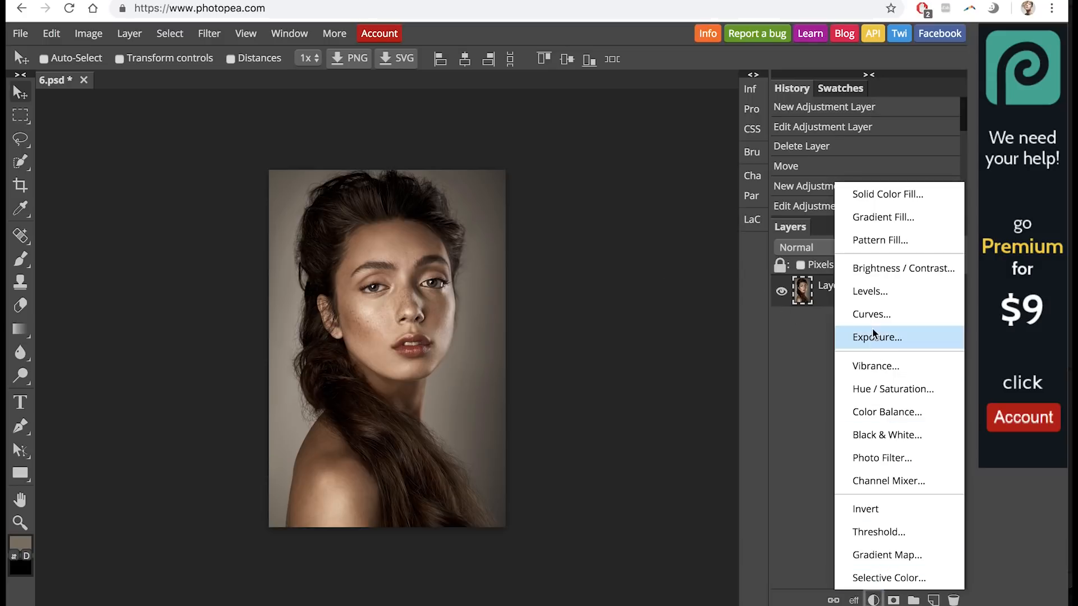
mouse_move(871, 315)
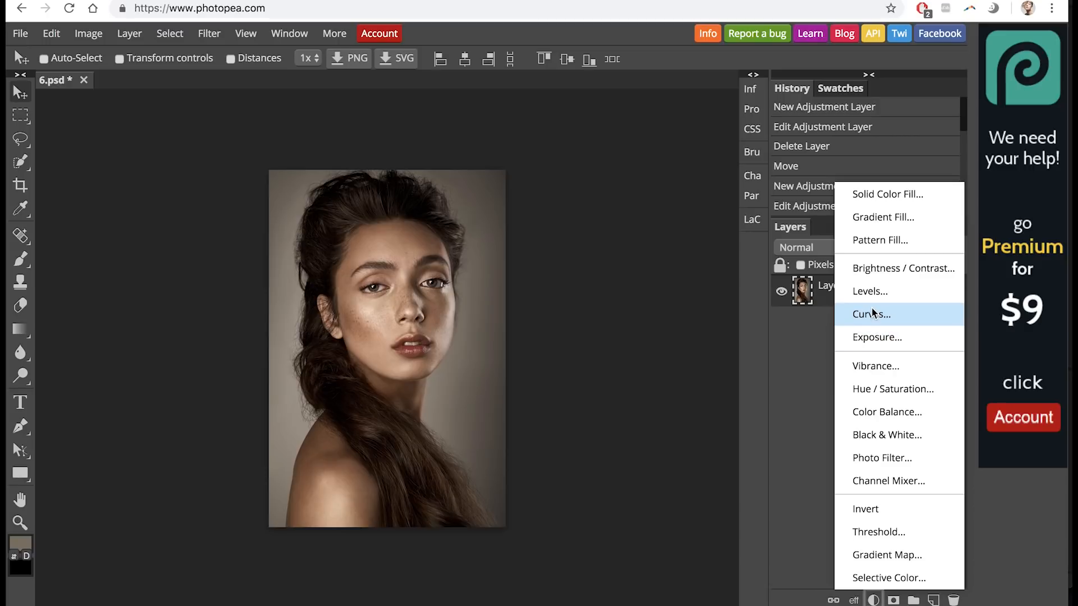
click(870, 314)
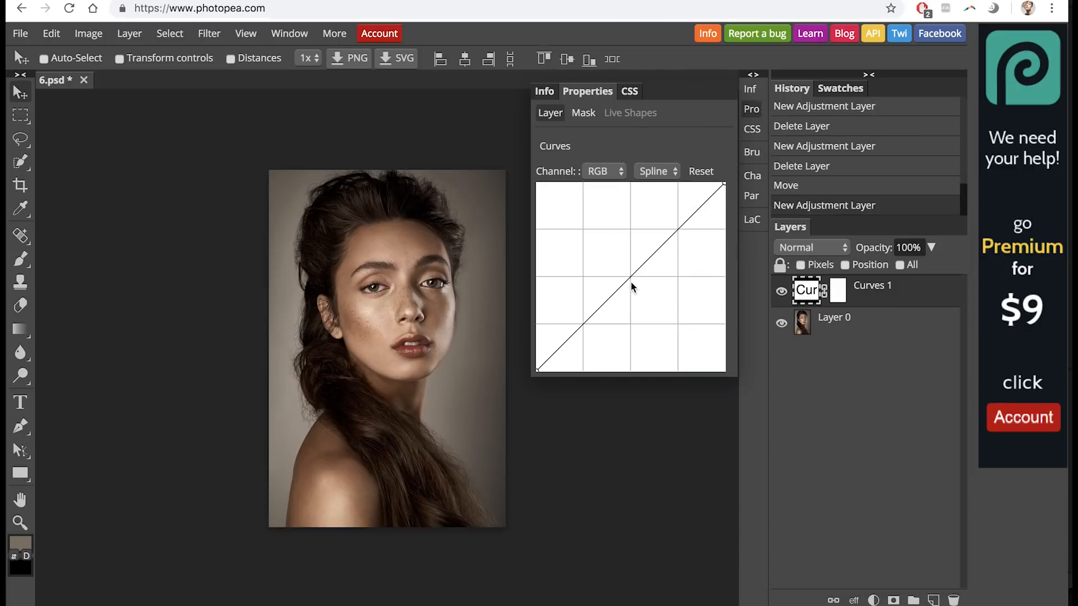
drag(631, 287, 630, 254)
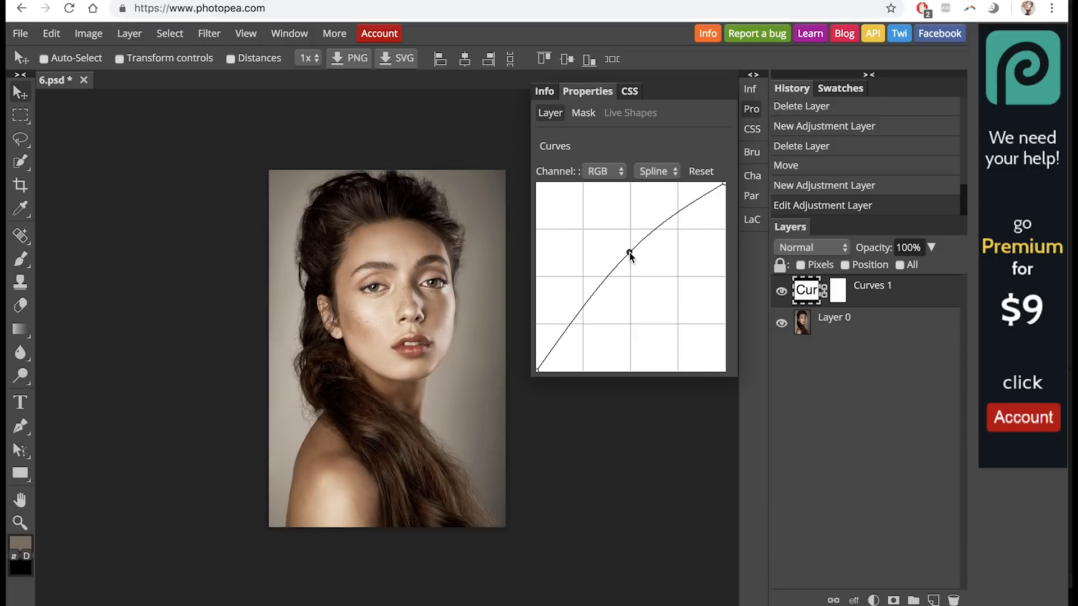
Test warm and cyan tints on the Red curve, then reselect the Red channel.
click(603, 171)
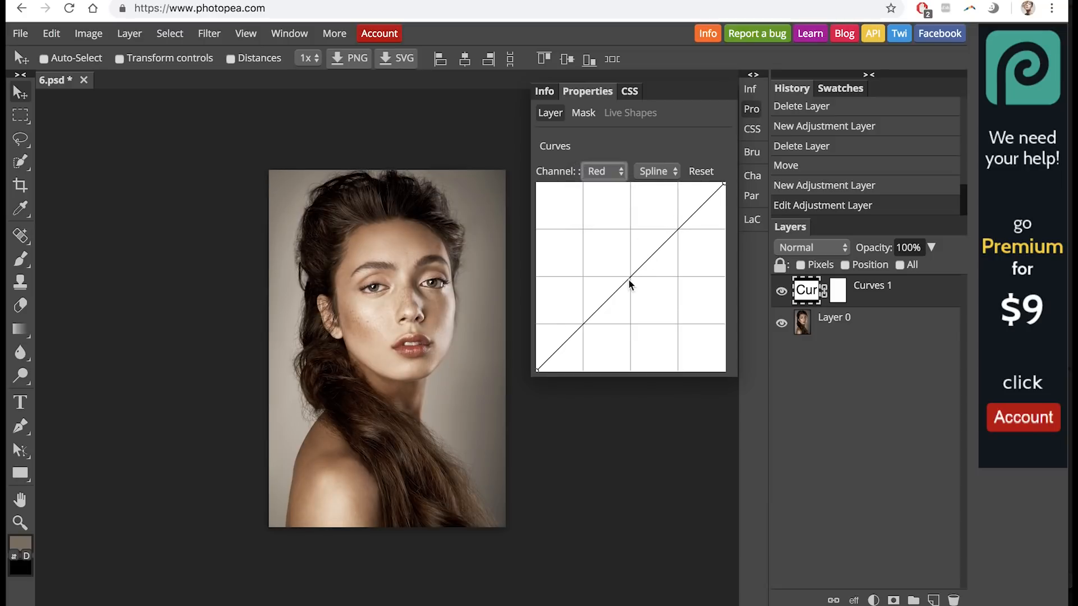
drag(629, 285, 628, 266)
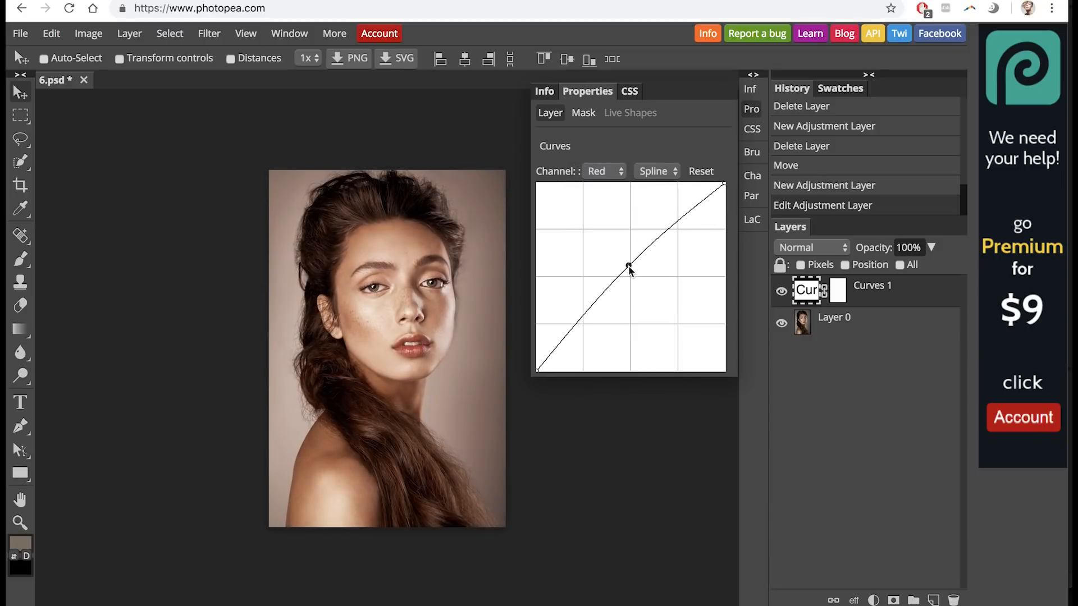
drag(628, 266, 628, 290)
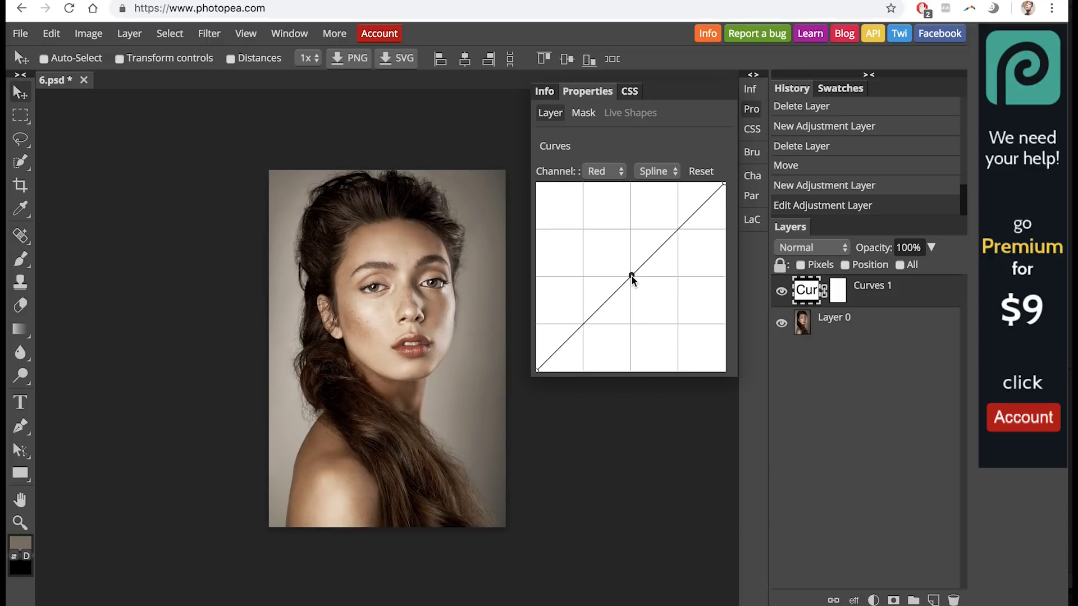
click(630, 273)
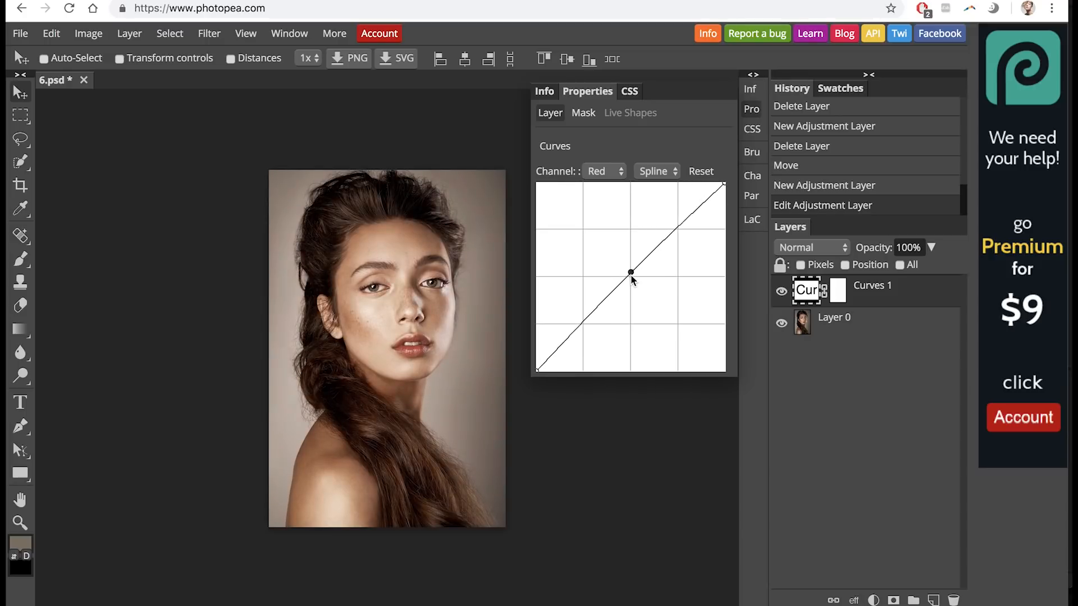
drag(631, 273, 625, 308)
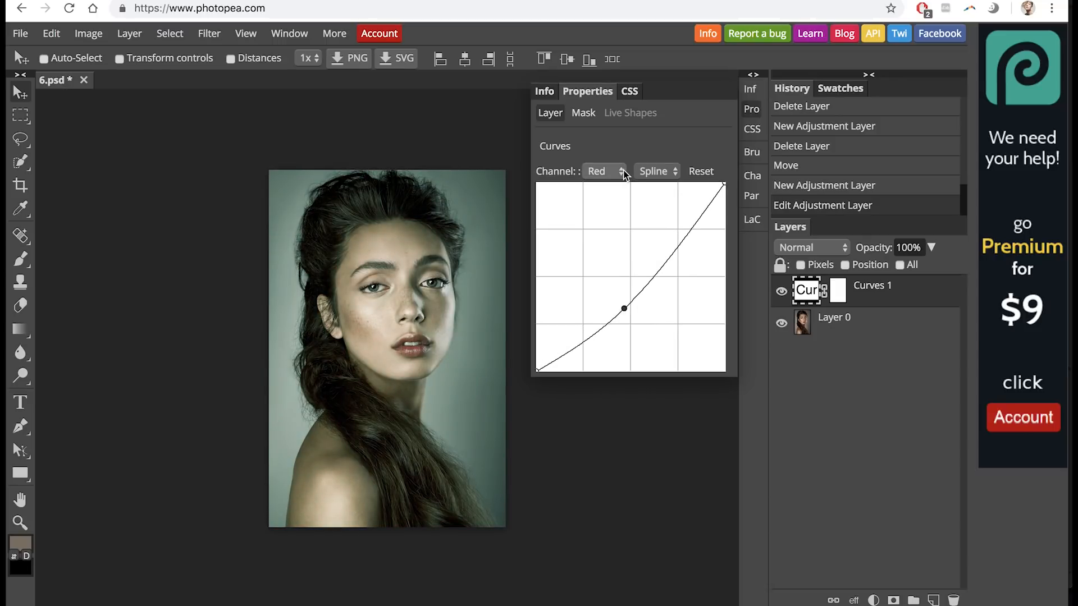
click(603, 171)
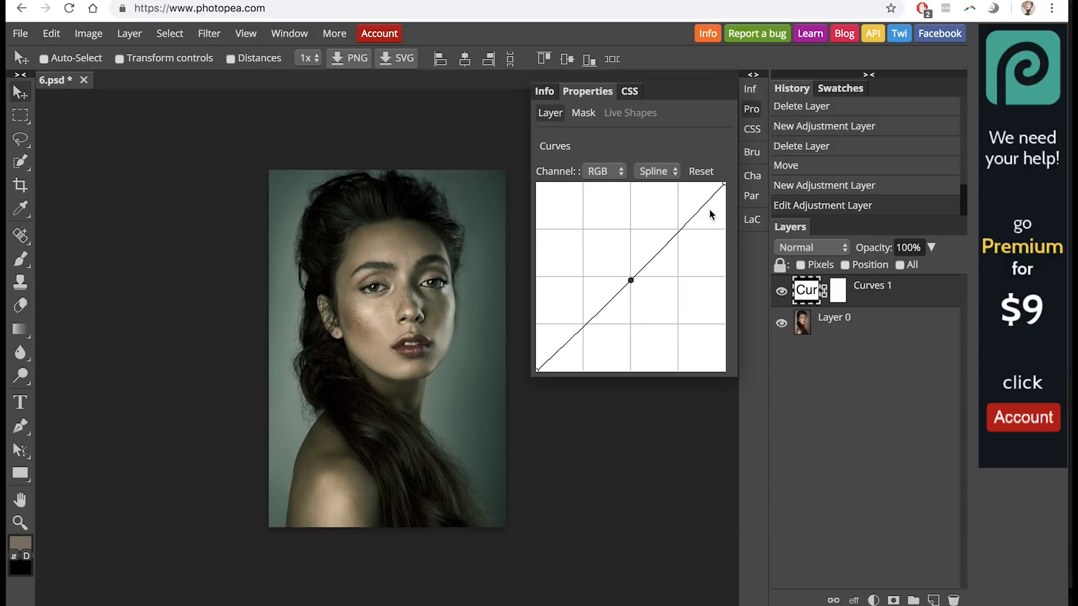
click(601, 171)
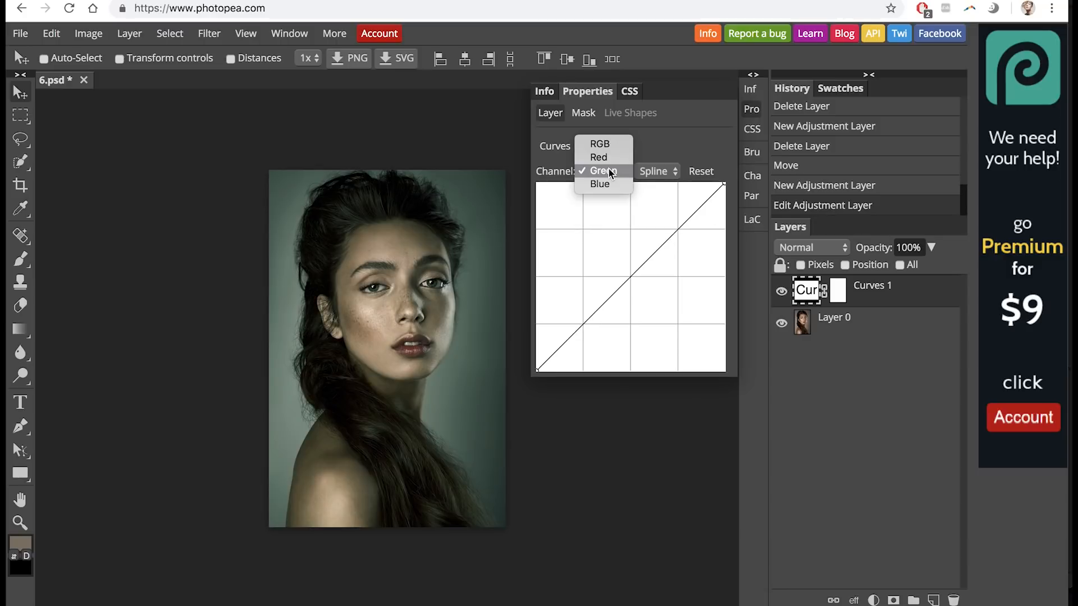
click(598, 157)
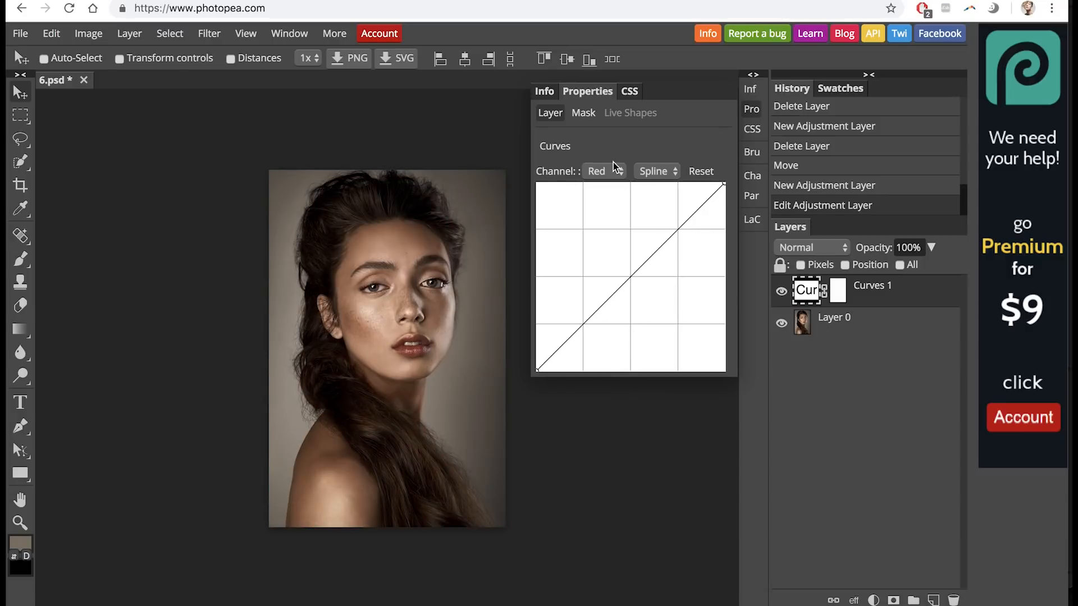
Switch the curve to freehand Sketch mode, reset it straight, and pick the Red channel.
click(653, 171)
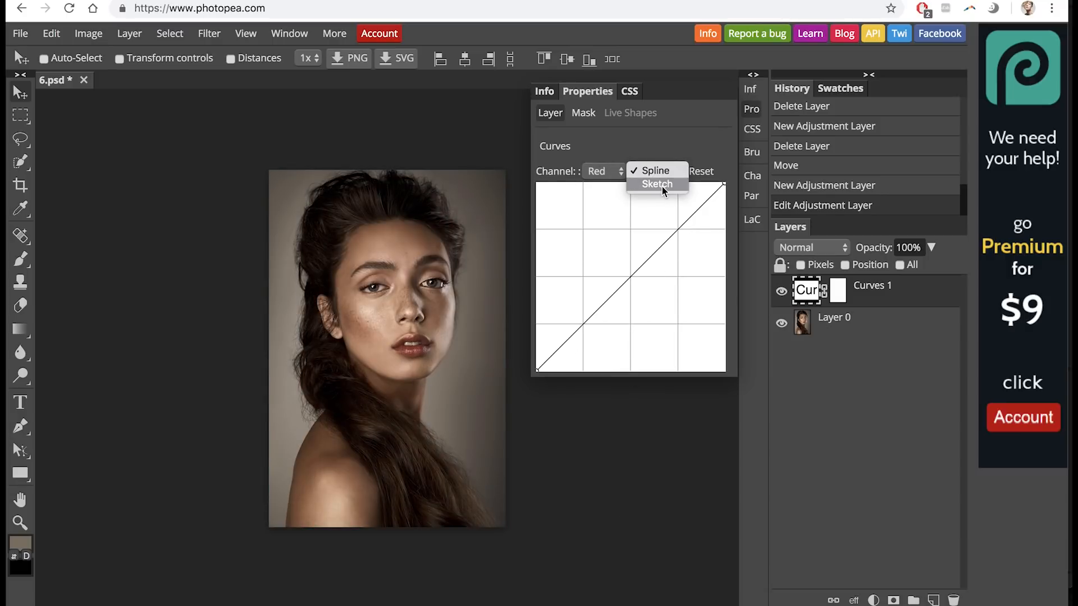
click(656, 185)
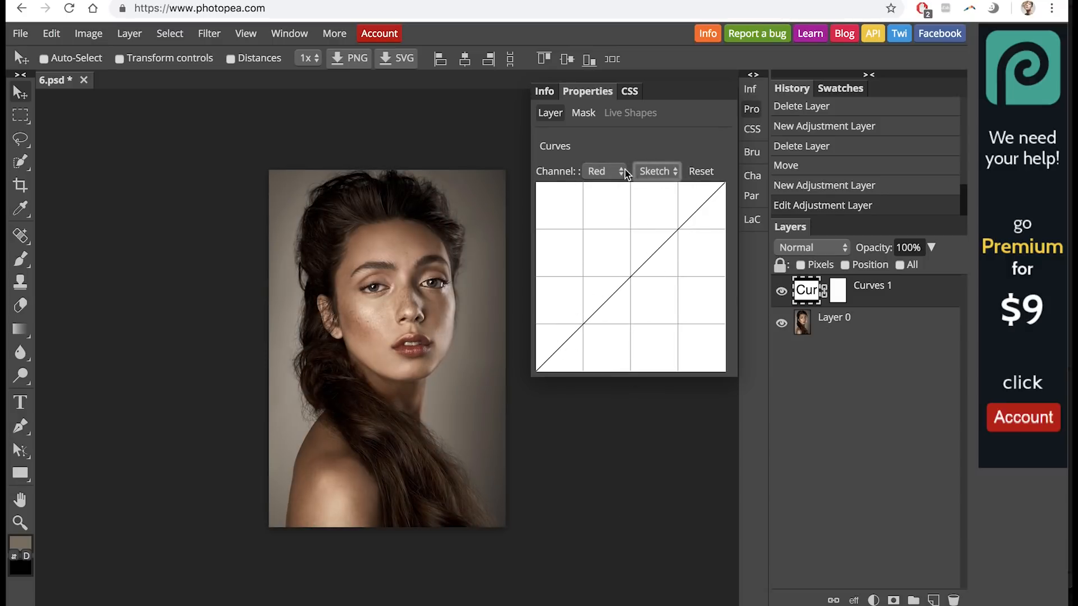
click(603, 172)
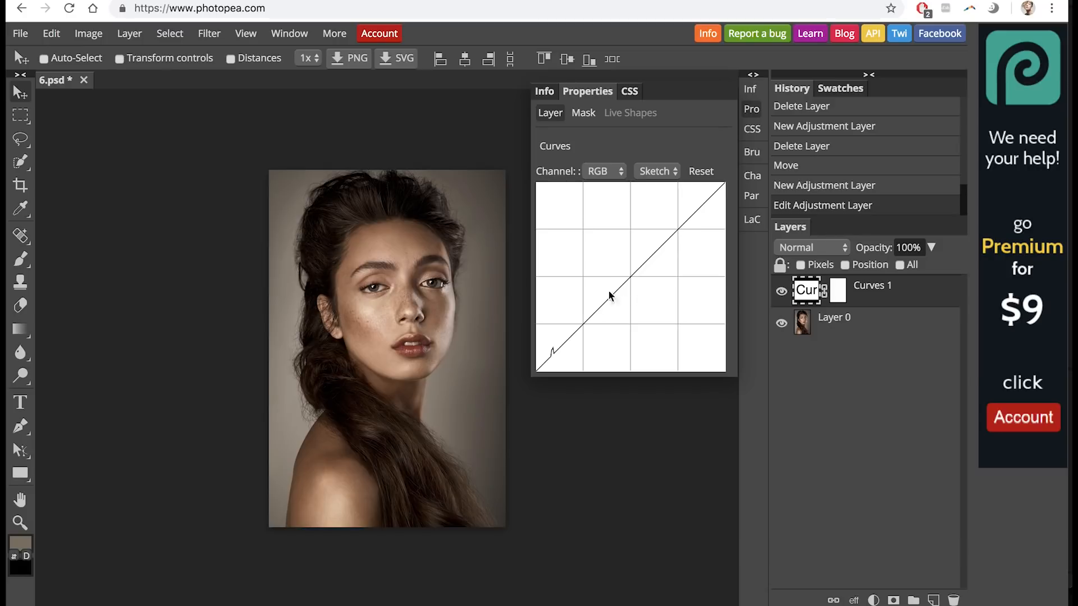
mouse_move(636, 261)
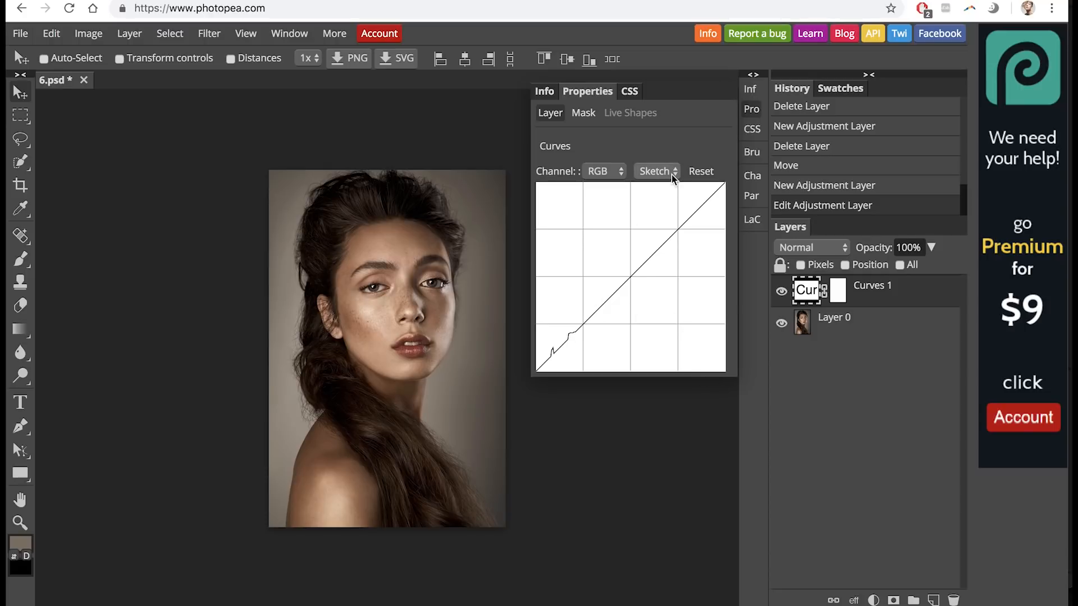
click(656, 172)
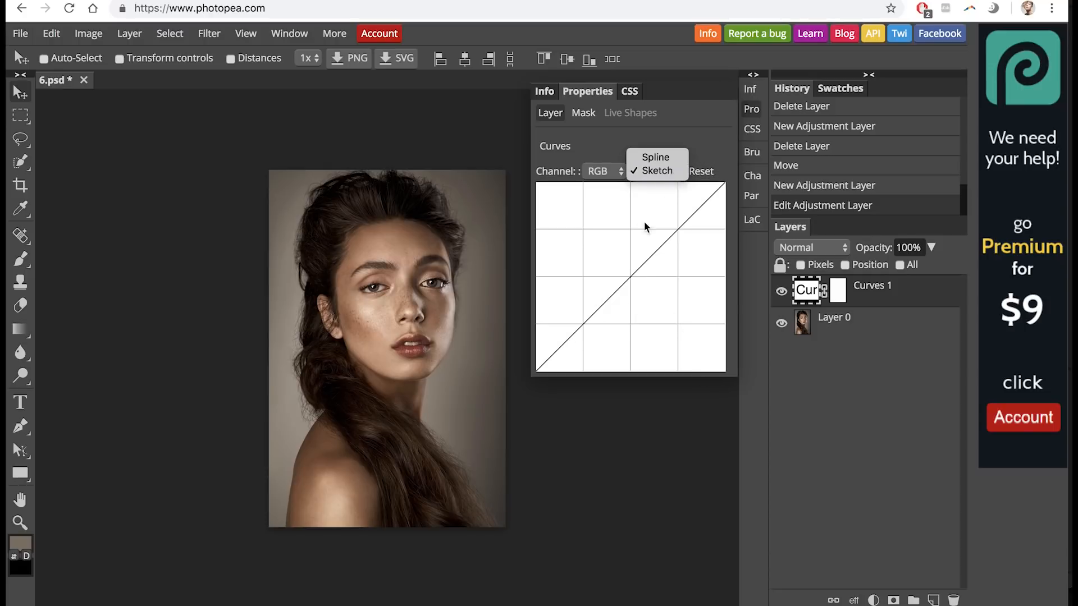
click(656, 171)
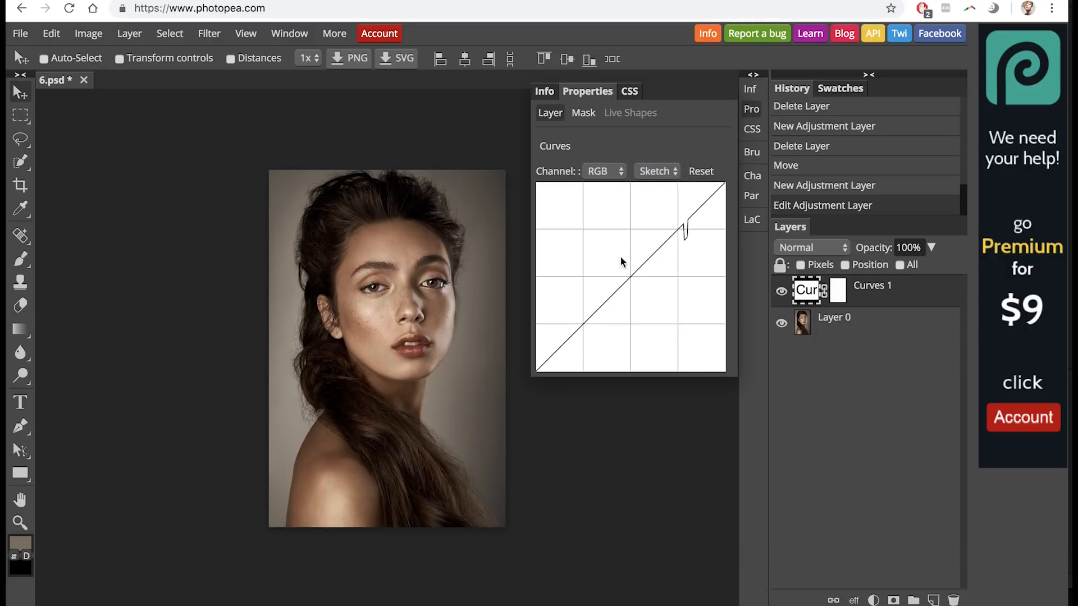
click(701, 171)
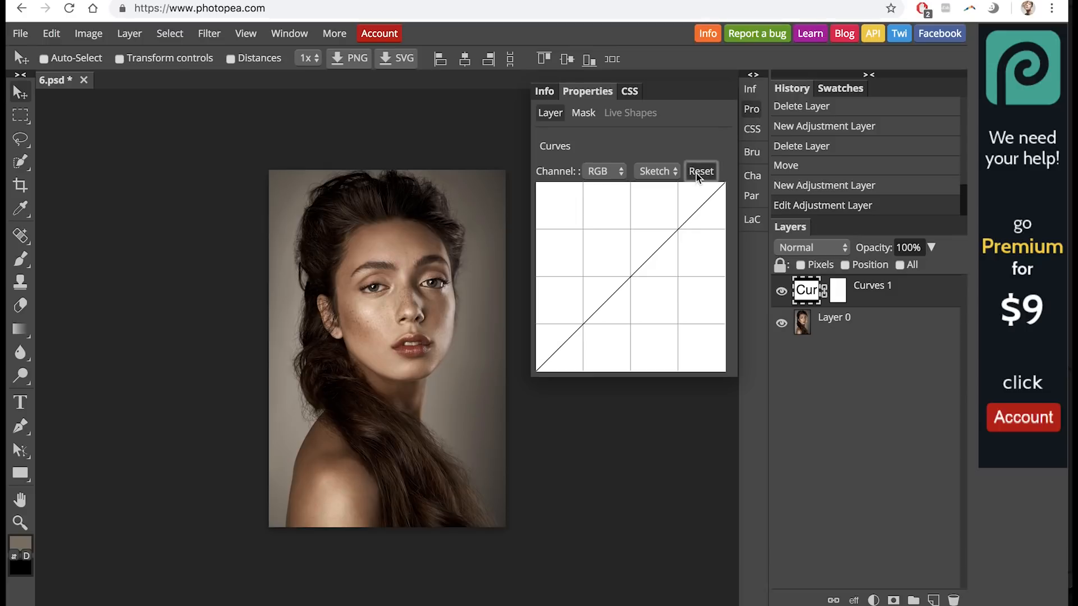
click(601, 171)
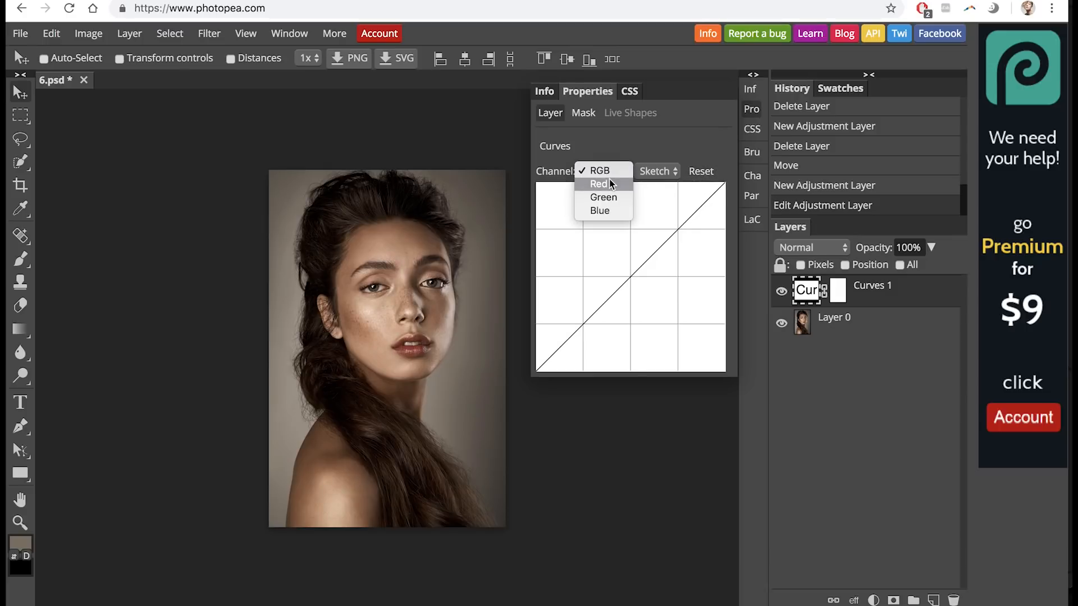
click(600, 184)
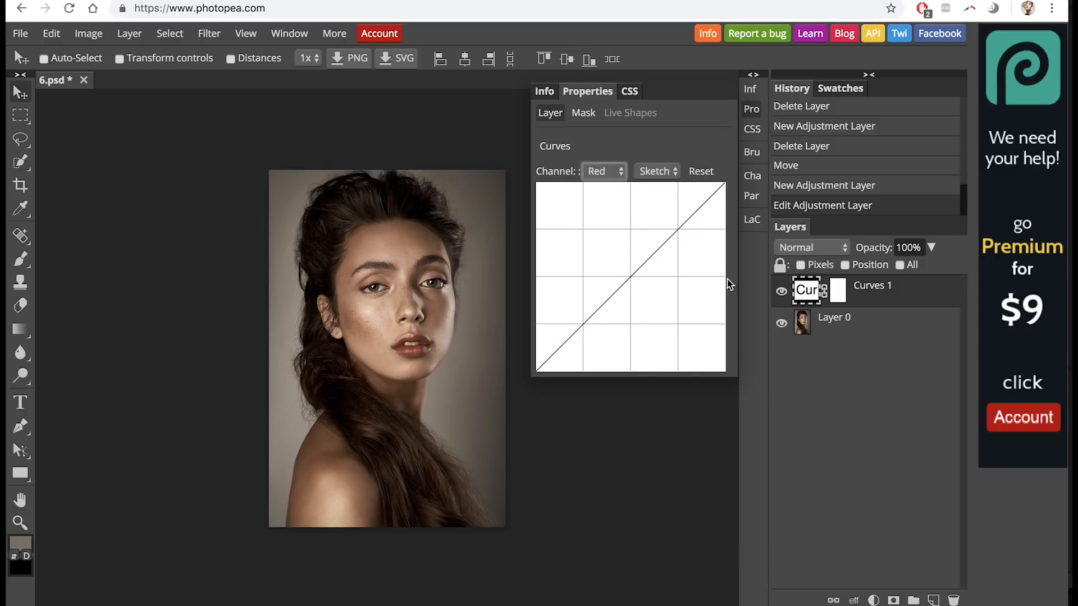
Add Invert and Levels adjustment layers above Curves 1, making a negative image.
click(874, 600)
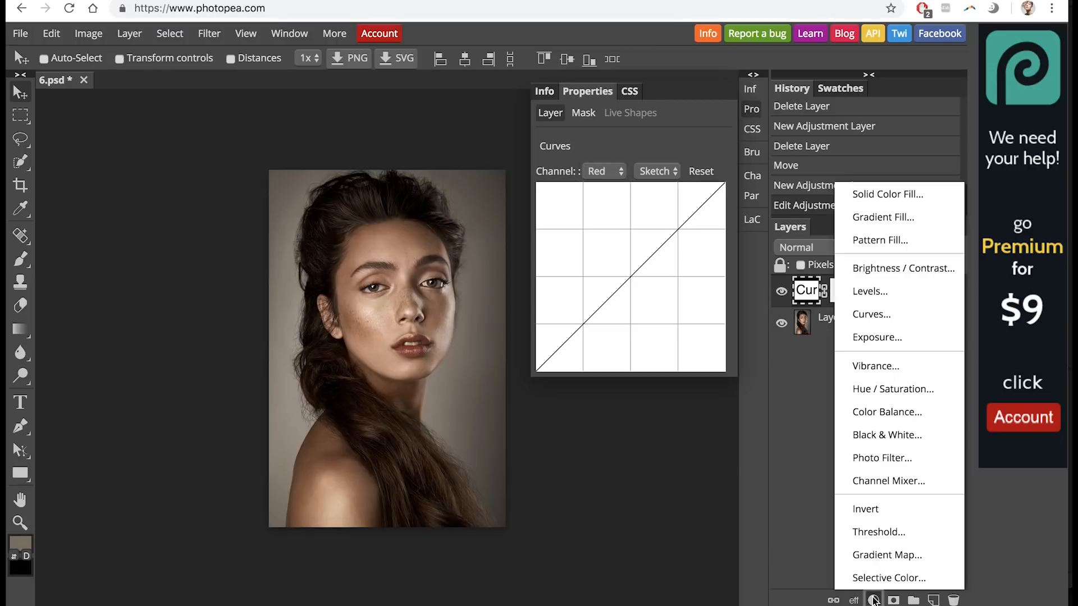
click(865, 508)
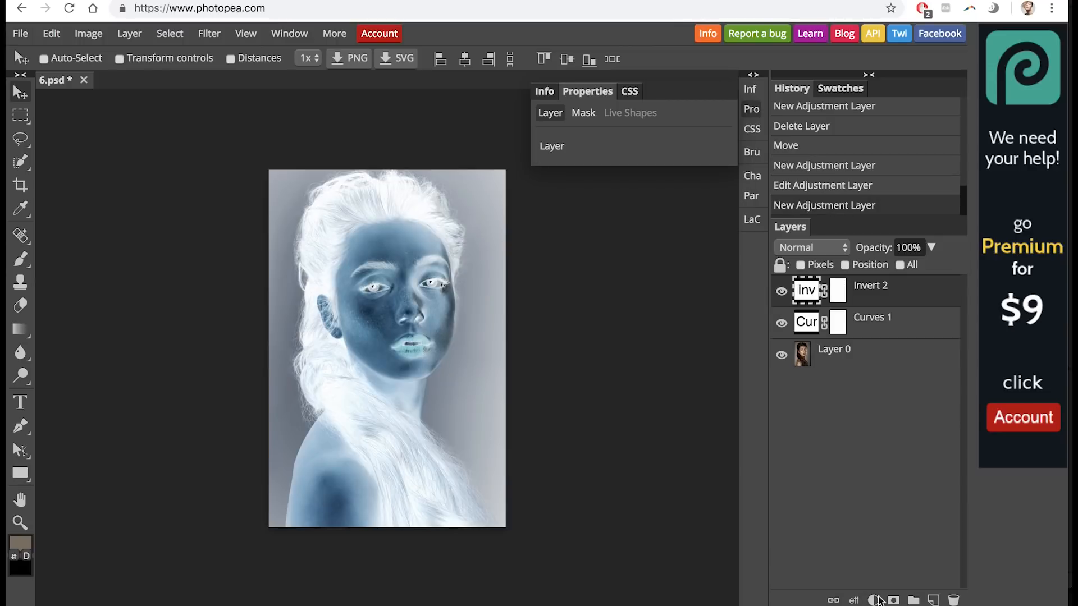
click(873, 600)
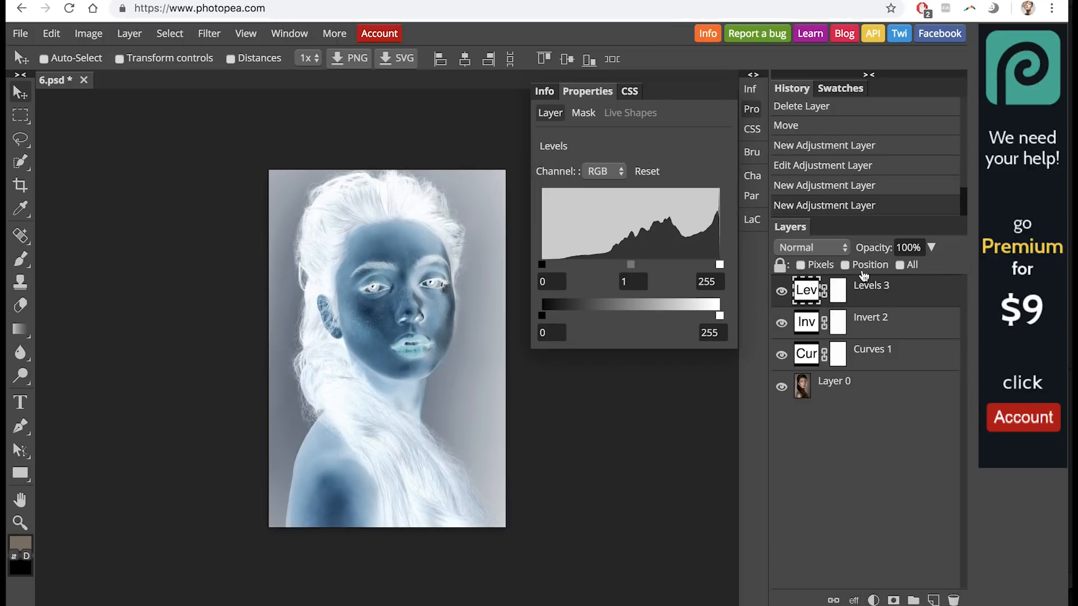
click(871, 349)
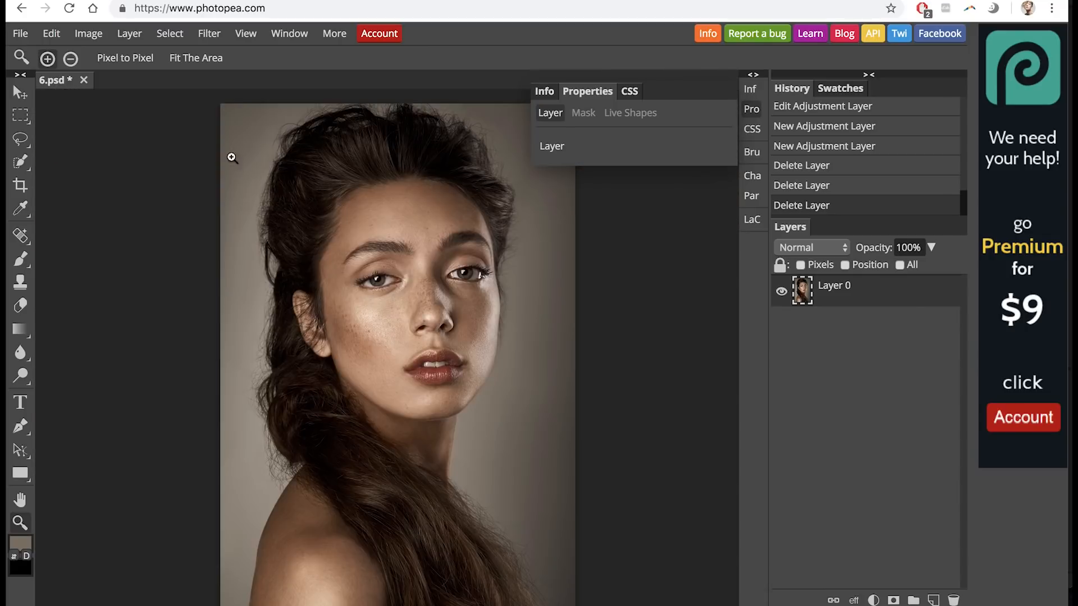
mouse_move(279, 223)
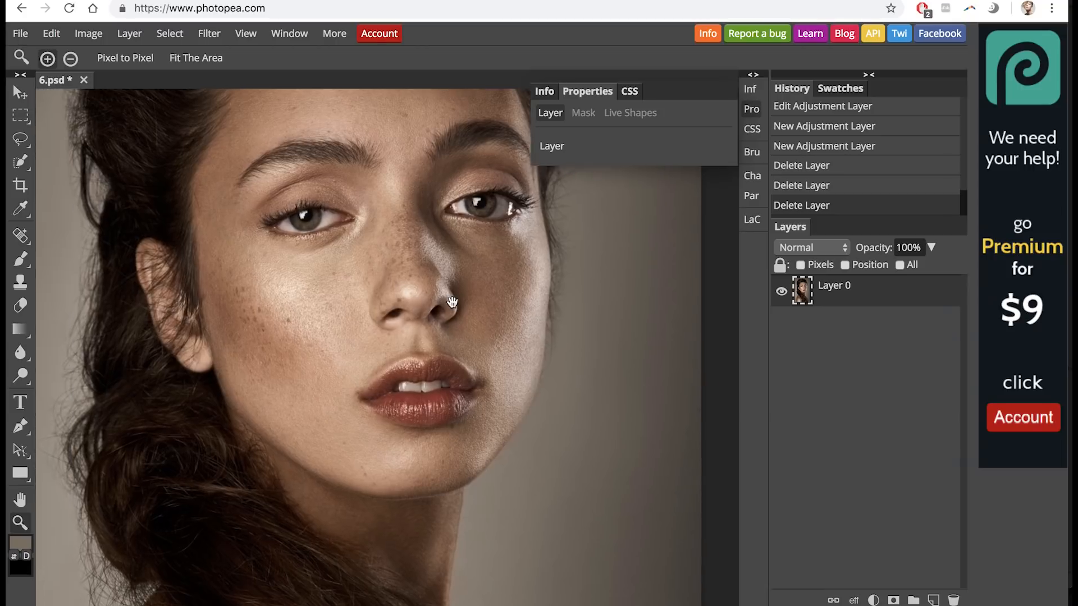
Start a TIFF export of the portrait via File > Export As, then close the export window.
click(20, 33)
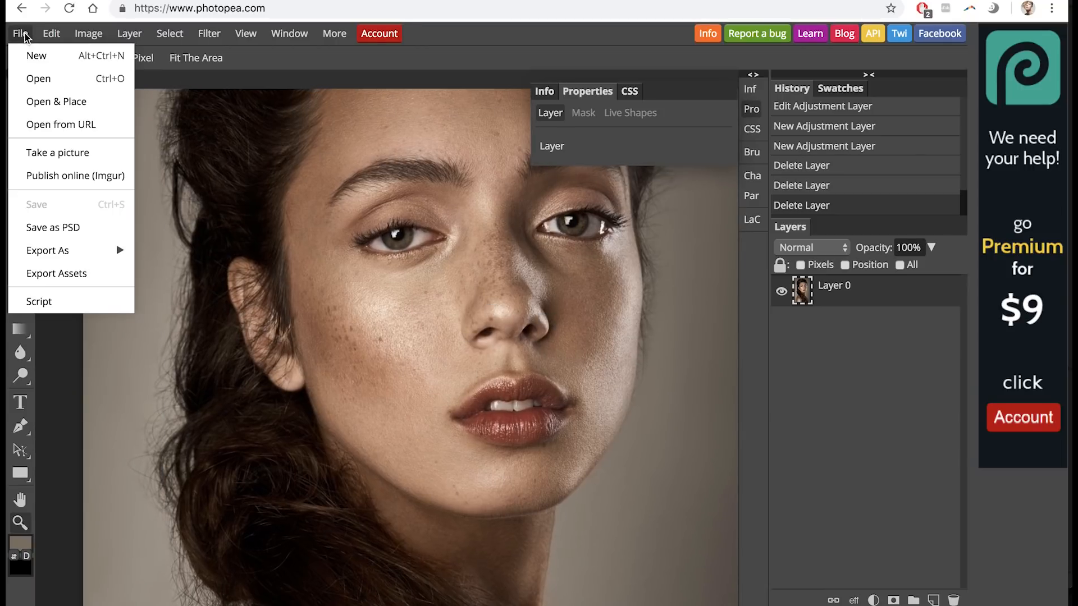
mouse_move(55, 101)
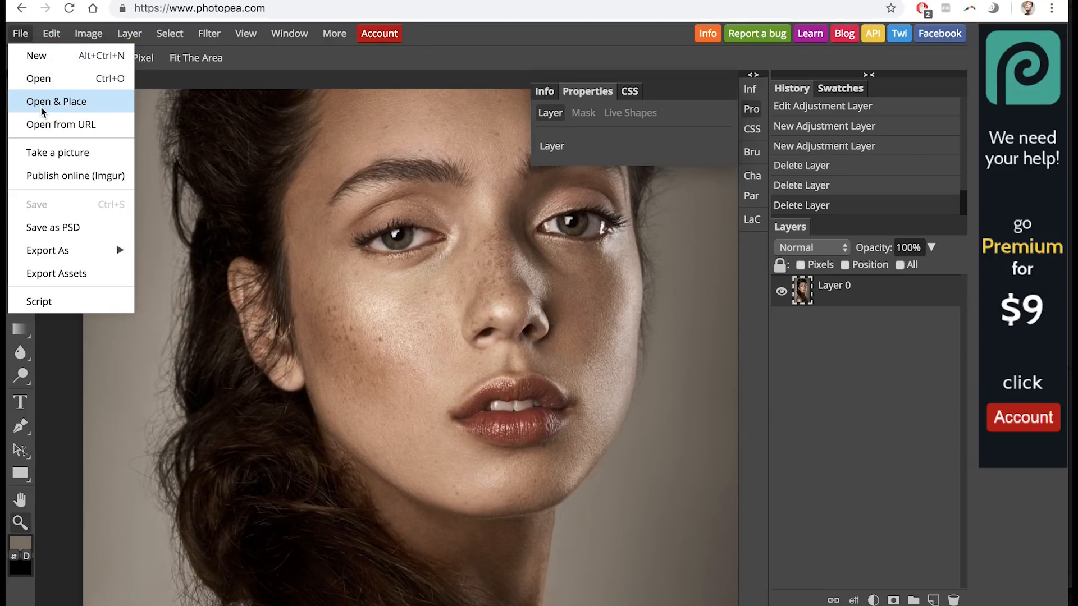
mouse_move(39, 79)
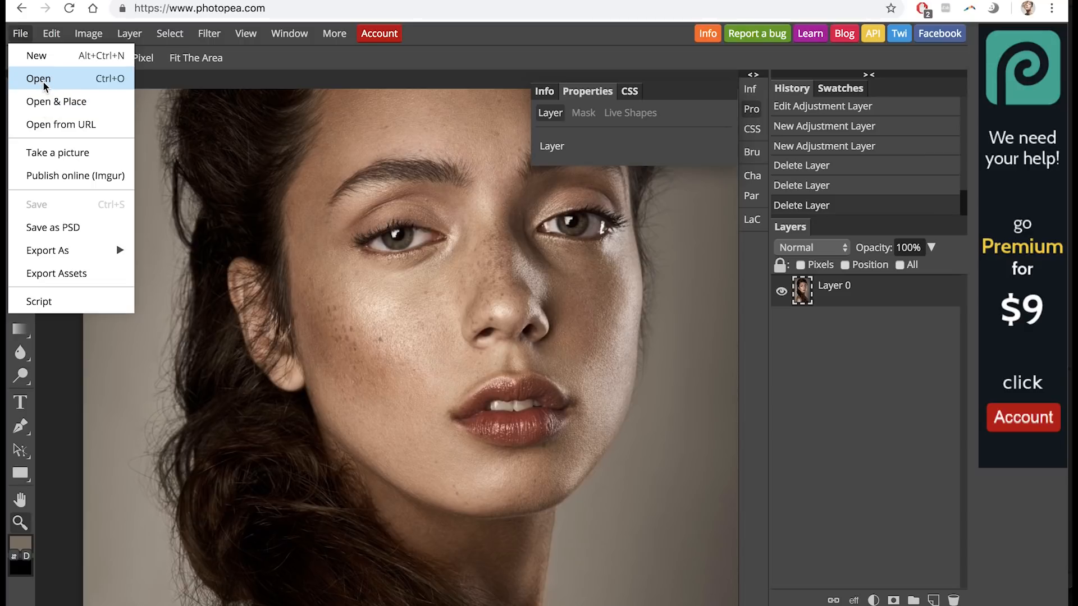
mouse_move(228, 83)
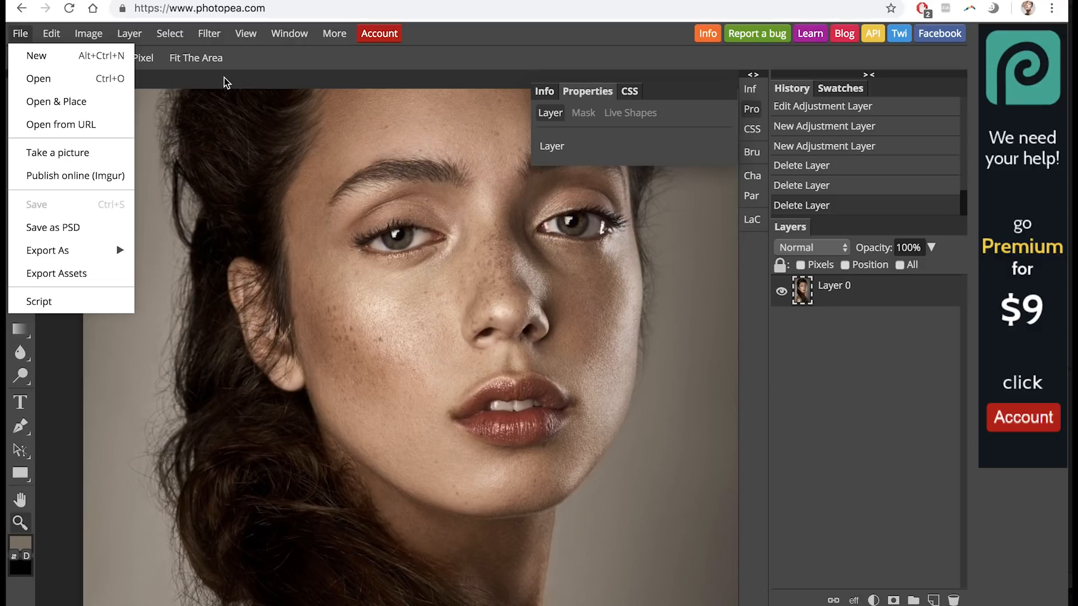
mouse_move(52, 226)
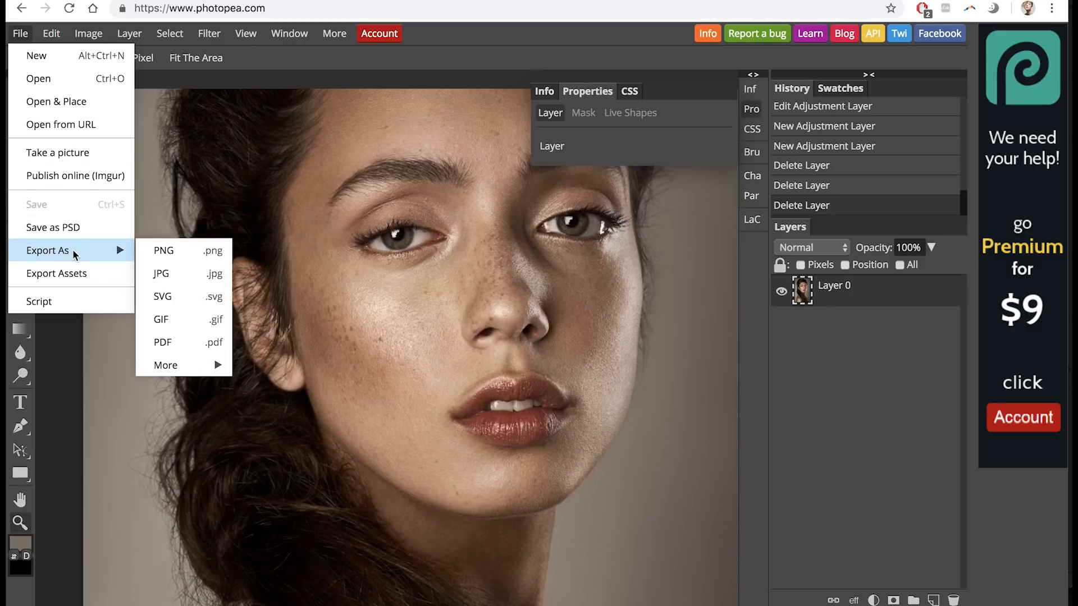
mouse_move(165, 365)
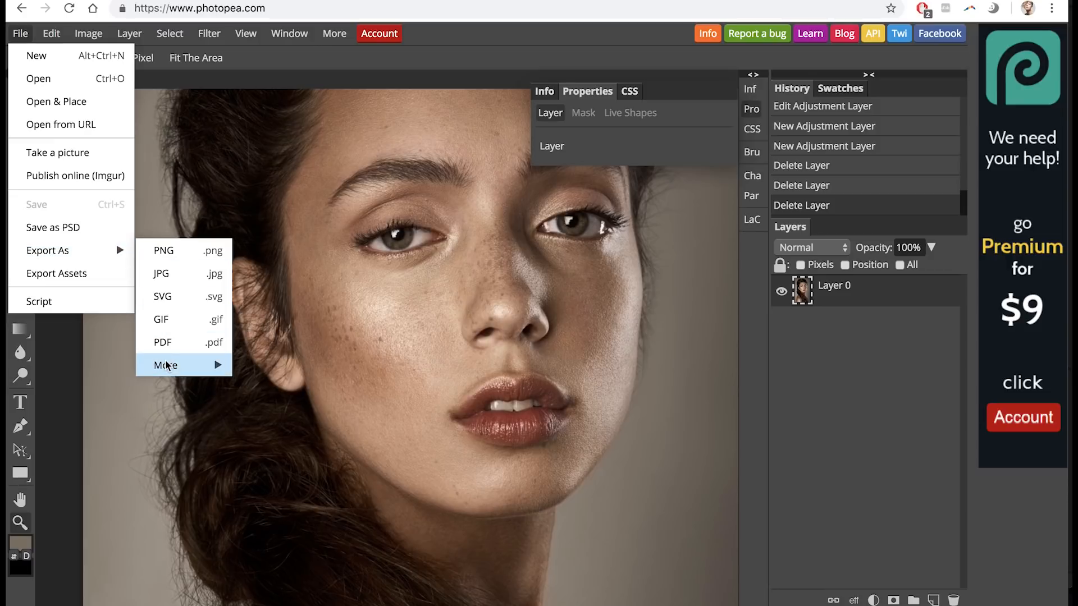
mouse_move(165, 365)
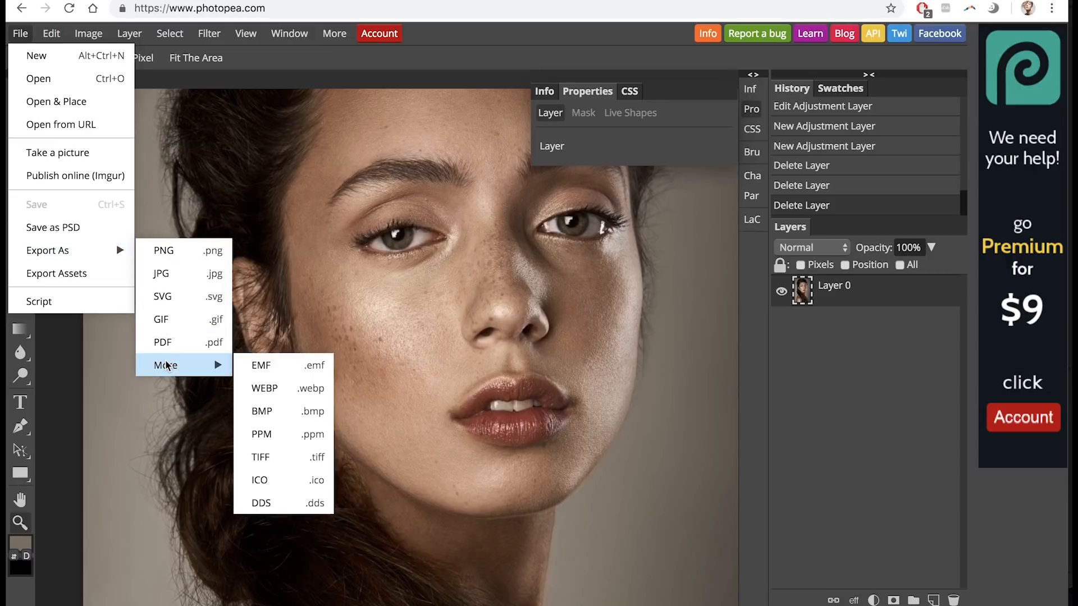
mouse_move(282, 411)
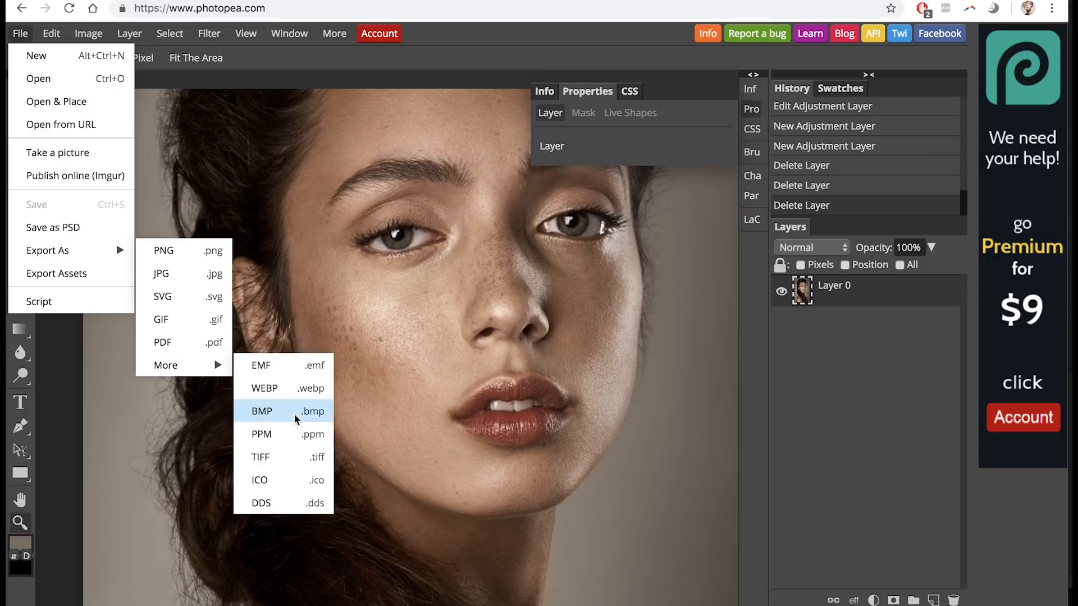
click(261, 456)
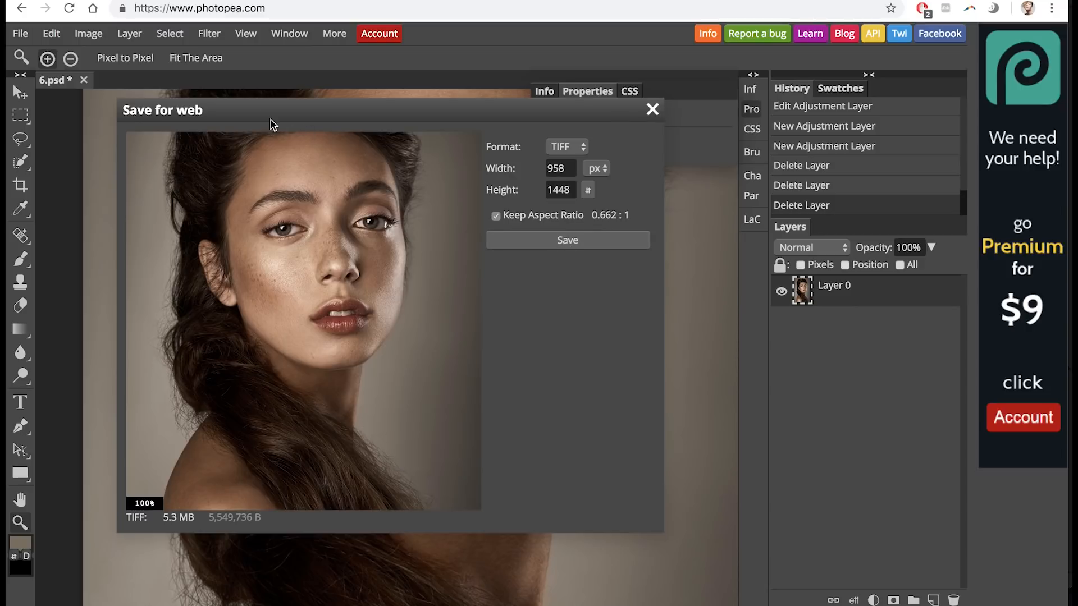
click(651, 110)
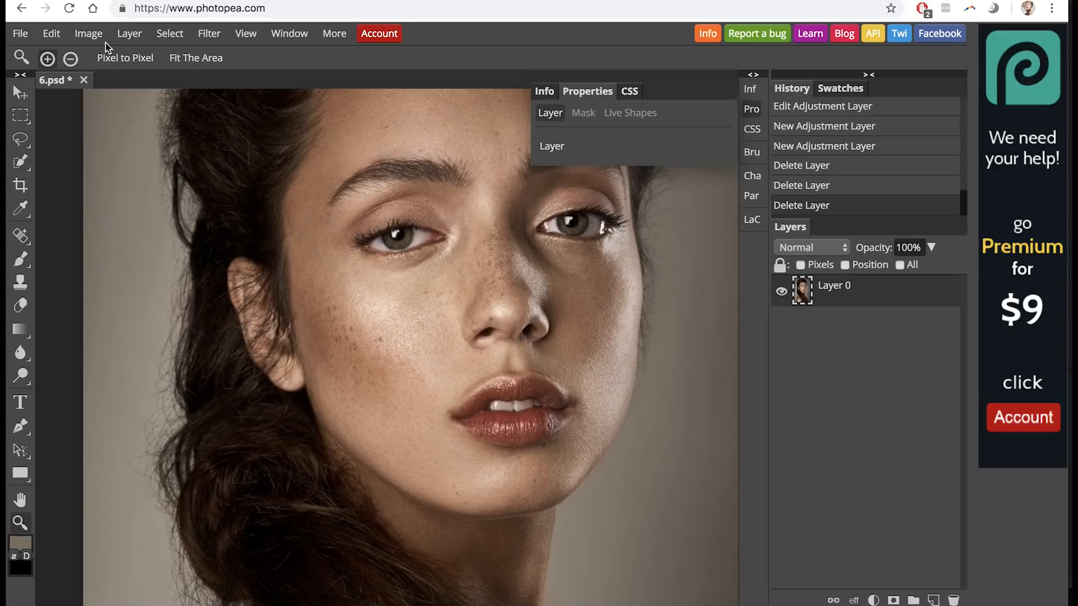
Browse the File and Edit menus, then open and close Edit > Preferences.
click(21, 33)
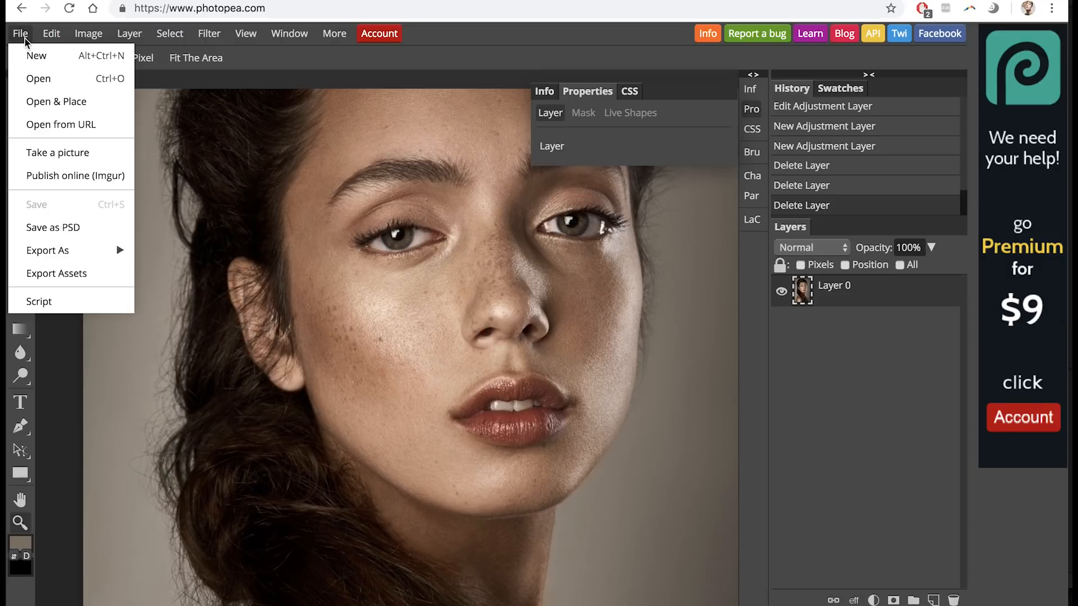
click(51, 33)
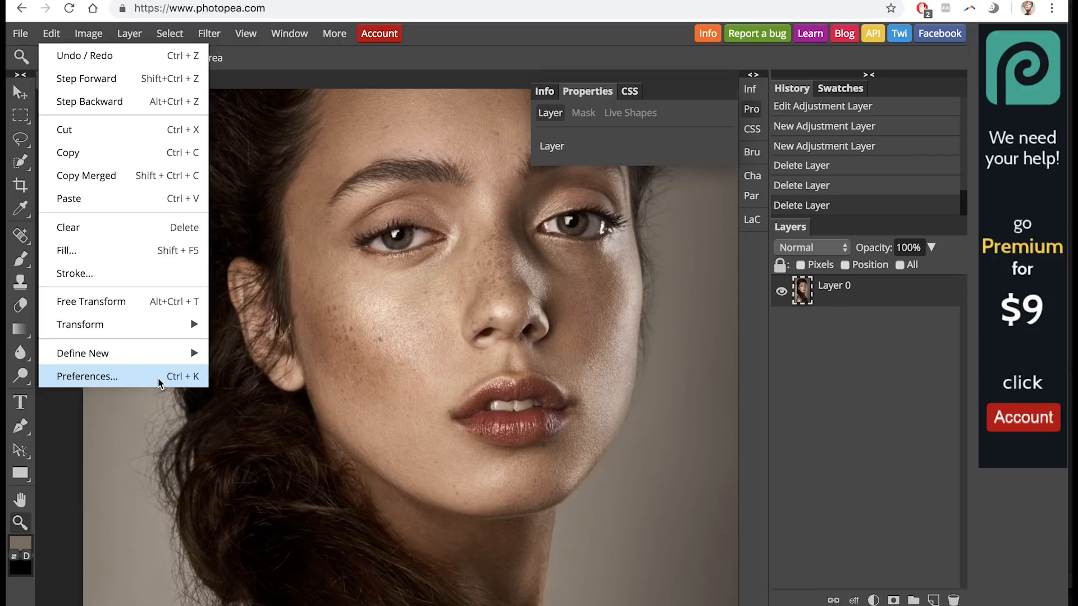
click(87, 376)
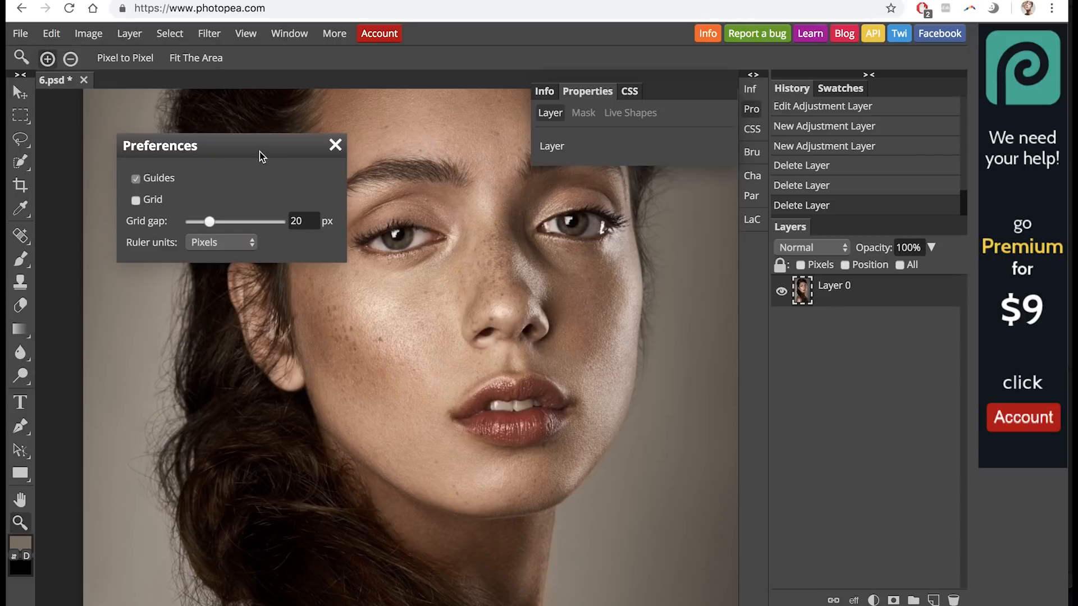
mouse_move(336, 146)
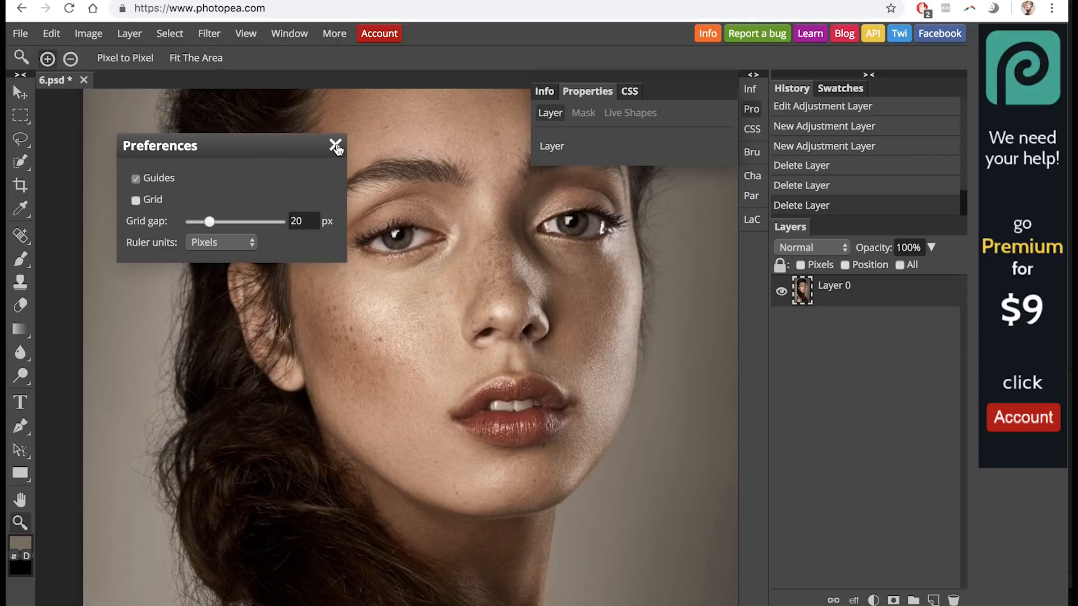
click(51, 34)
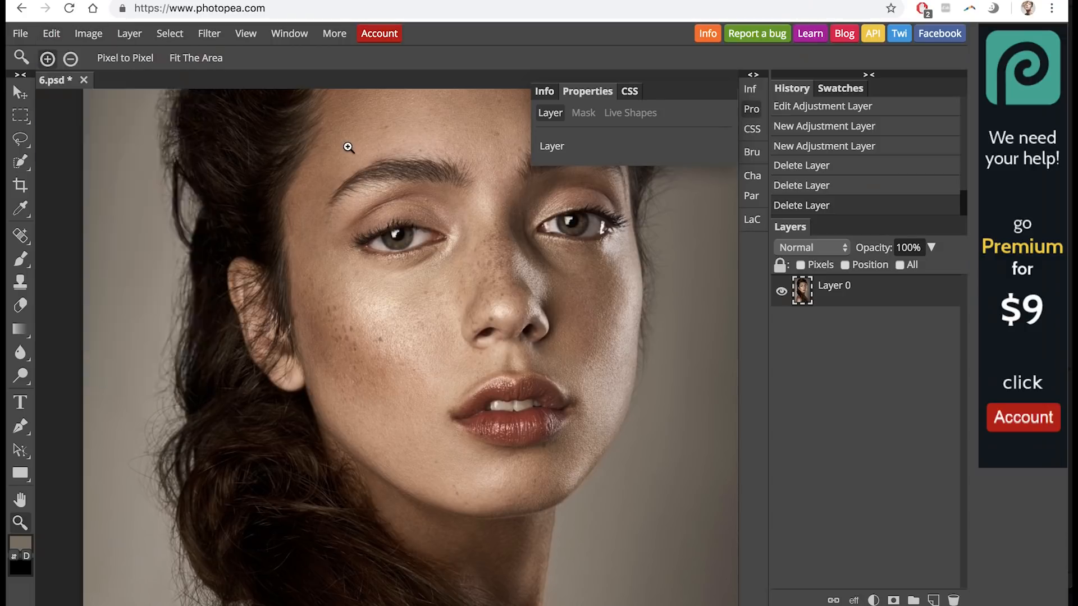
Add a Curves adjustment layer and reshape its combined RGB curve.
click(873, 599)
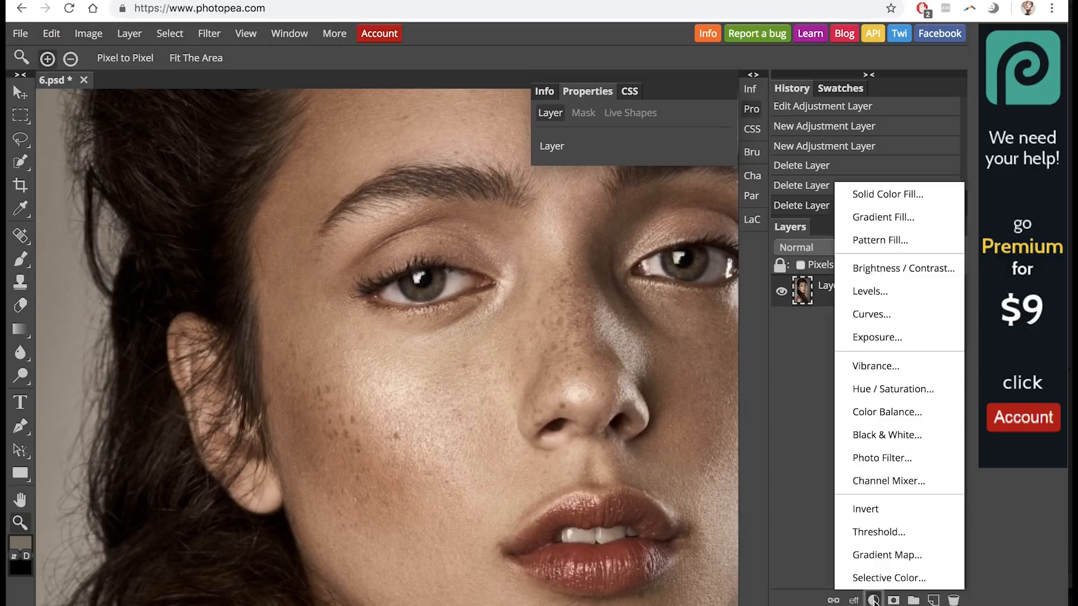
click(870, 314)
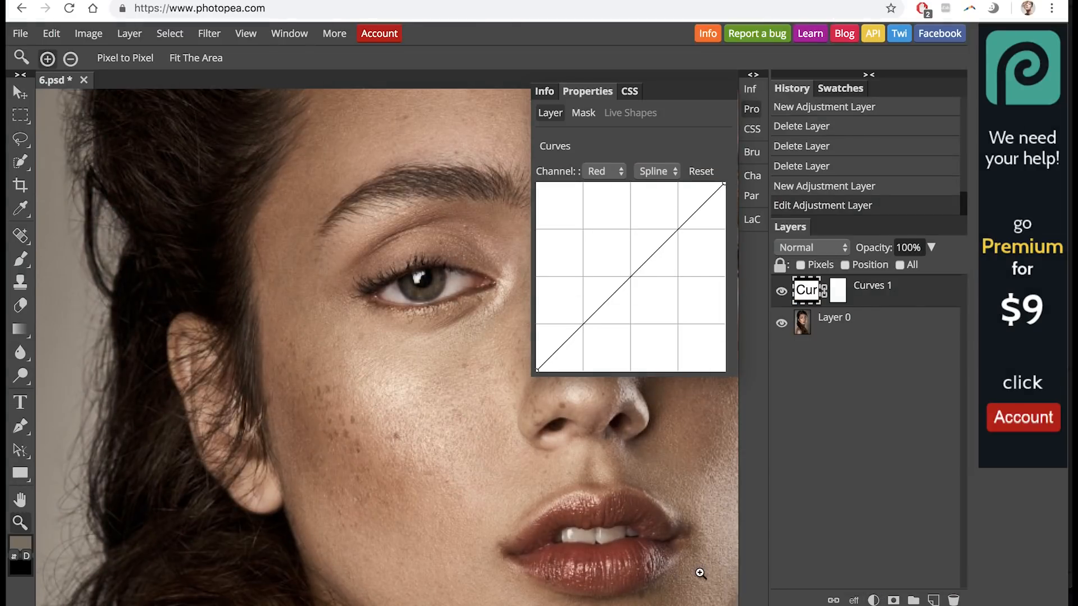
click(603, 171)
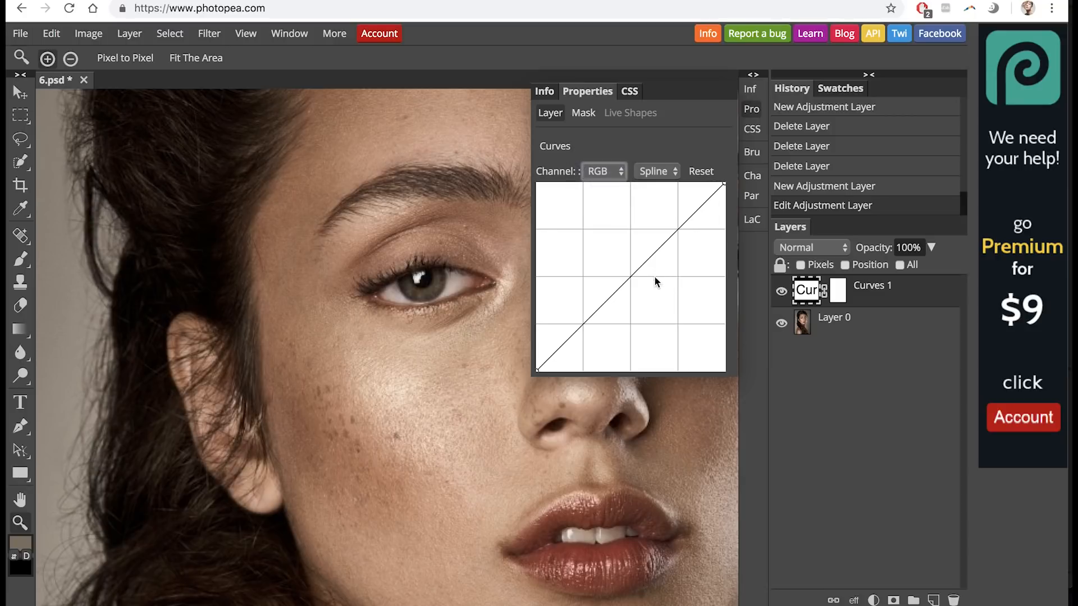
drag(629, 279, 630, 239)
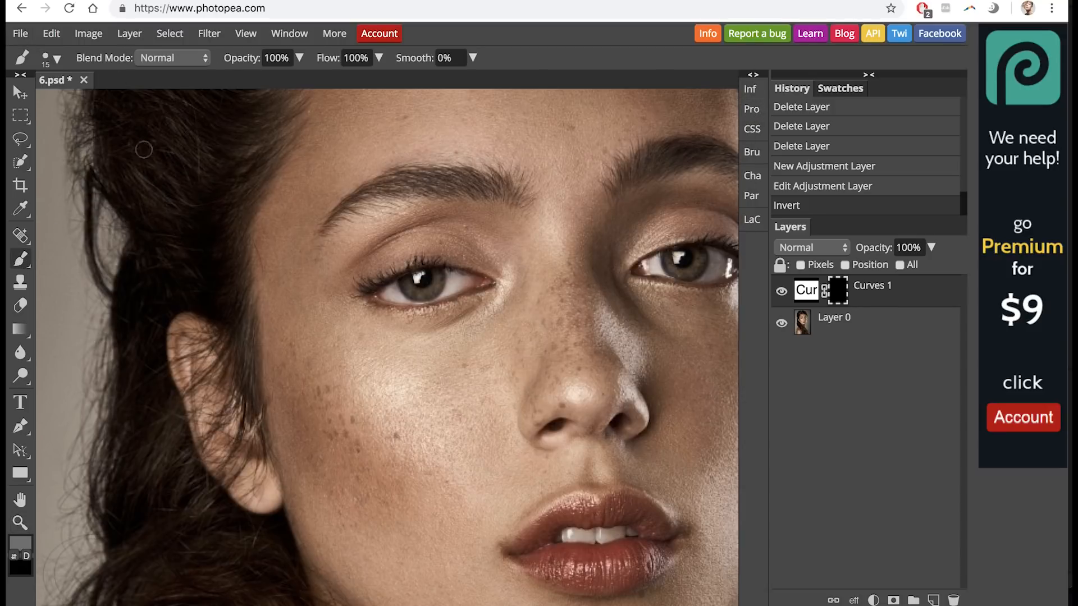
Paint onto the Curves 1 mask and shrink the brush to 41 px.
click(355, 58)
text(0)
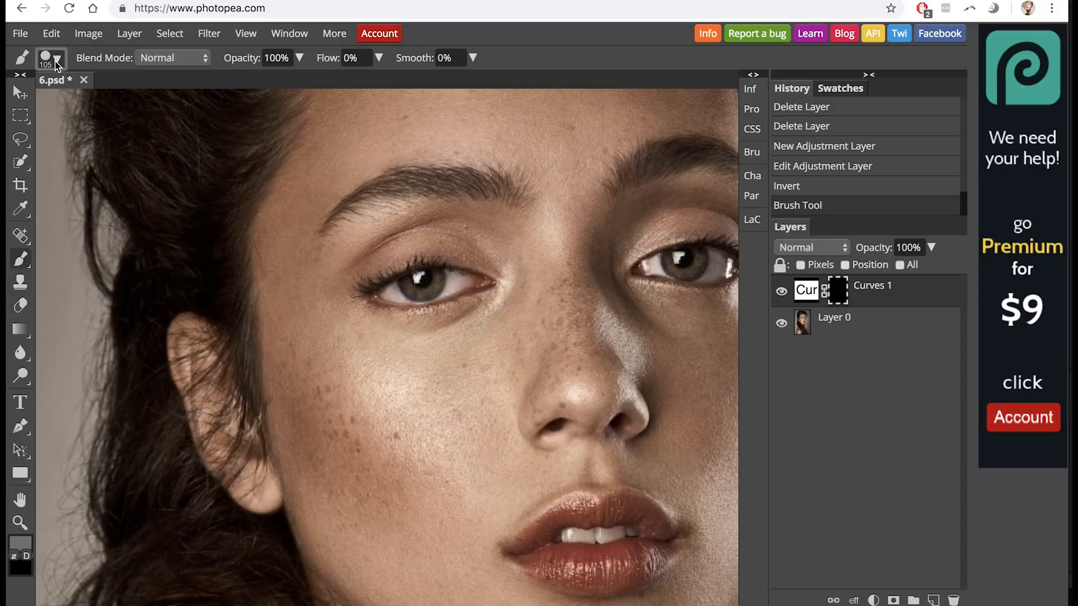
click(50, 58)
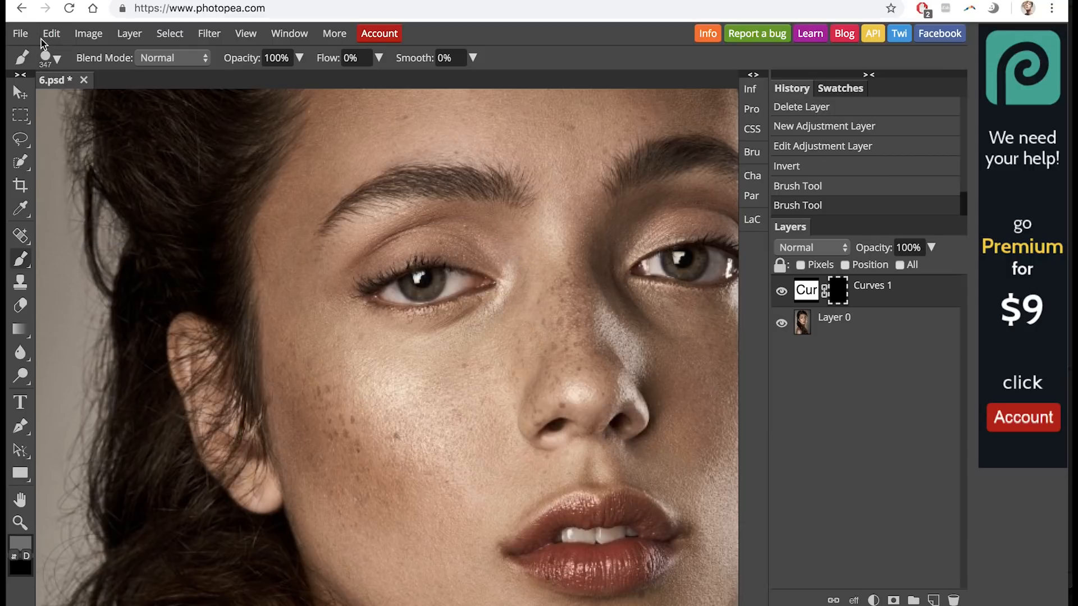
click(52, 57)
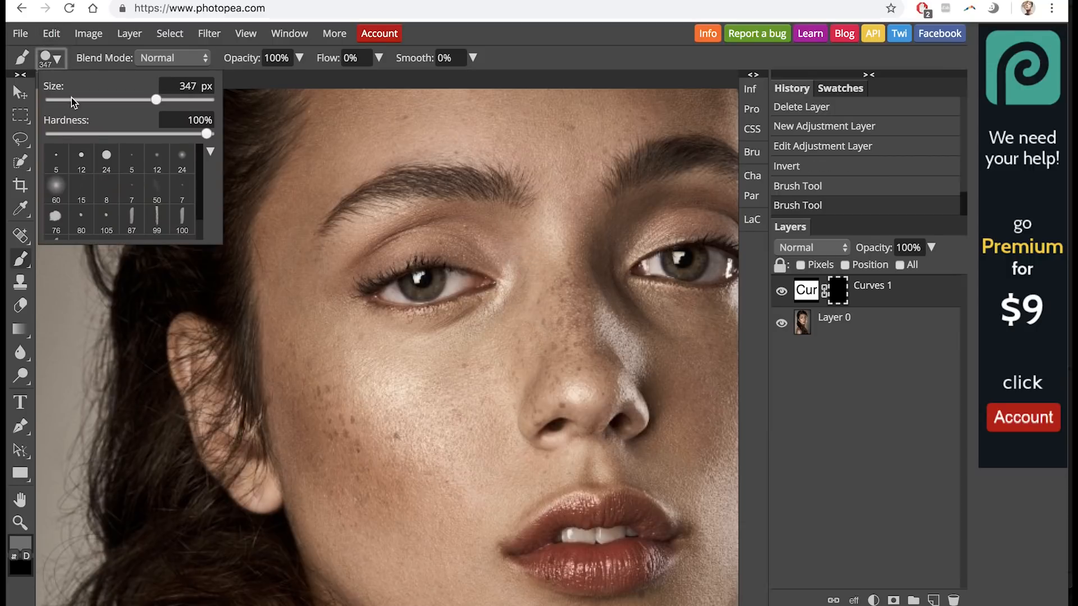
drag(156, 100, 98, 99)
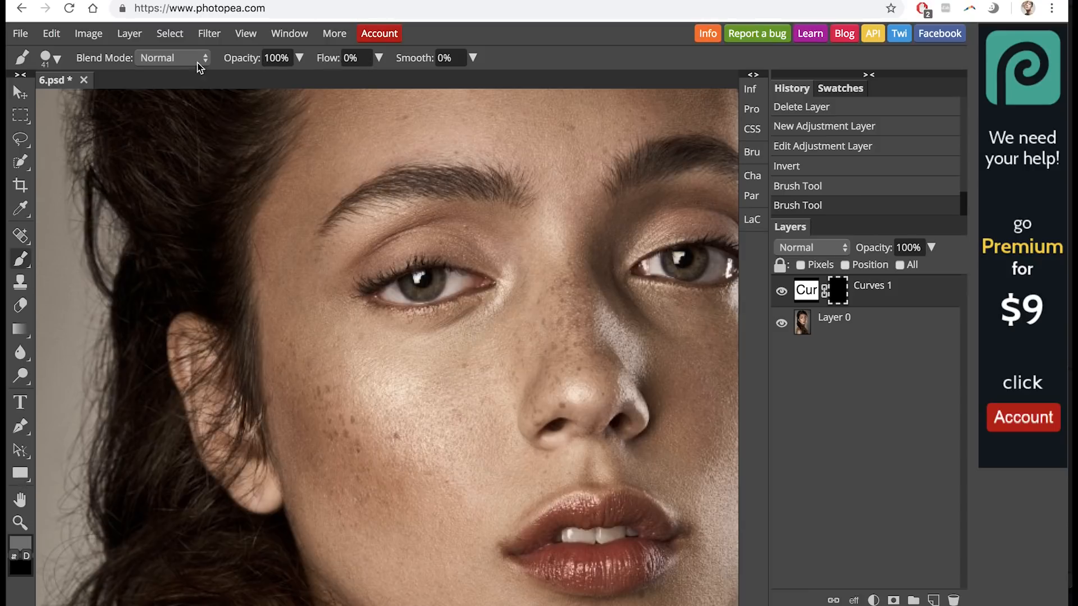
Set the brush flow to 2% and adjust opacity to 100%.
click(353, 58)
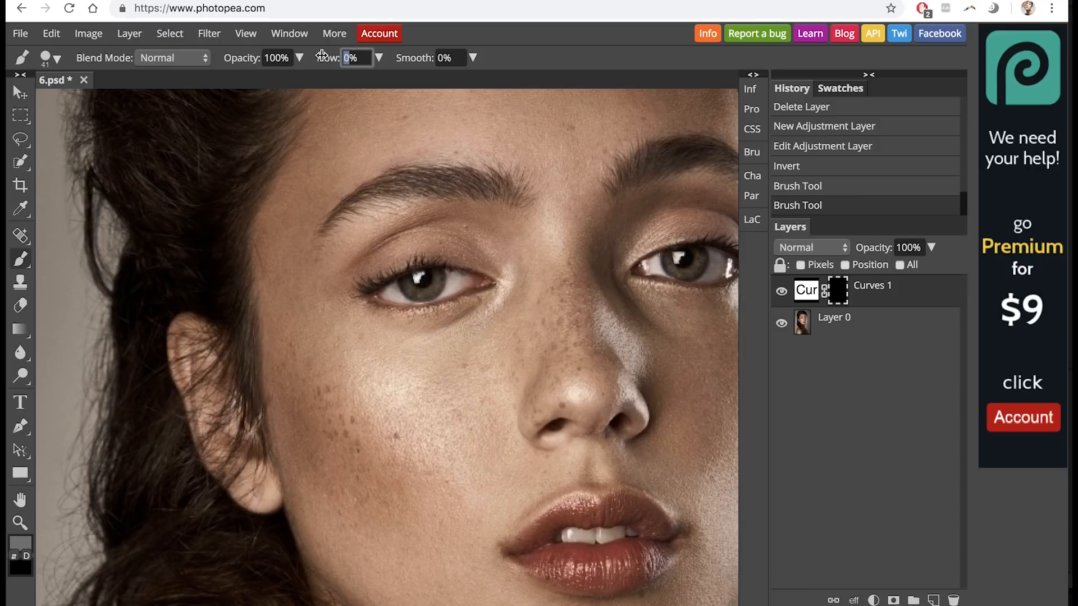
text(1)
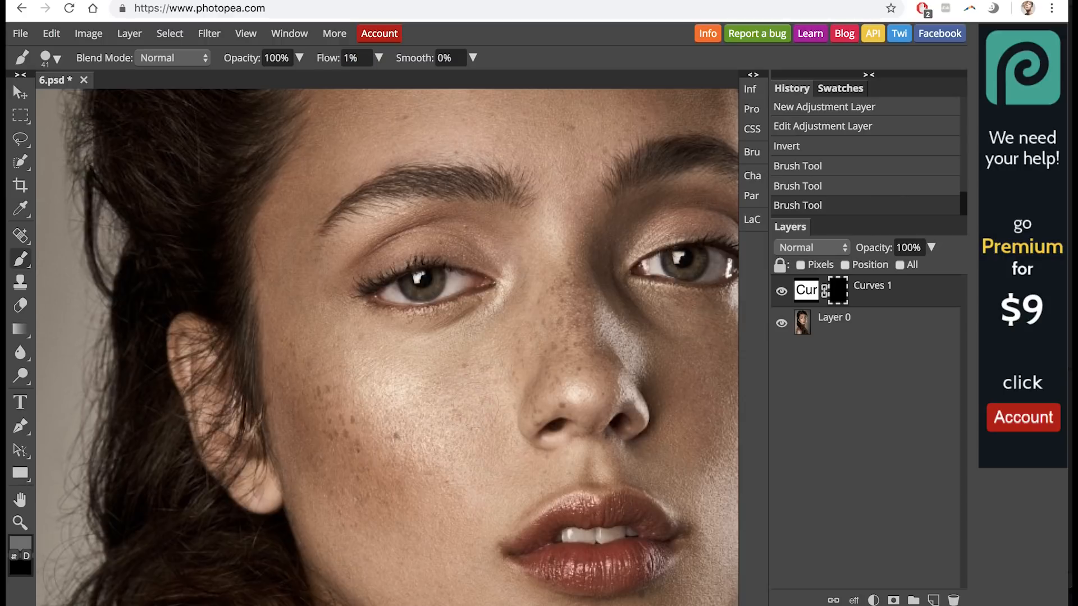
click(350, 58)
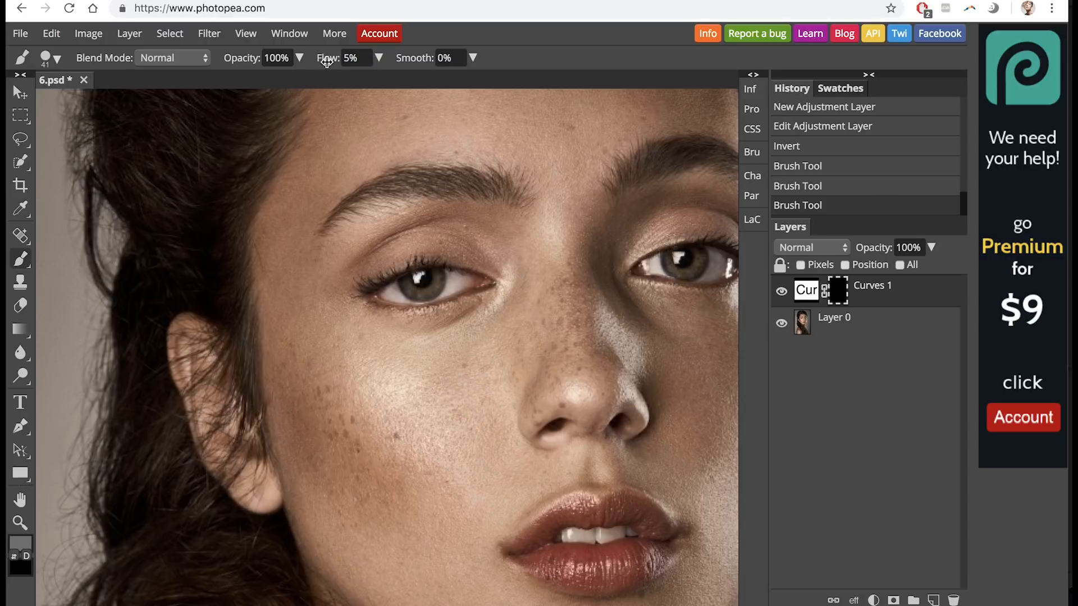
text(2%)
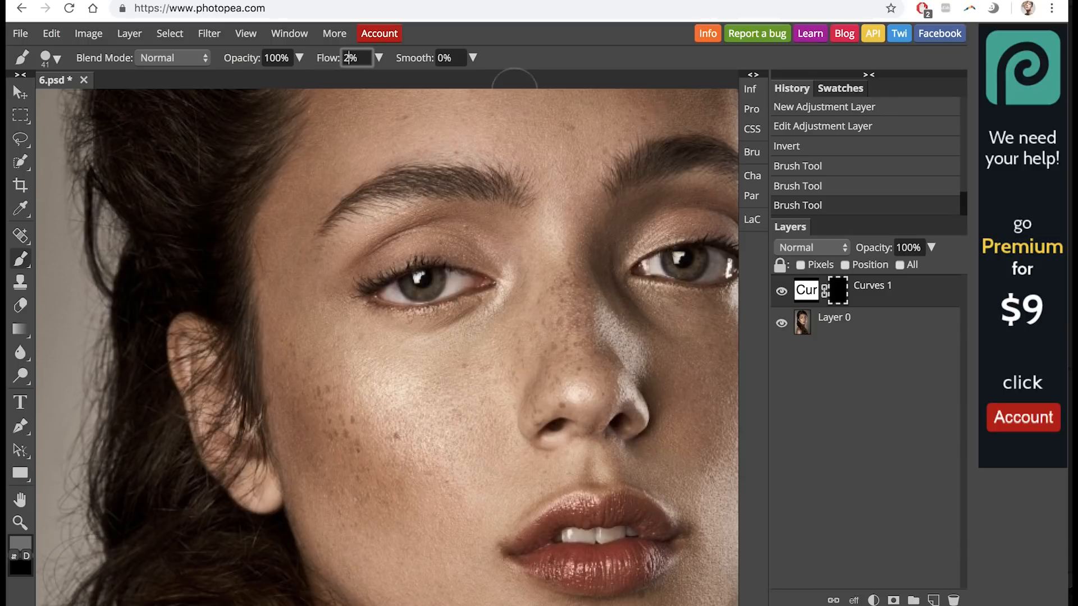
text(20%)
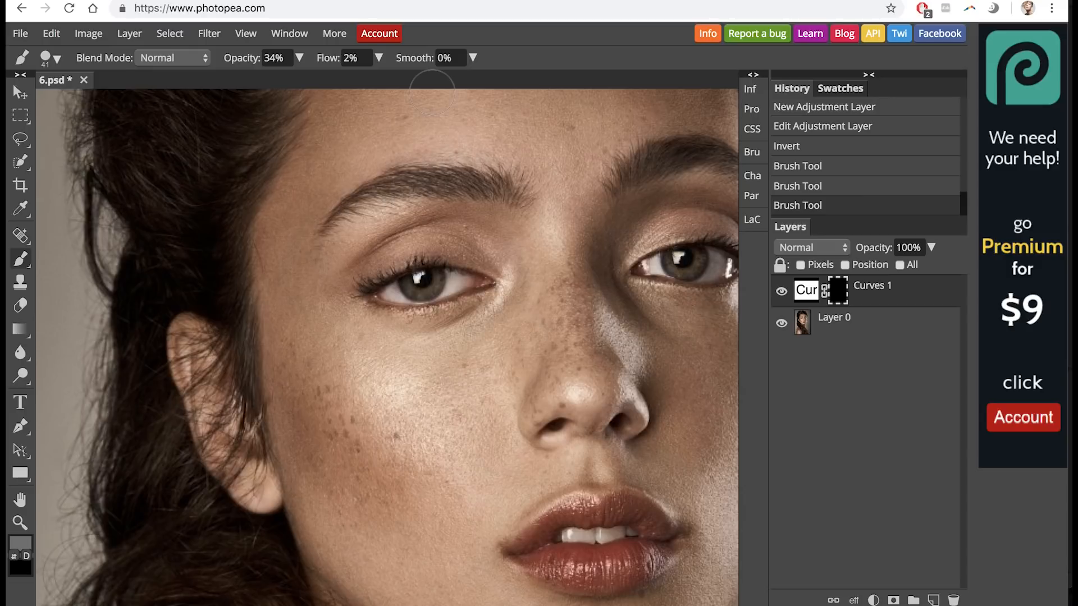
click(273, 58)
text(45)
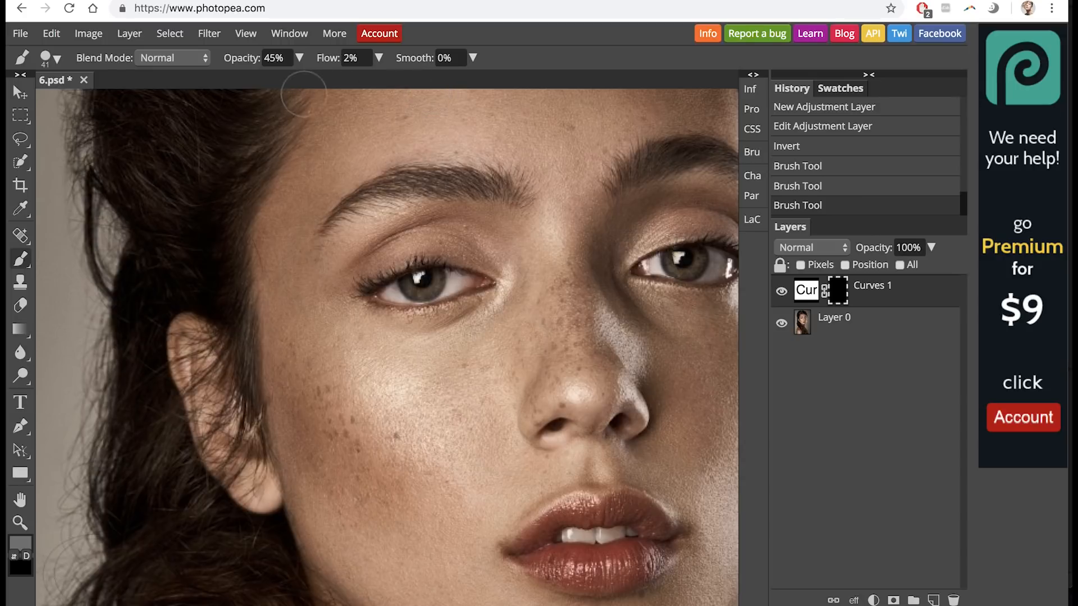
click(273, 57)
text(100)
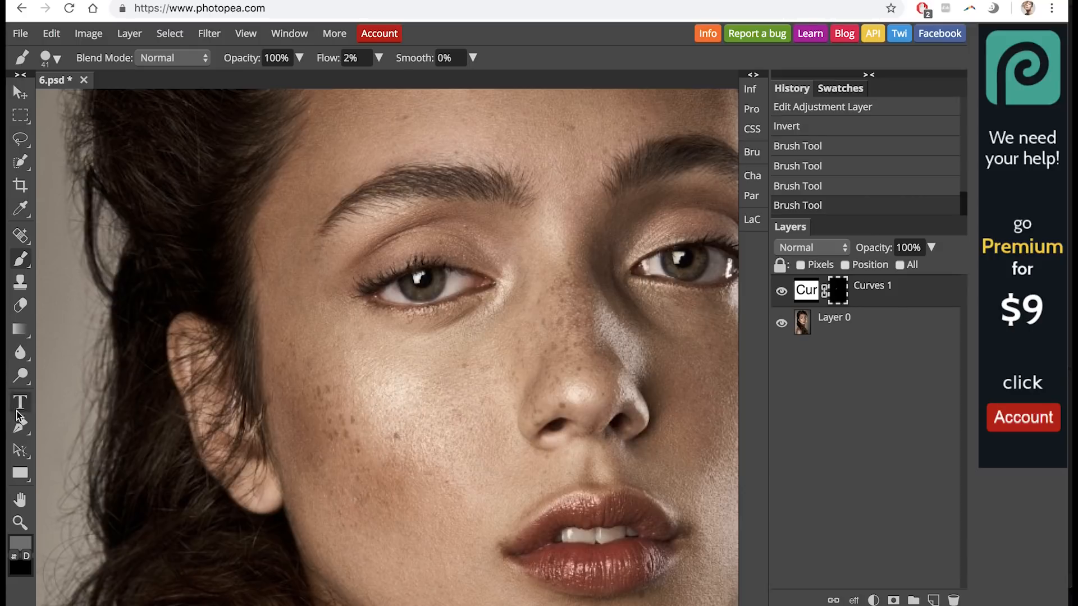
Make the foreground colour white and toggle Curves 1 visibility to compare.
click(16, 554)
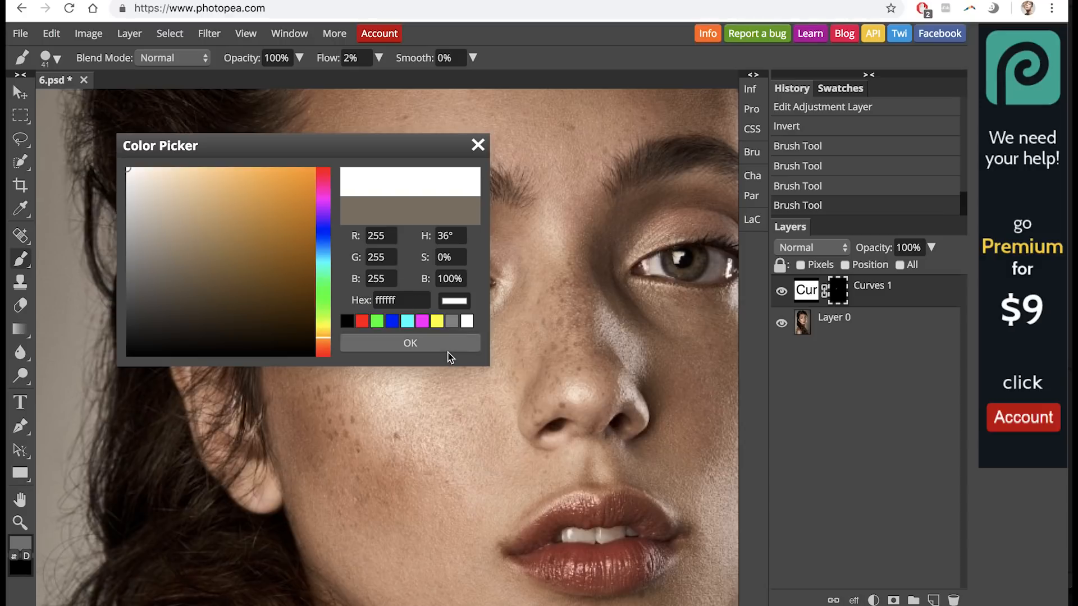
click(410, 342)
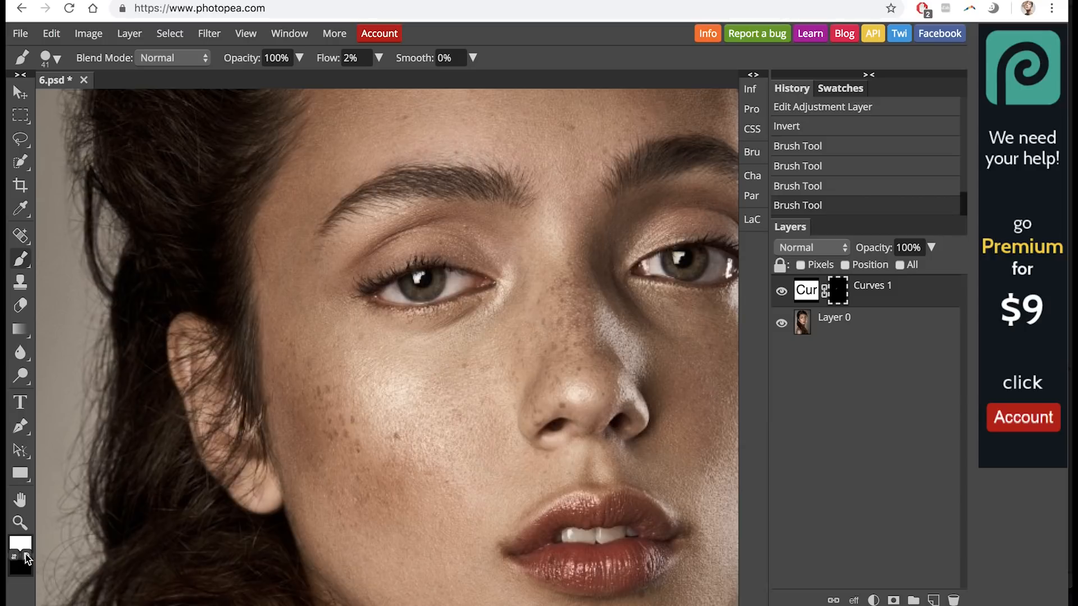
mouse_move(390, 374)
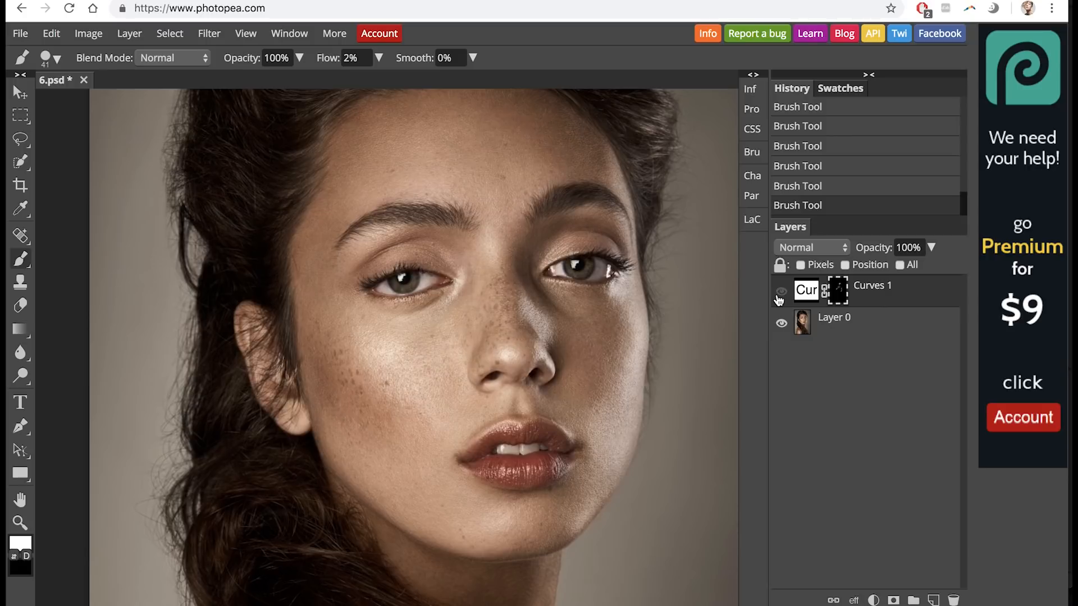
click(953, 600)
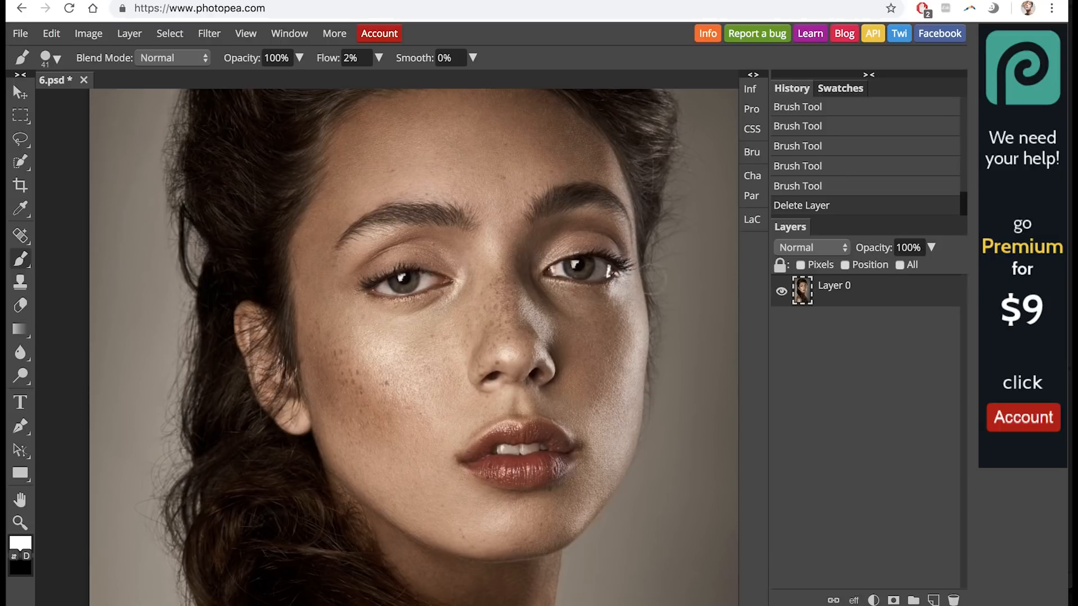
click(749, 90)
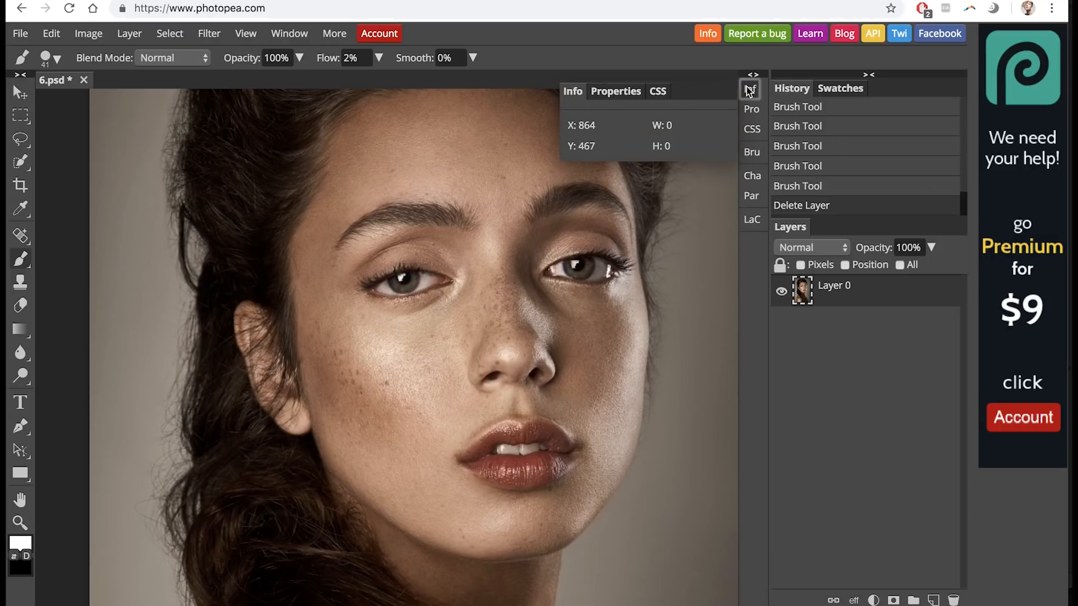
click(588, 91)
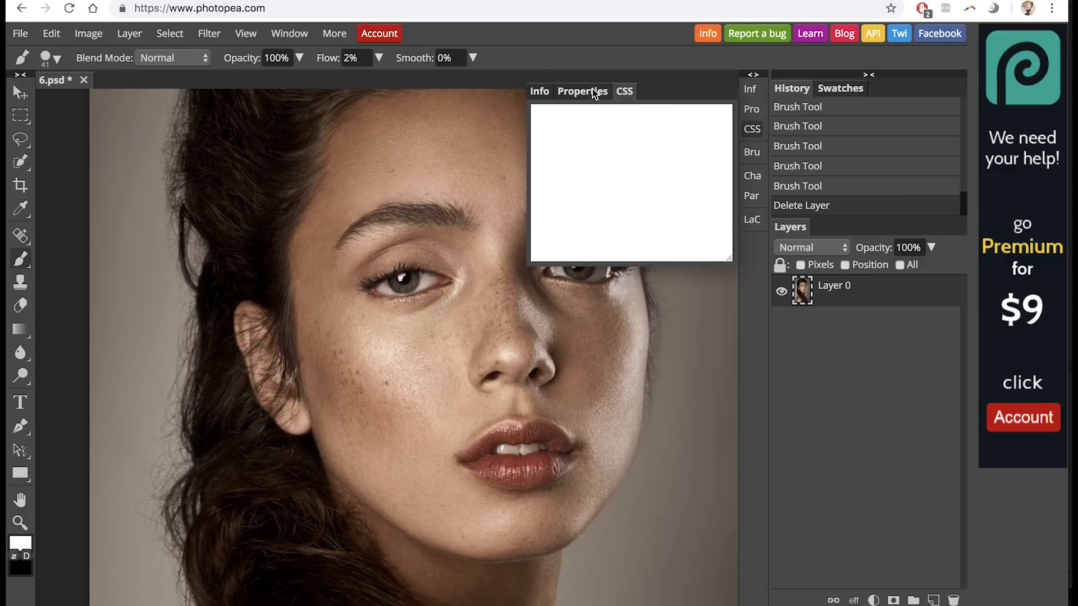
click(583, 91)
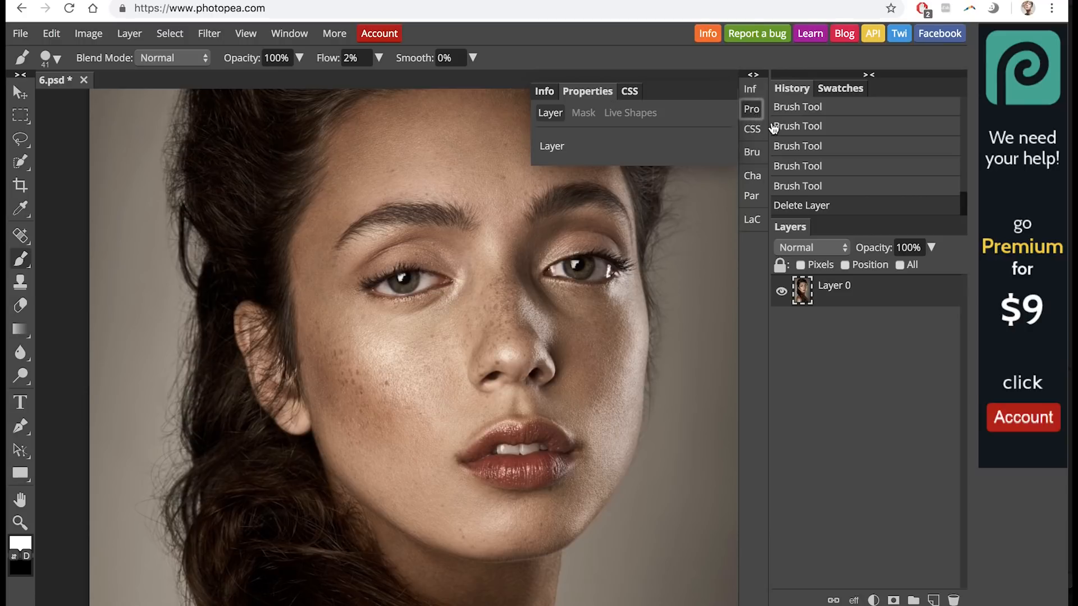
click(751, 109)
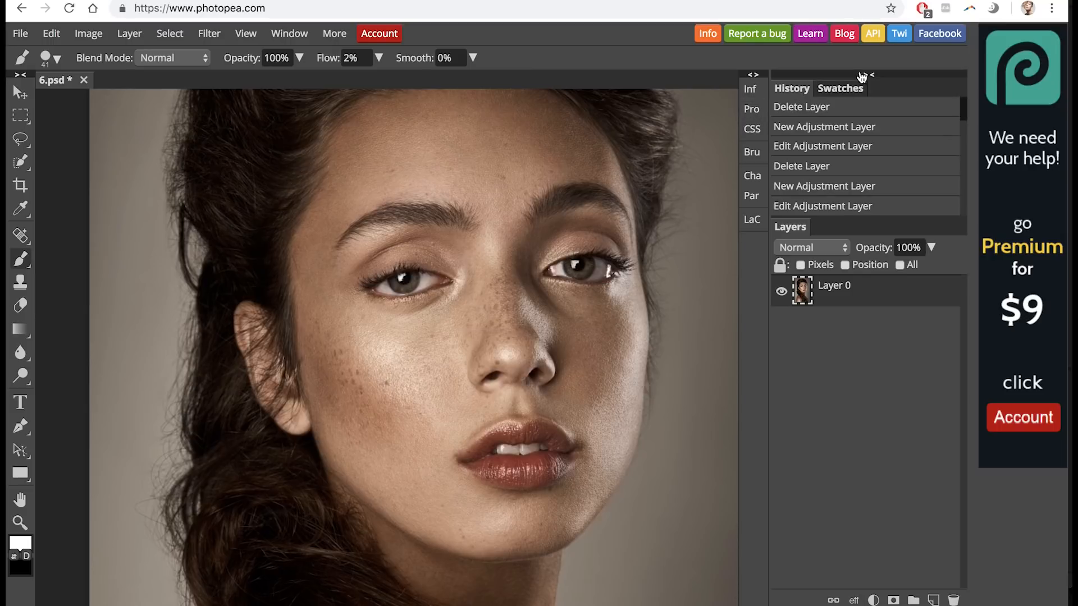
click(752, 152)
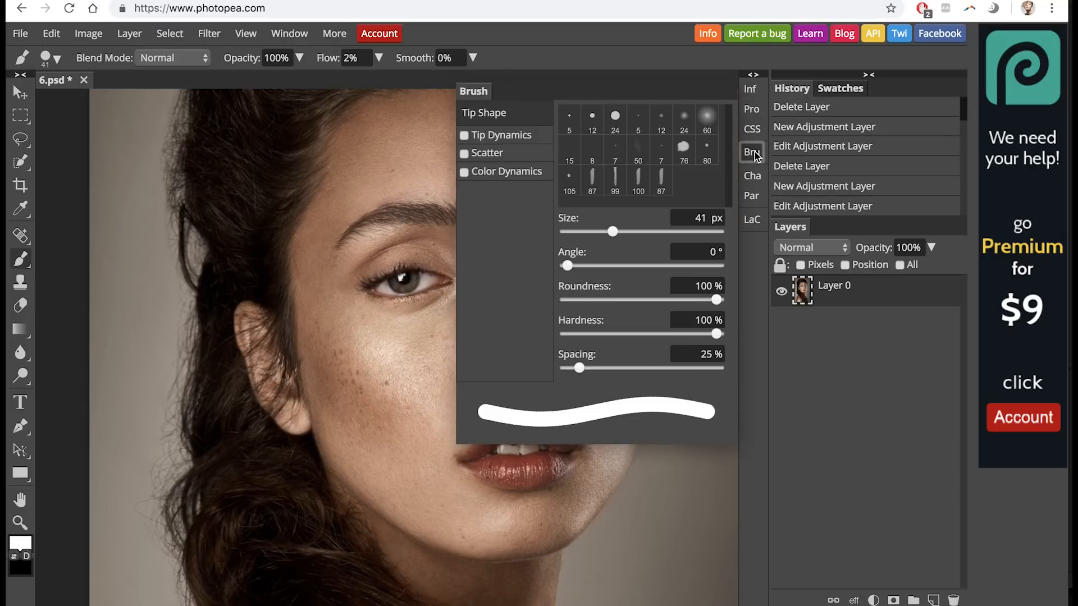
click(751, 175)
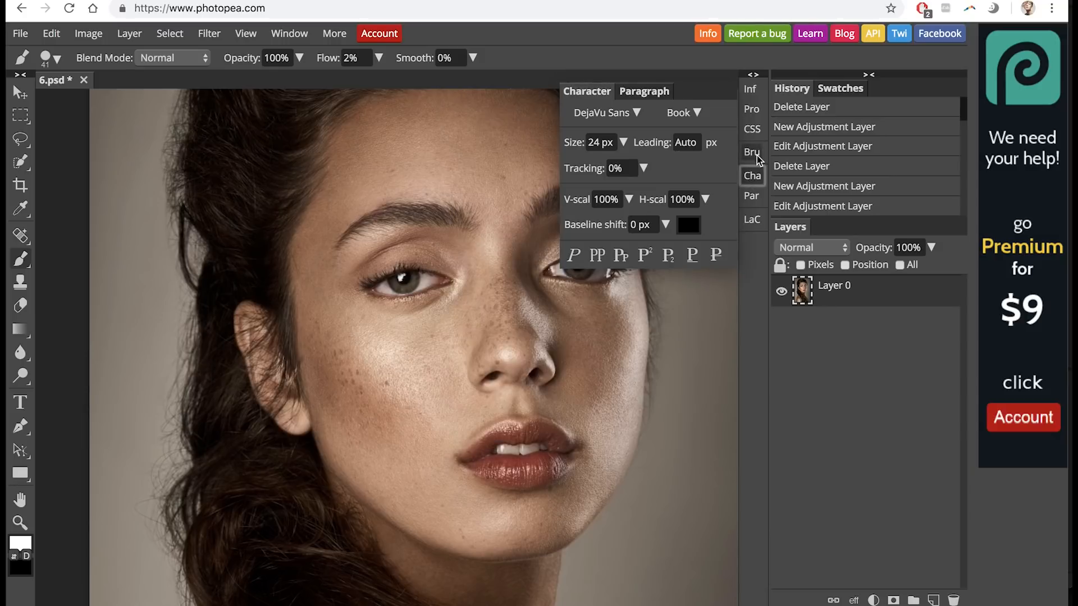
click(751, 152)
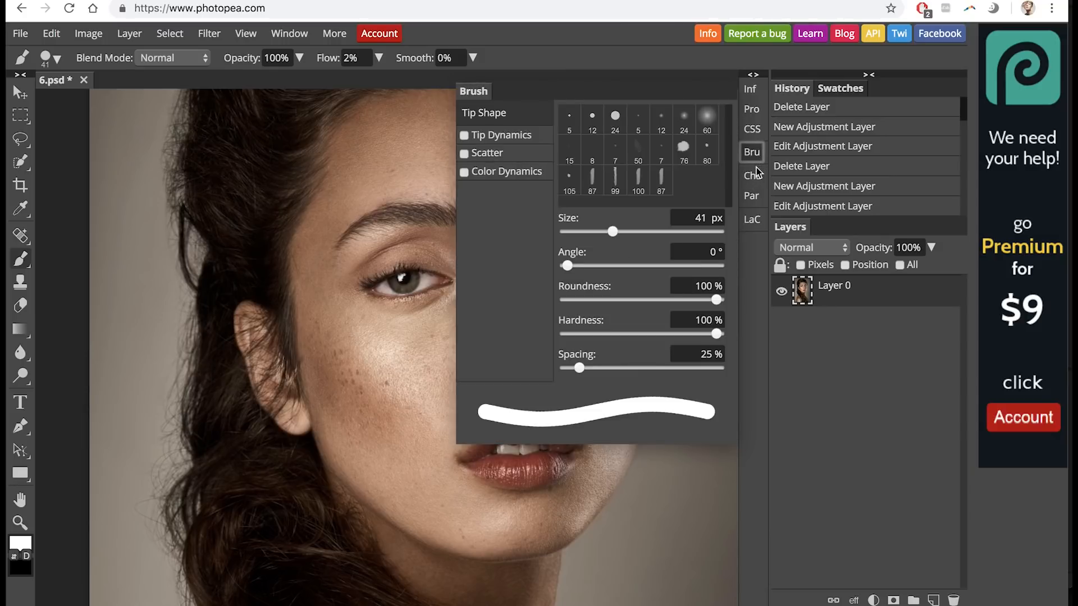
click(751, 175)
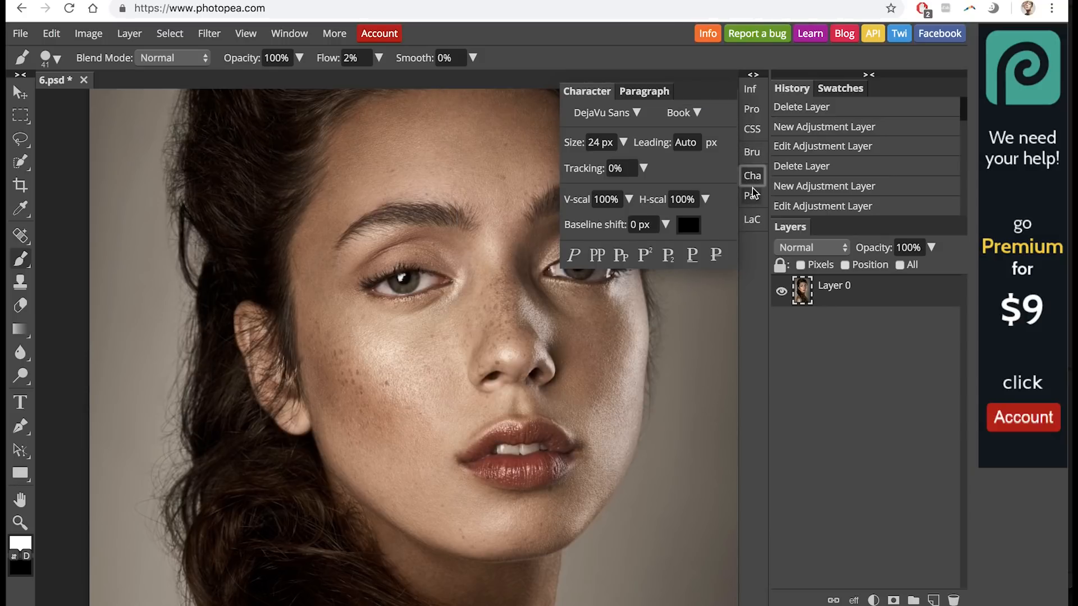
click(752, 218)
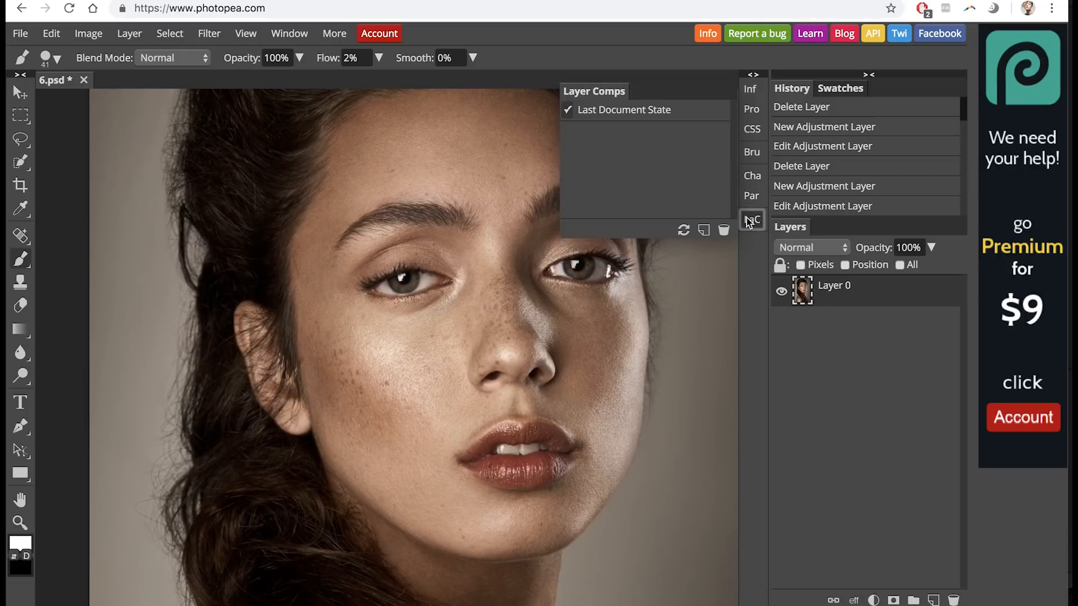
click(751, 129)
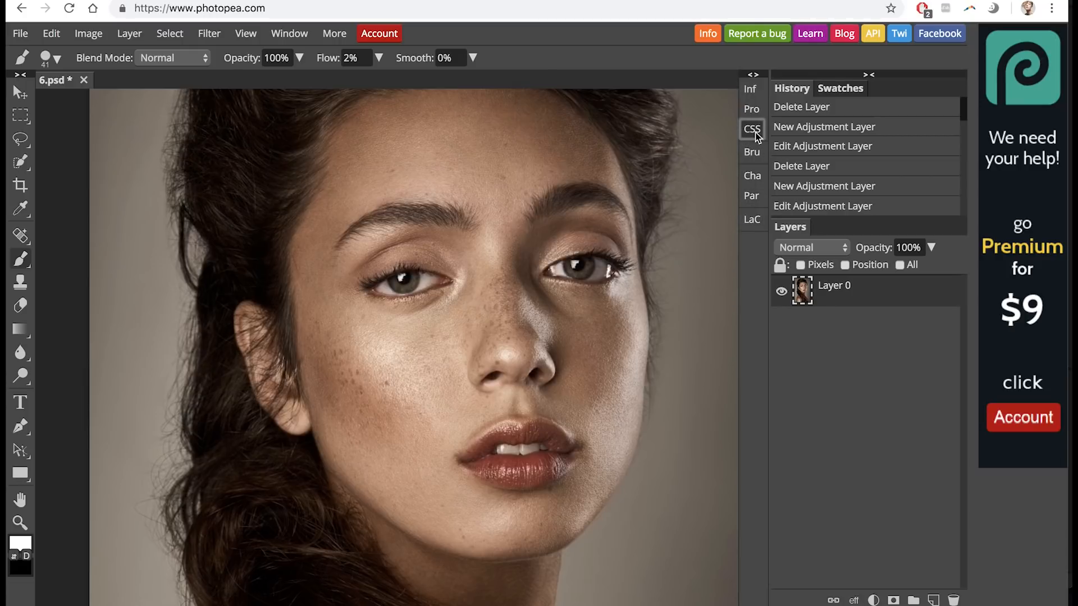
click(289, 33)
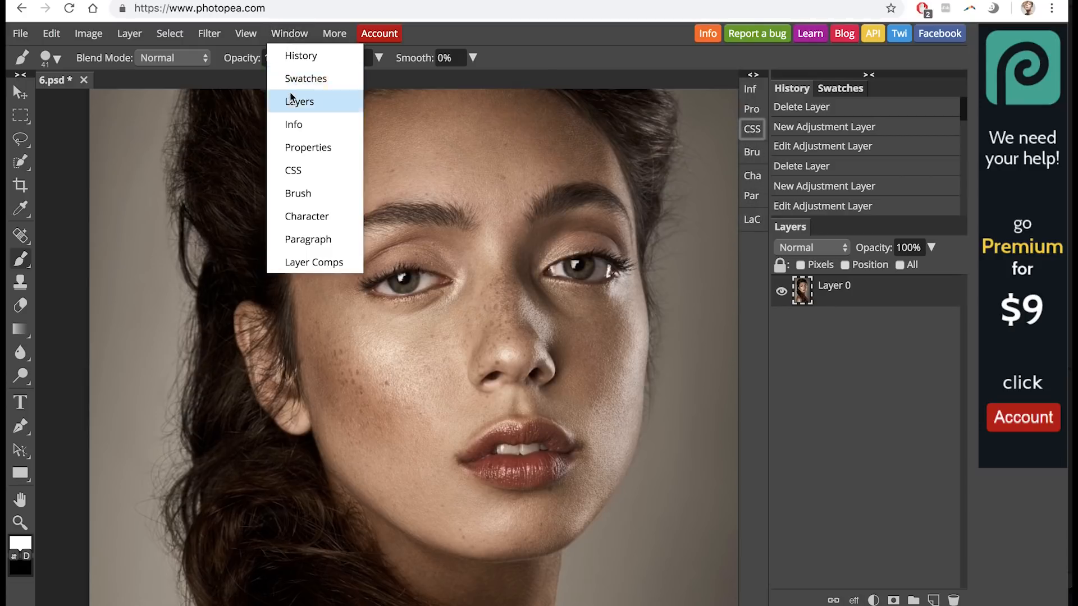
mouse_move(307, 216)
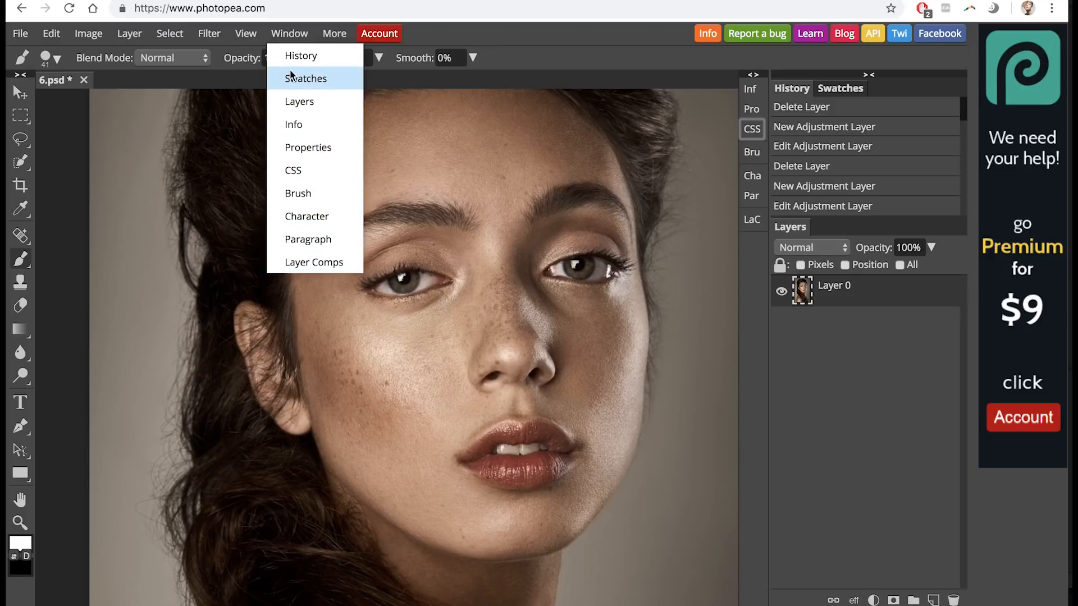
click(246, 33)
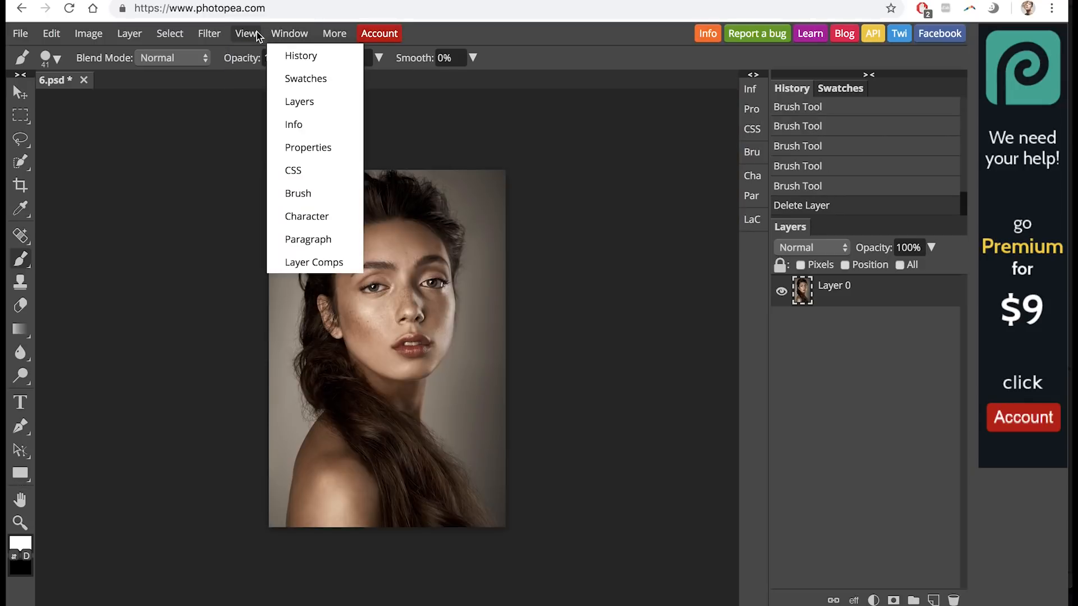
click(246, 33)
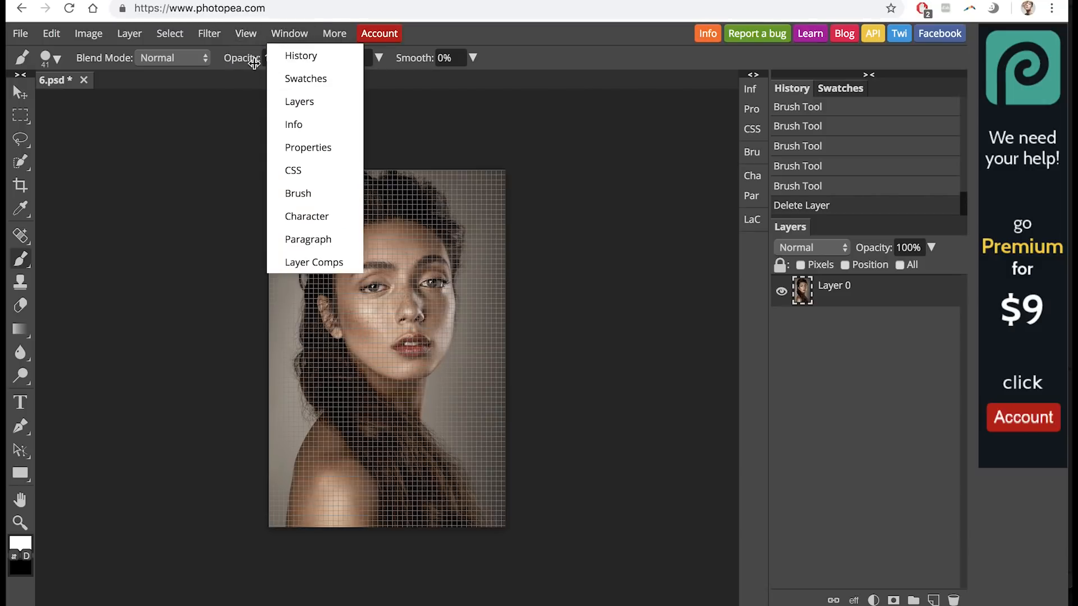
click(245, 33)
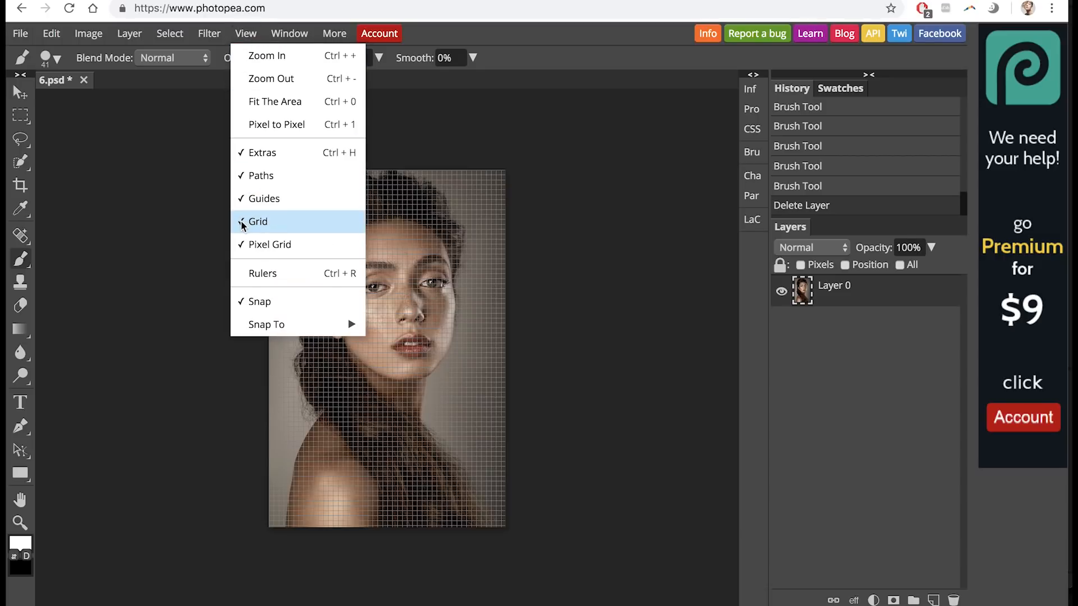
click(258, 221)
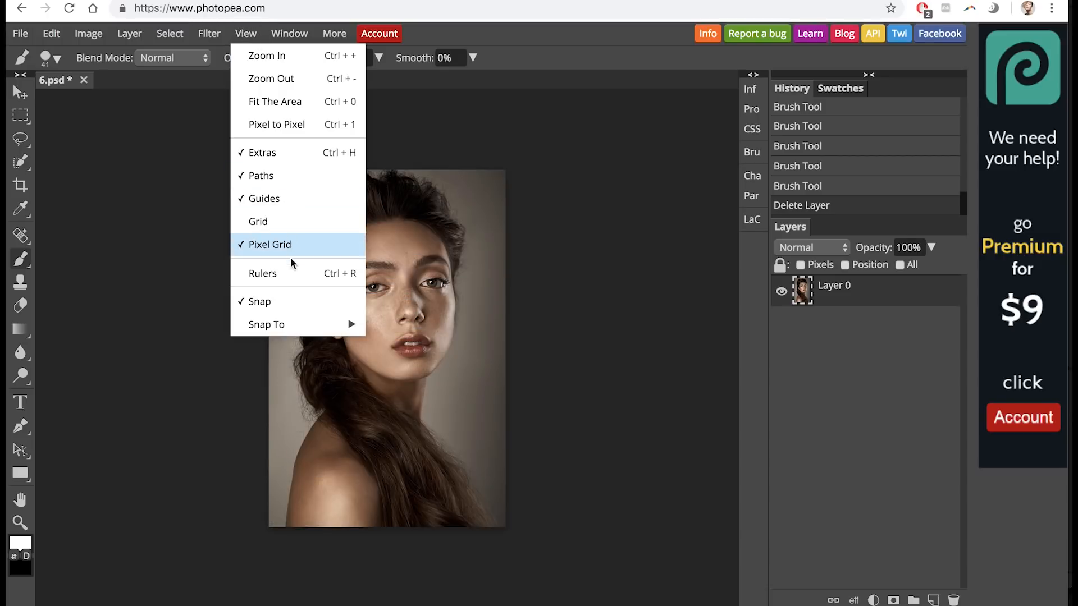
click(209, 33)
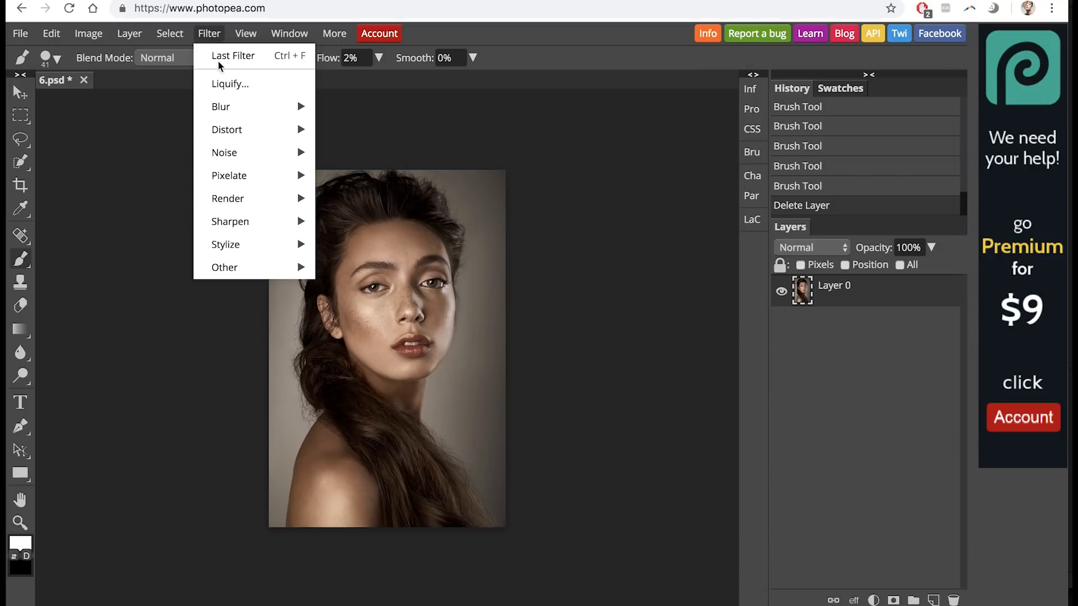
Open Filter > Liquify on the portrait and test warp strokes near the eye and cheek.
click(833, 285)
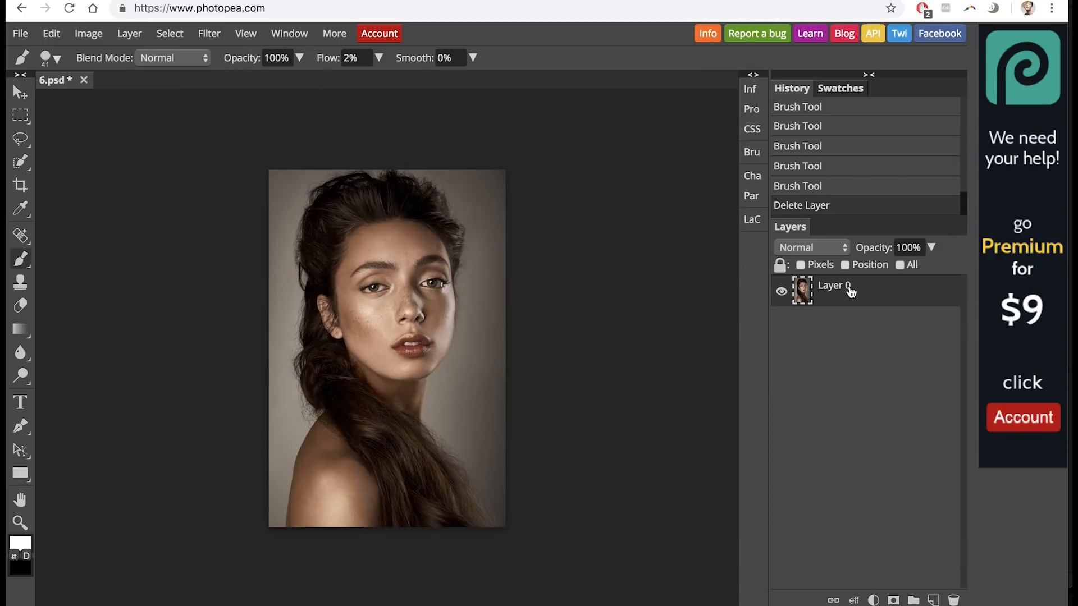
click(209, 33)
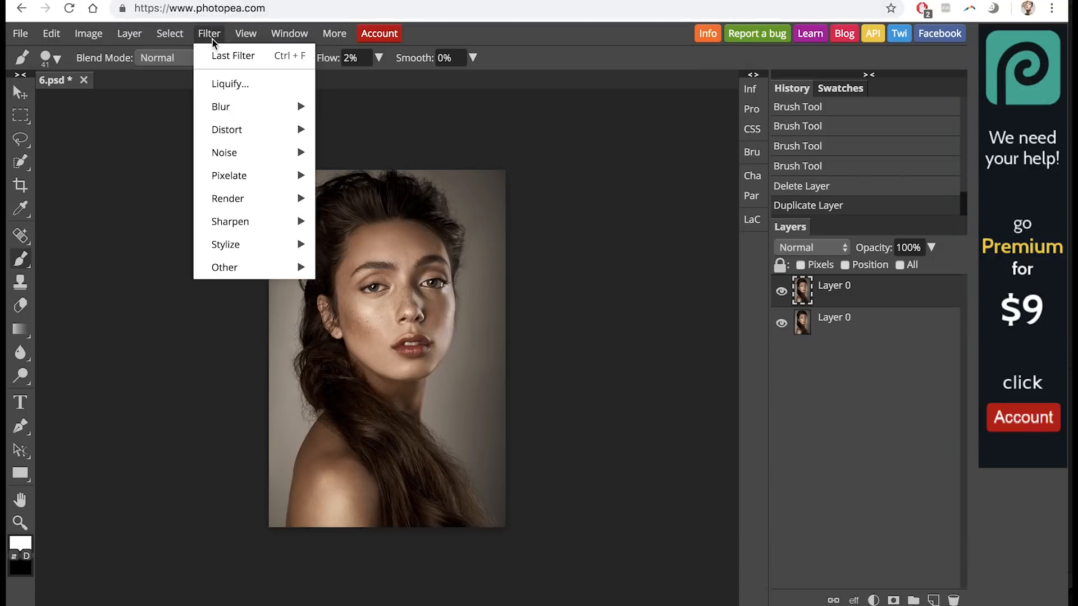
click(230, 83)
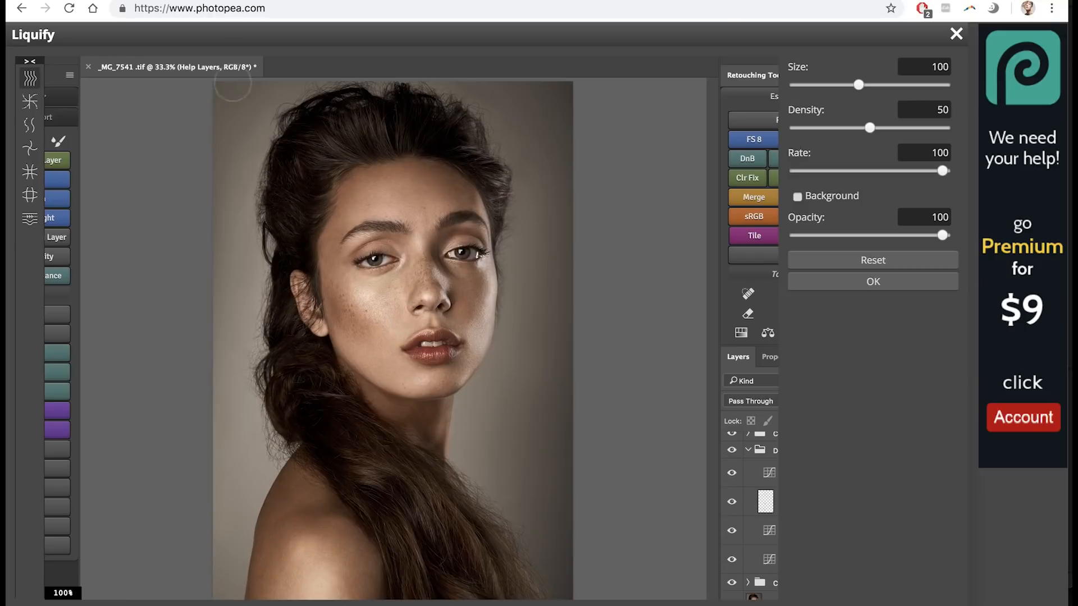
mouse_move(90, 116)
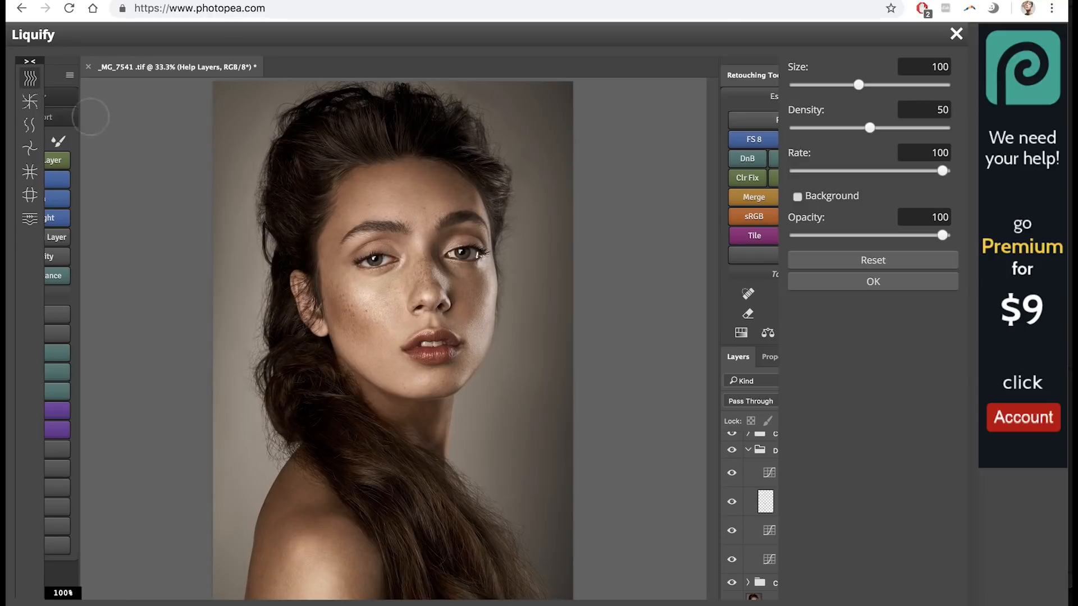
mouse_move(178, 246)
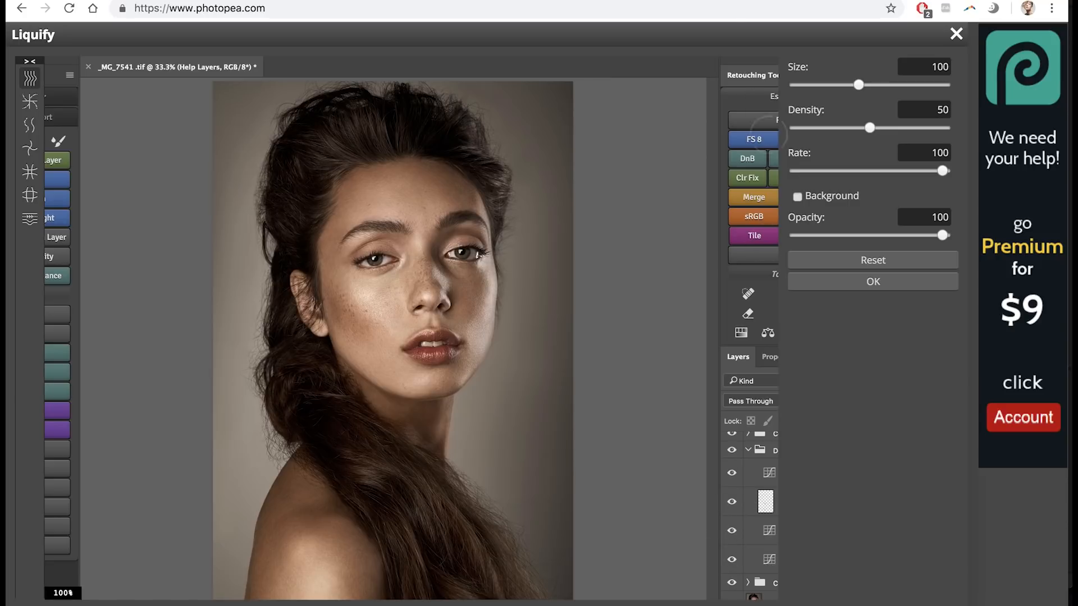
mouse_move(123, 91)
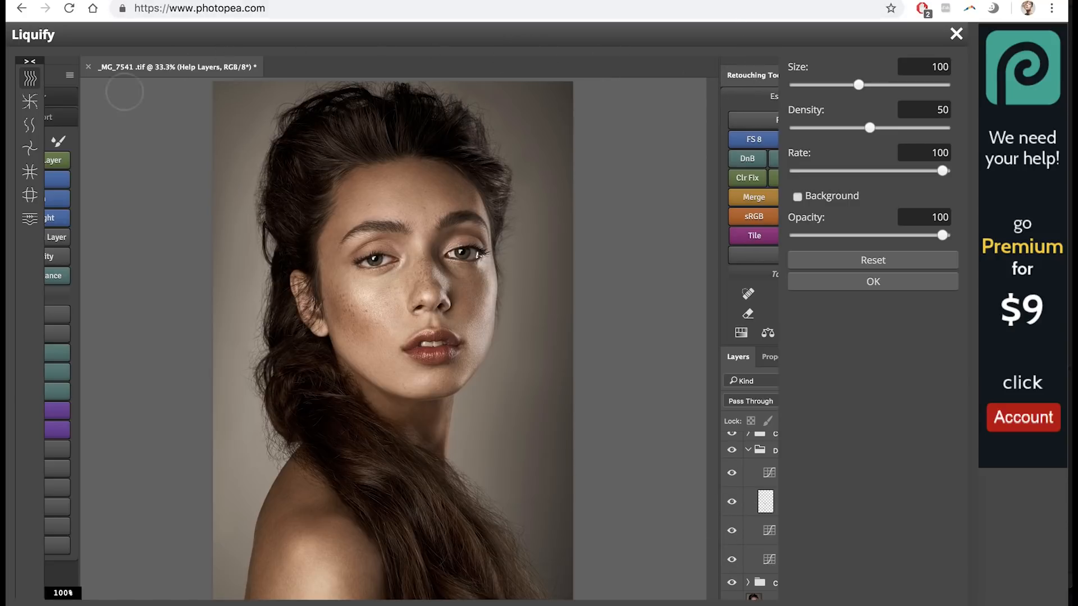
mouse_move(237, 132)
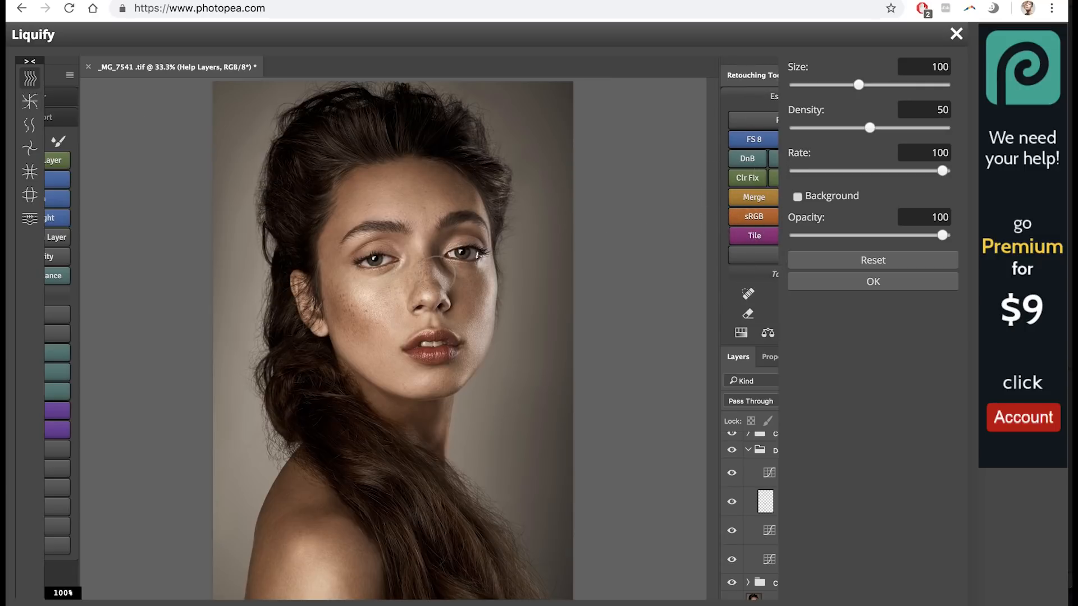
drag(858, 85, 869, 85)
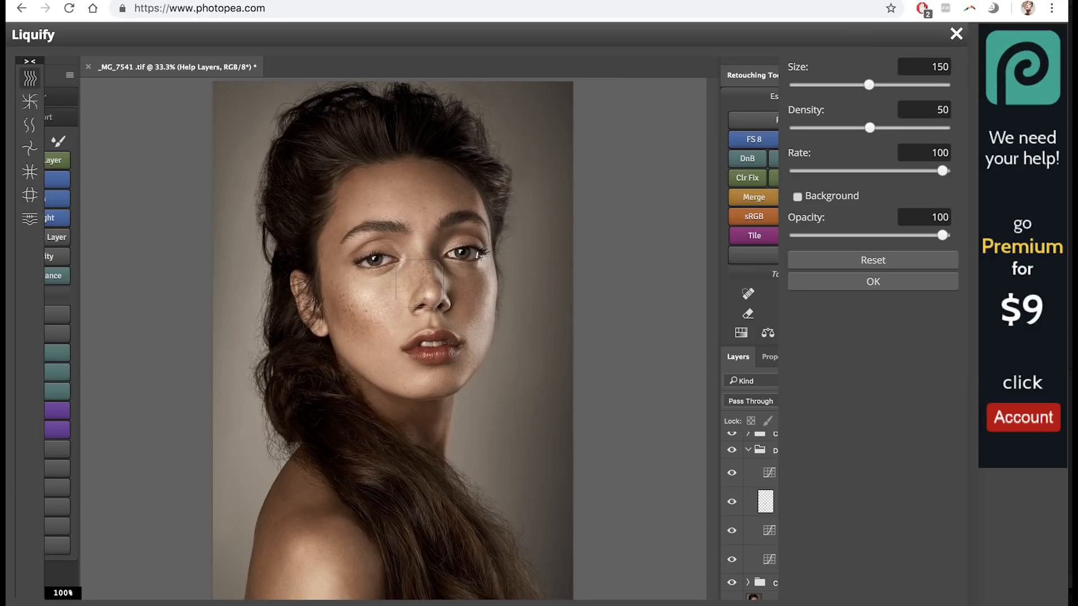
drag(426, 282, 433, 275)
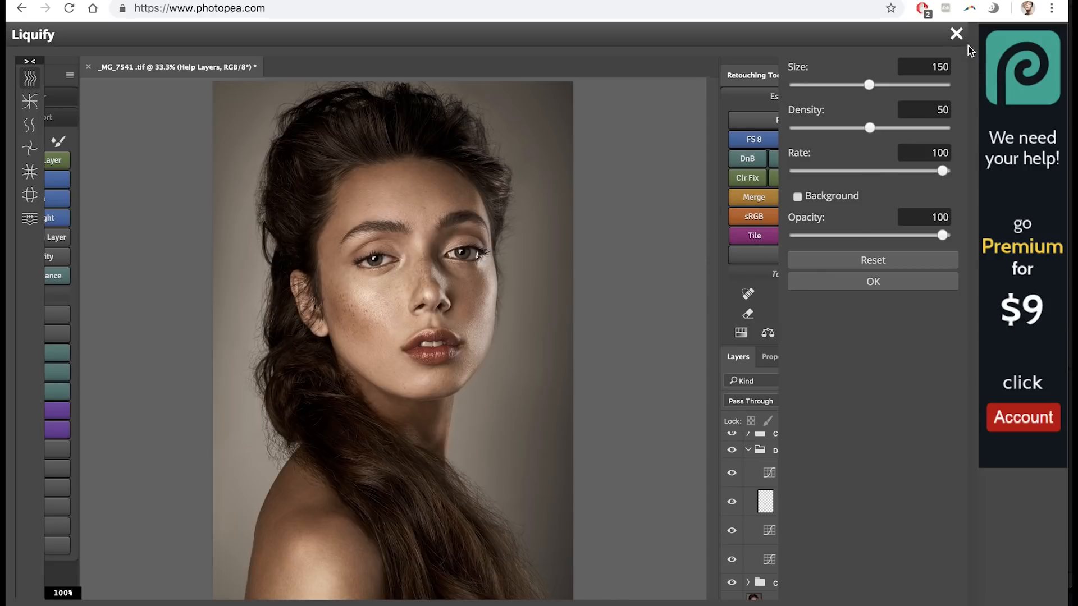
mouse_move(877, 215)
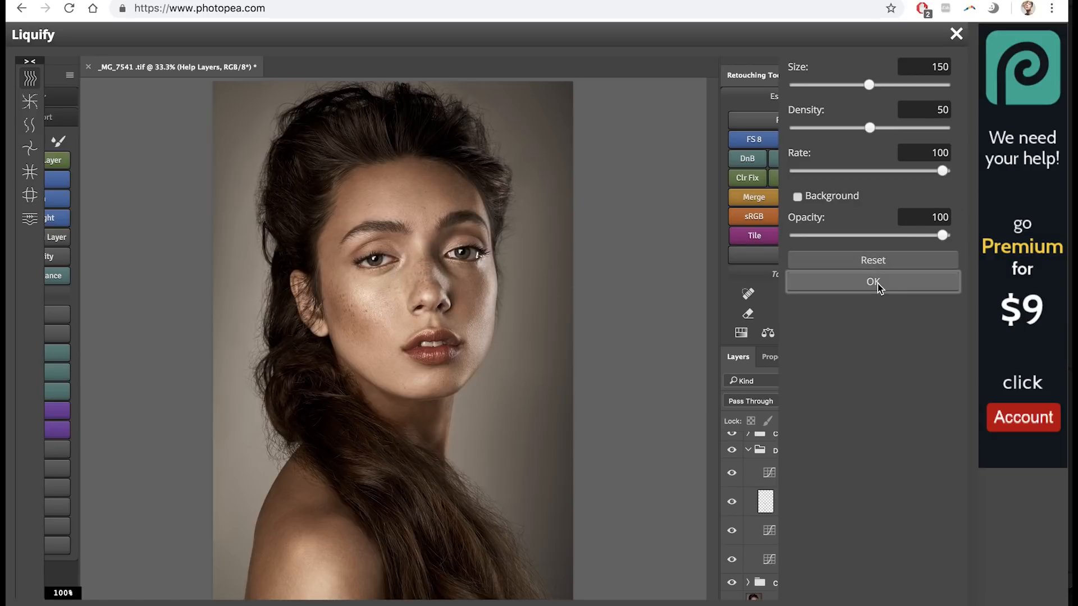
Commit the Liquify warp to the portrait layer, then browse the Select and Layer menus.
click(872, 282)
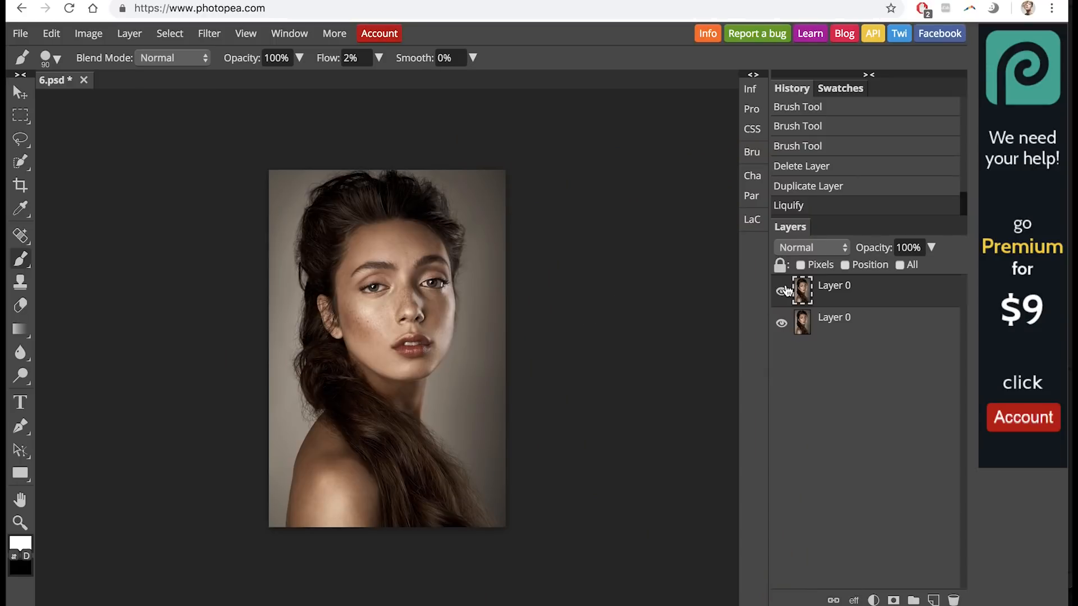
click(169, 33)
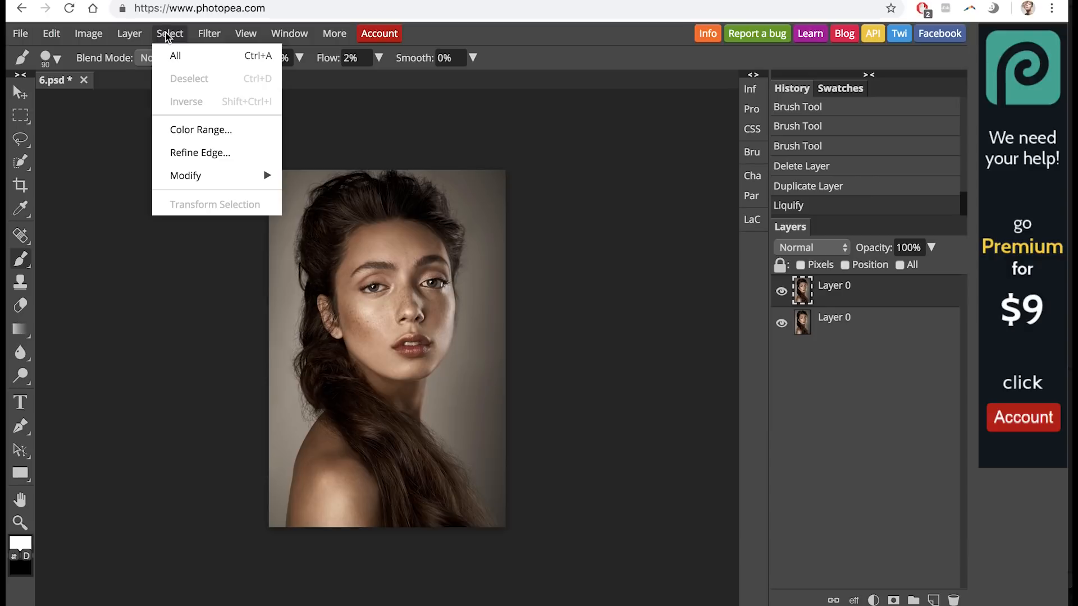
mouse_move(199, 153)
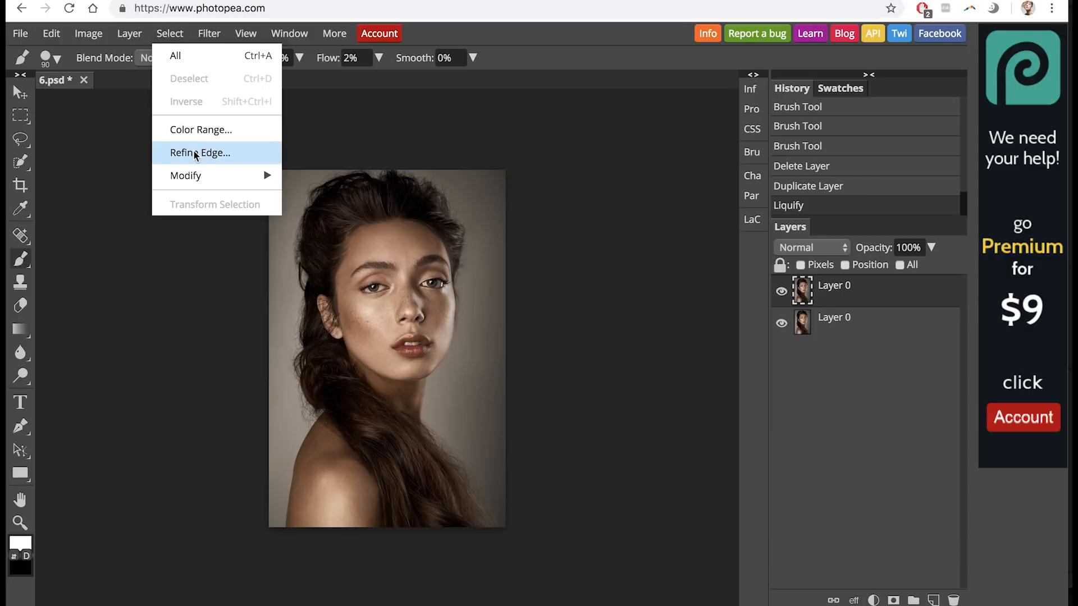
mouse_move(200, 160)
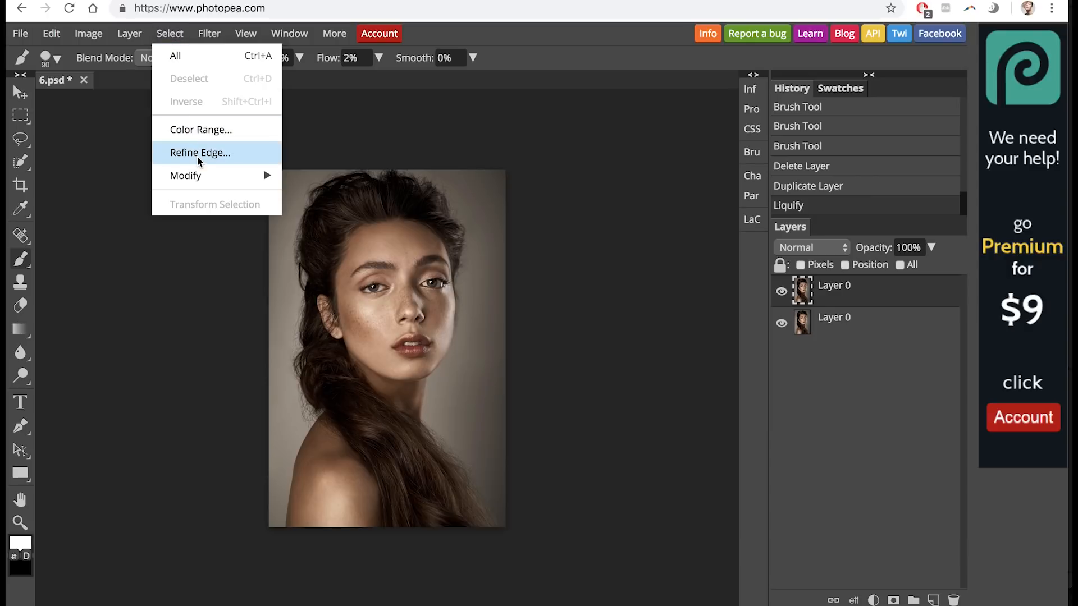
mouse_move(193, 176)
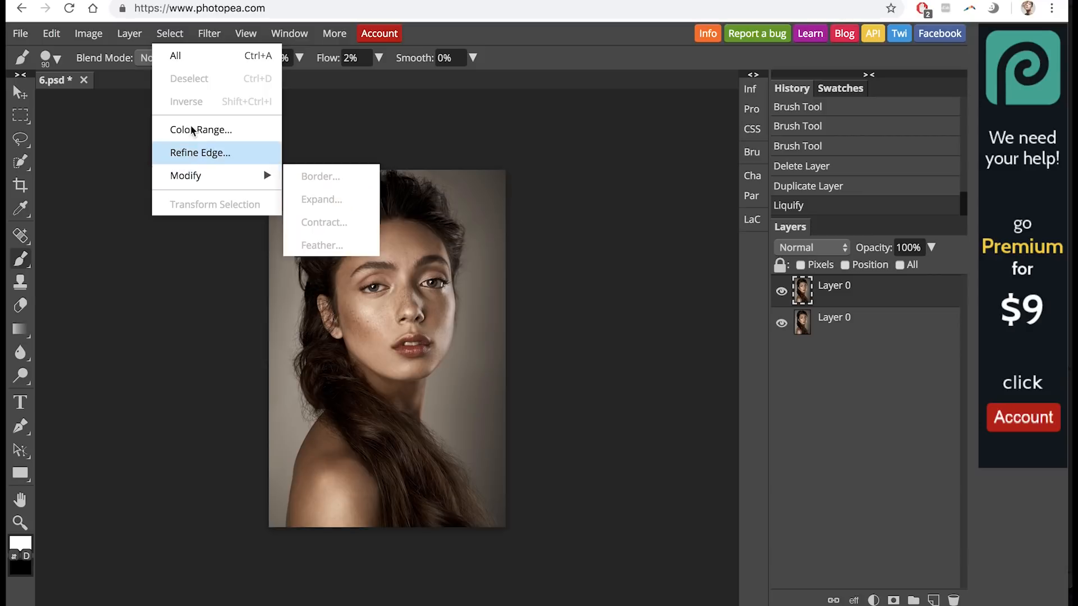
click(129, 33)
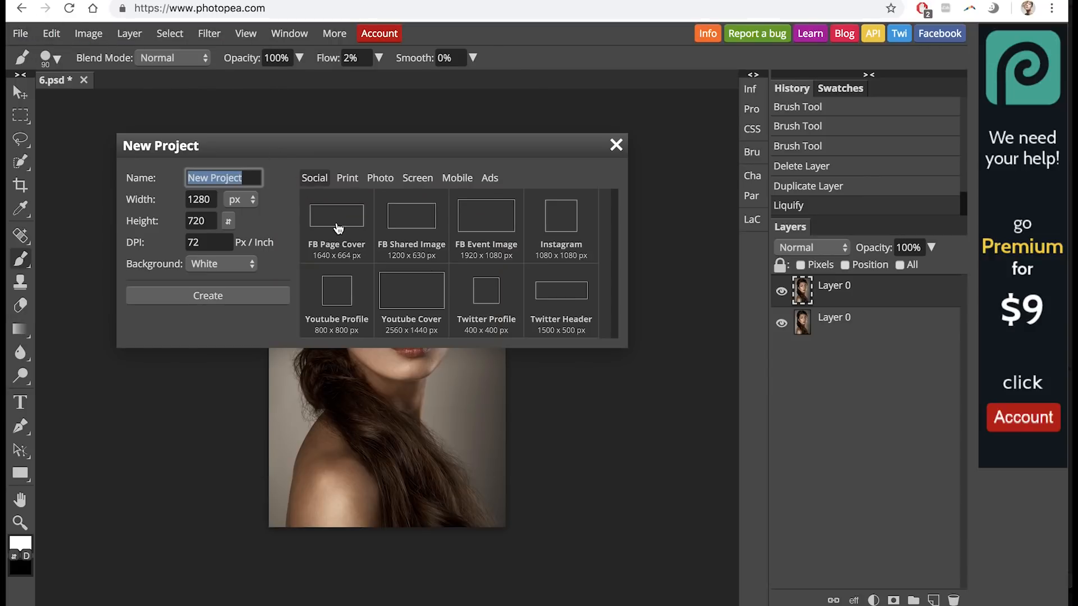
mouse_move(411, 225)
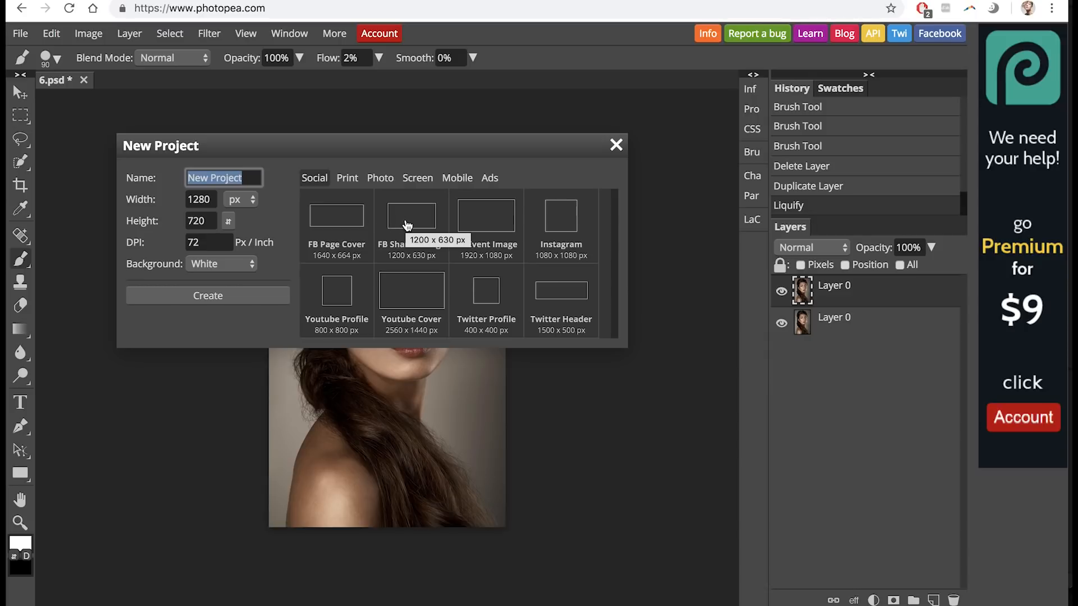
click(411, 289)
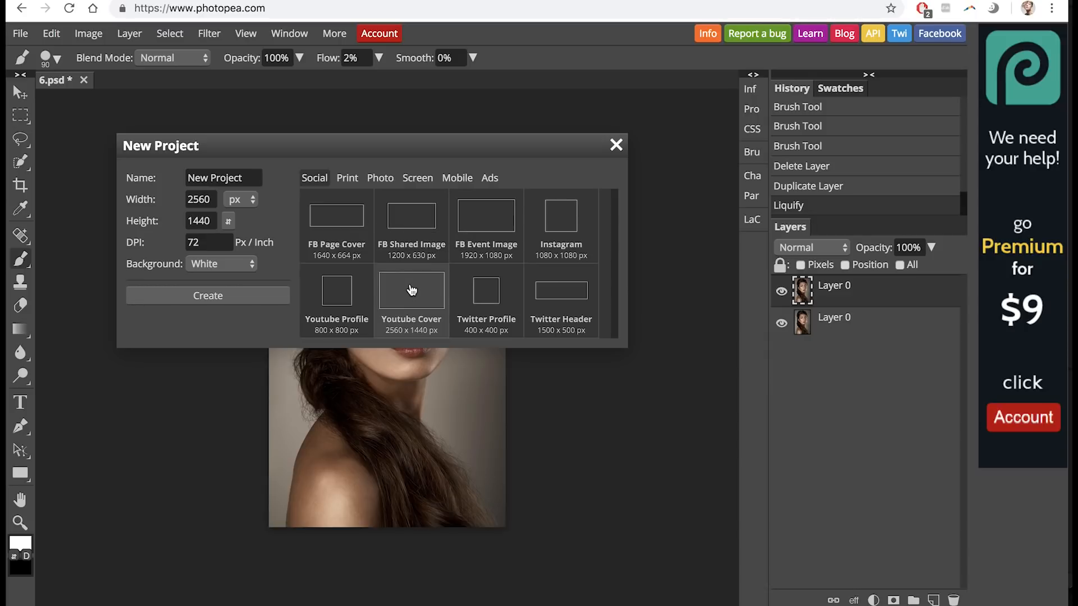
click(207, 296)
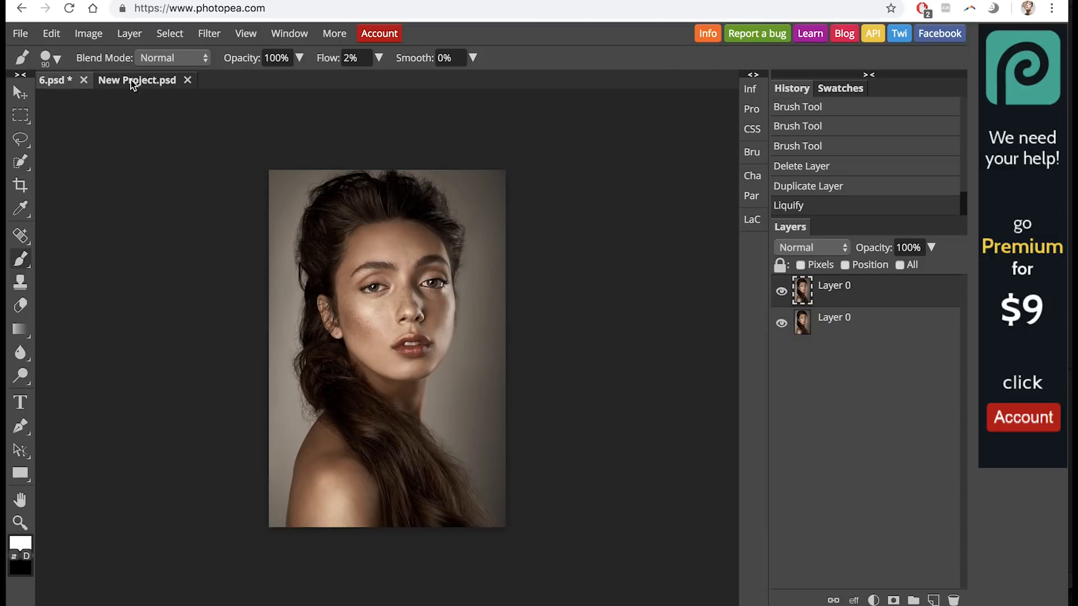
click(137, 79)
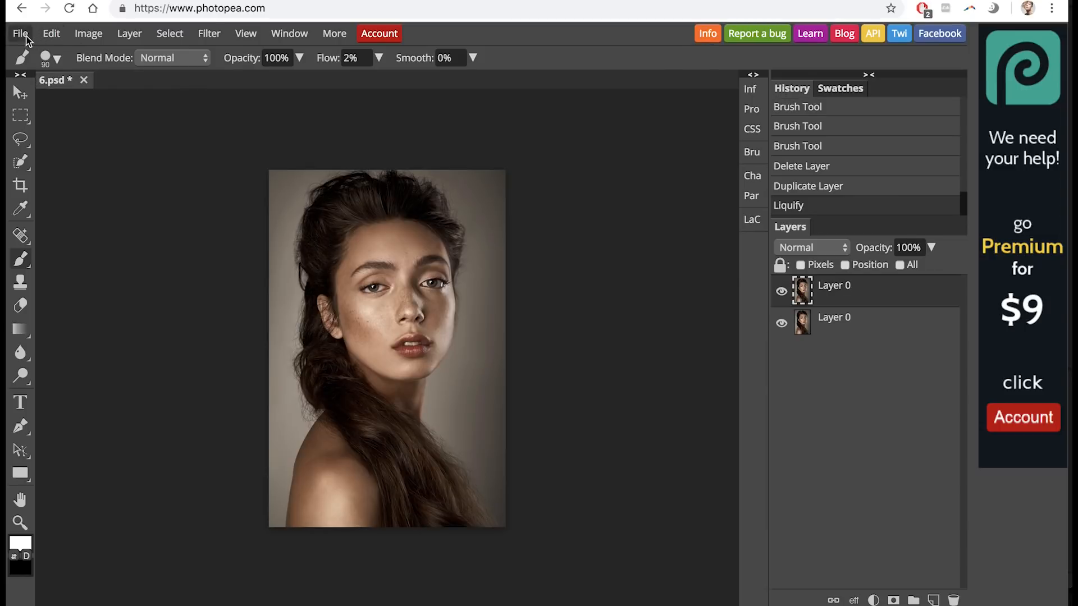
click(51, 34)
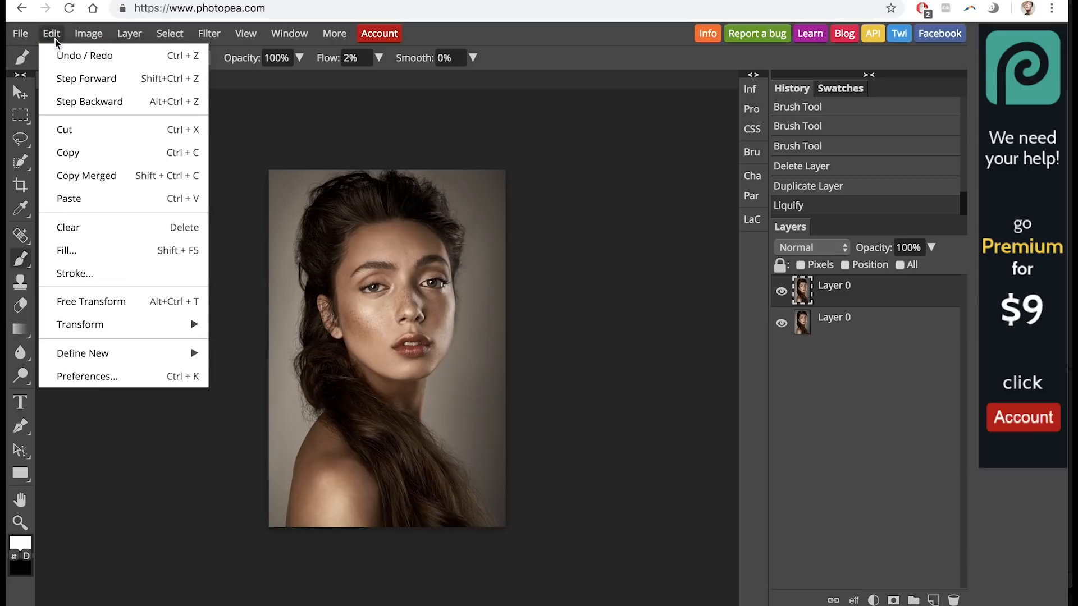
click(88, 33)
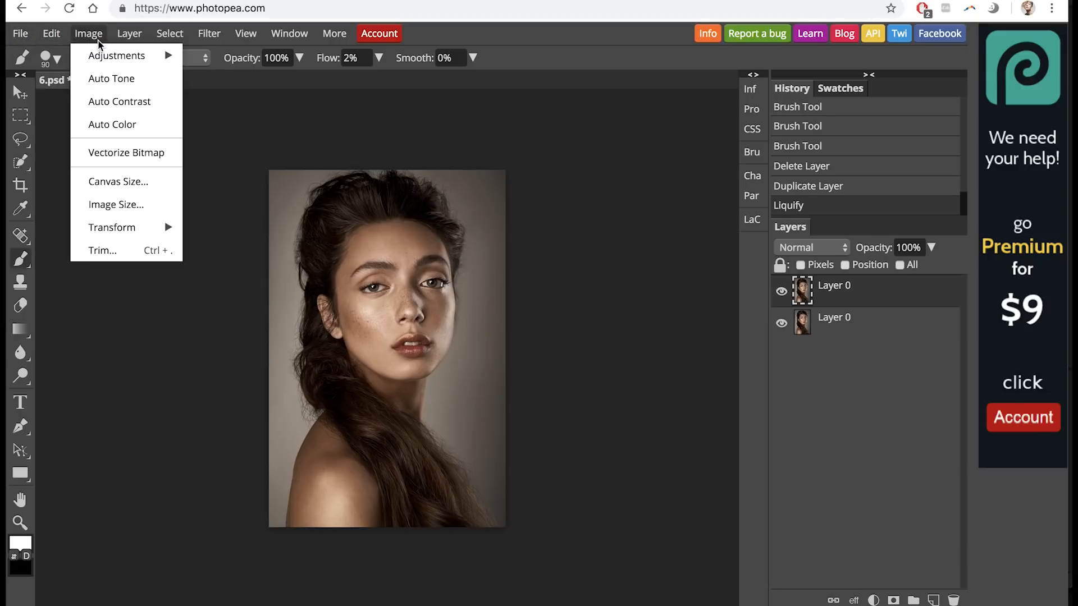
click(129, 33)
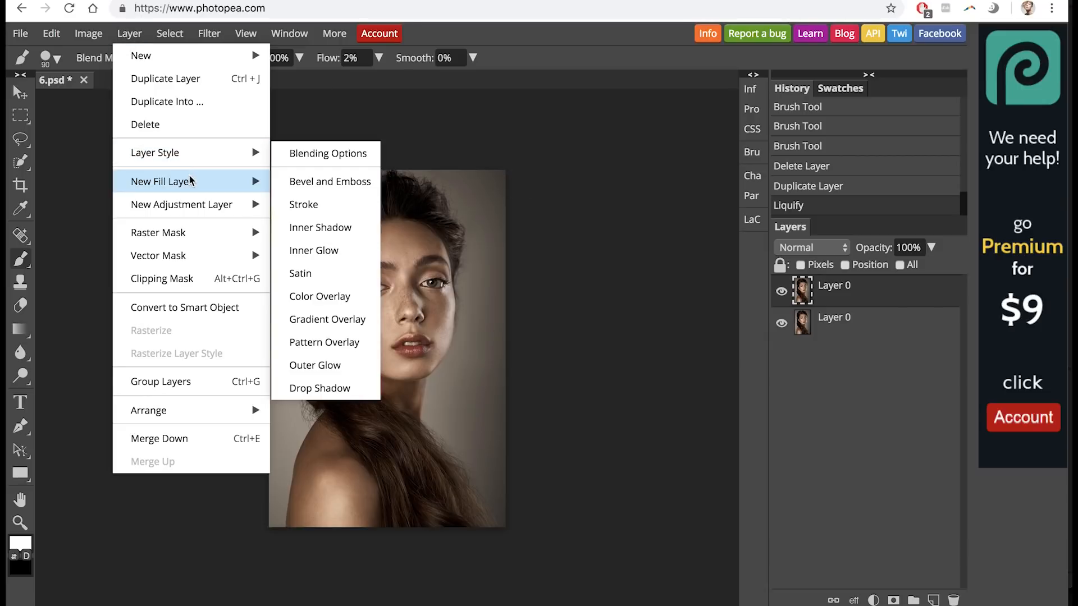
mouse_move(163, 181)
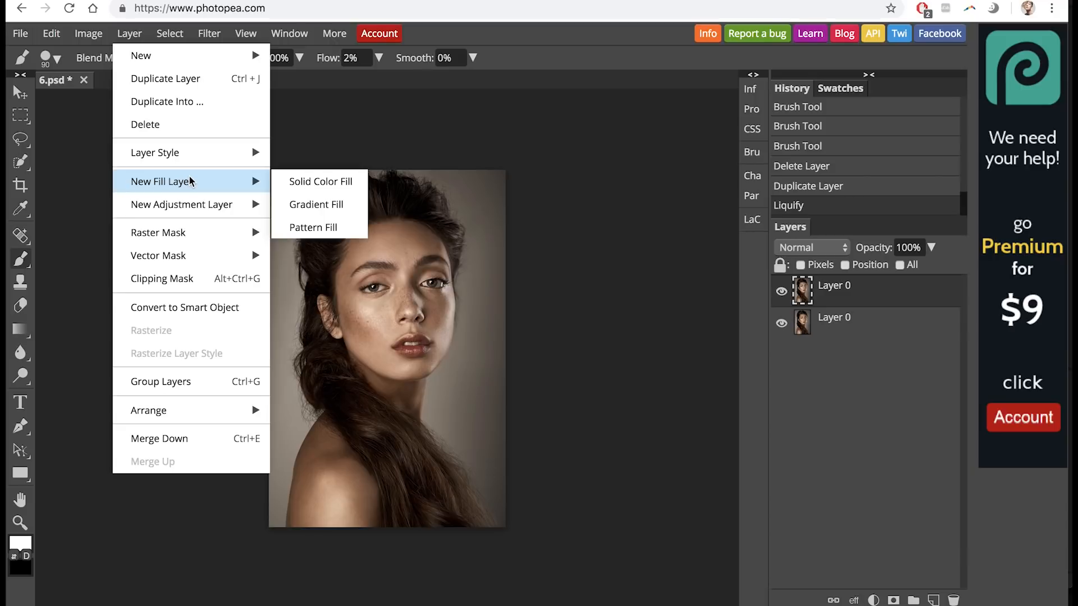
mouse_move(203, 229)
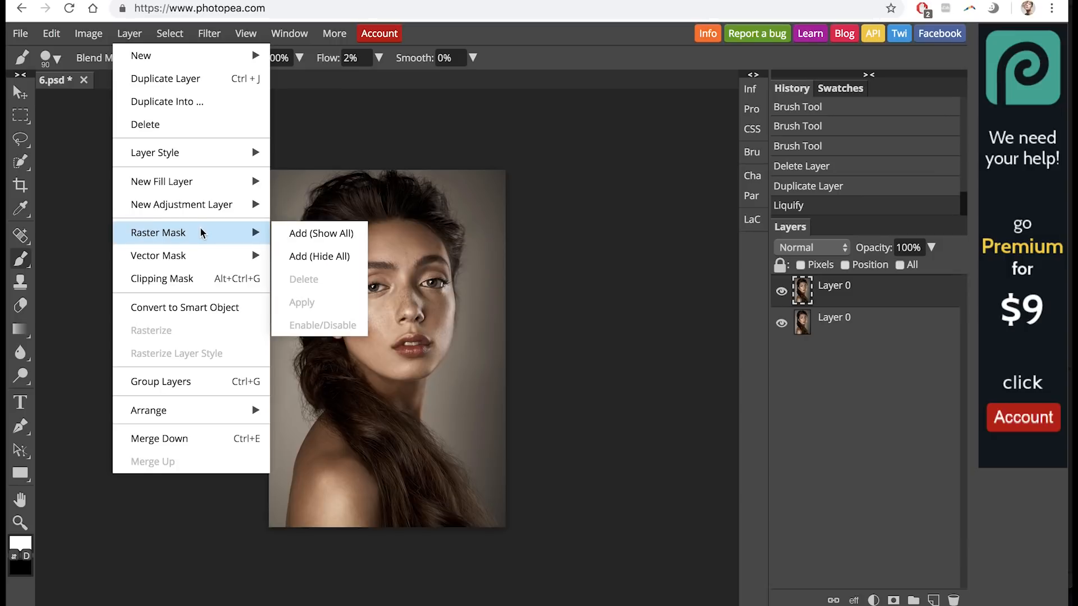
mouse_move(162, 278)
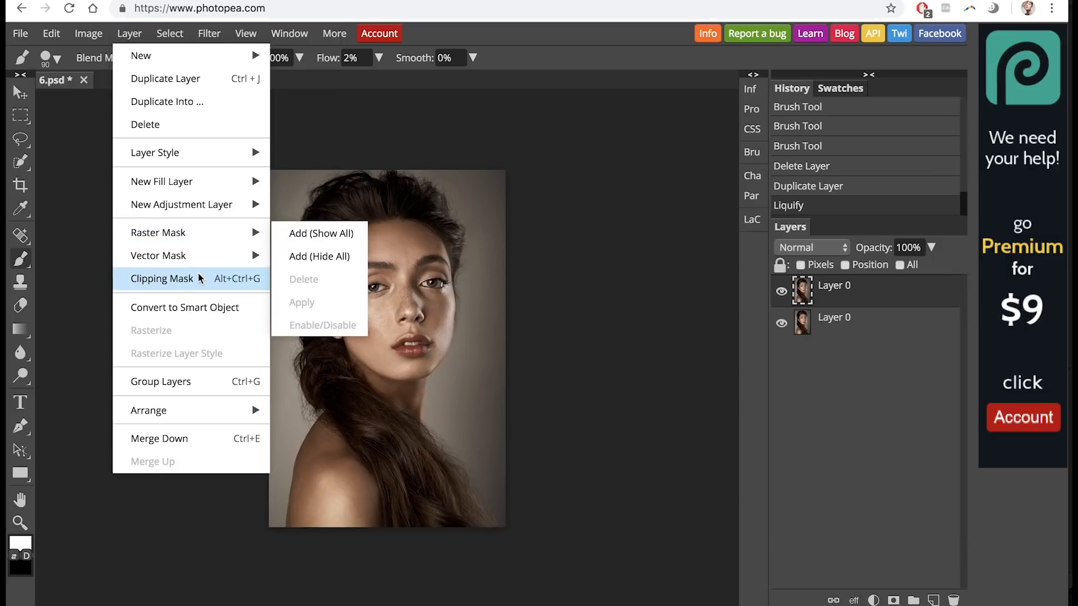
mouse_move(184, 307)
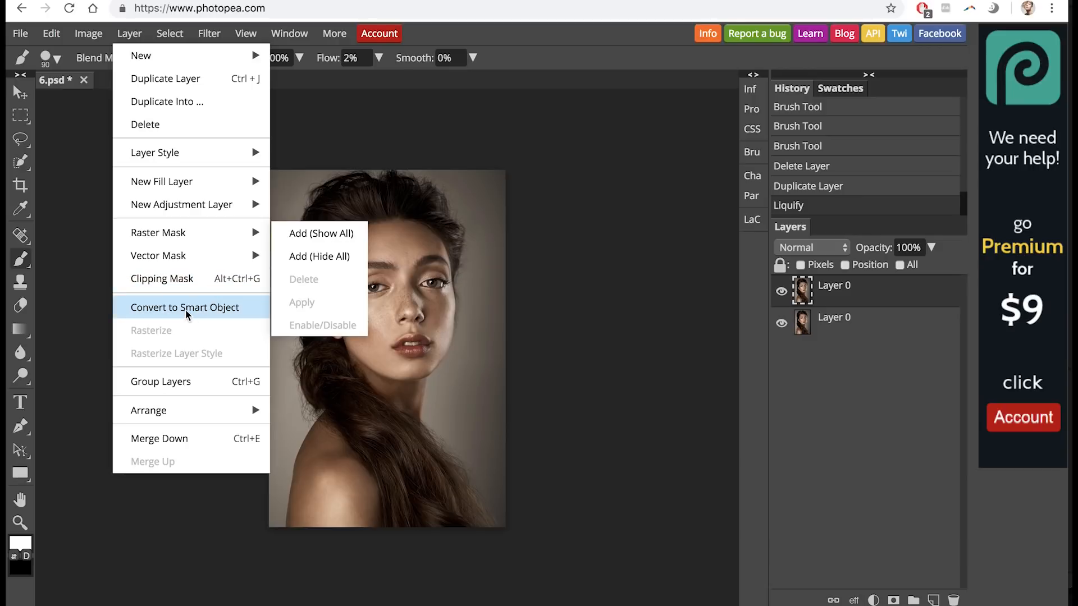
mouse_move(148, 410)
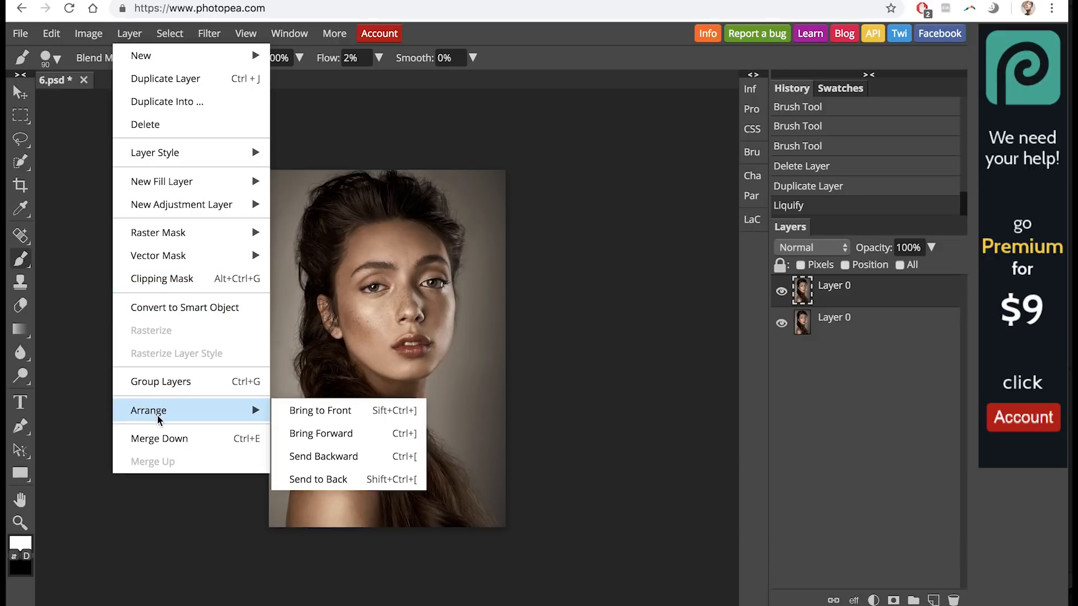
click(169, 33)
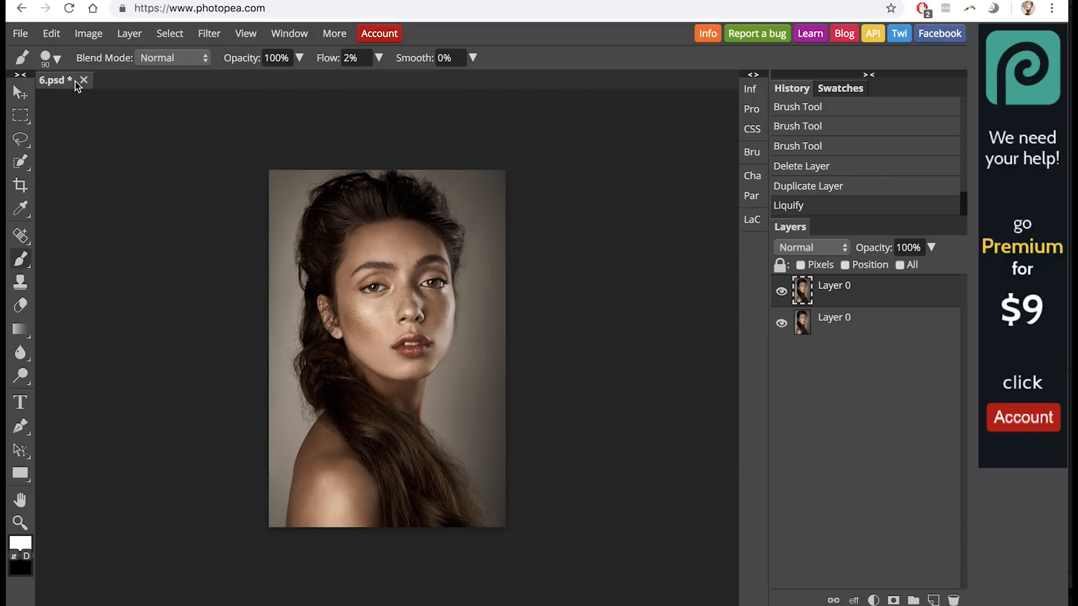
Browse the Layer menu's commands, then open the Filter menu.
click(129, 33)
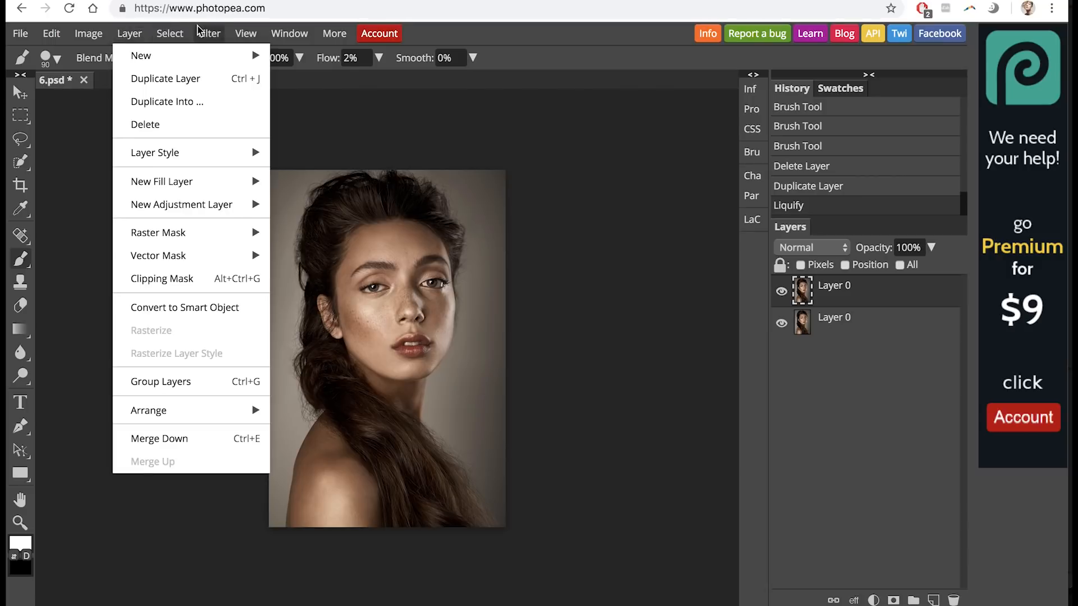
click(208, 34)
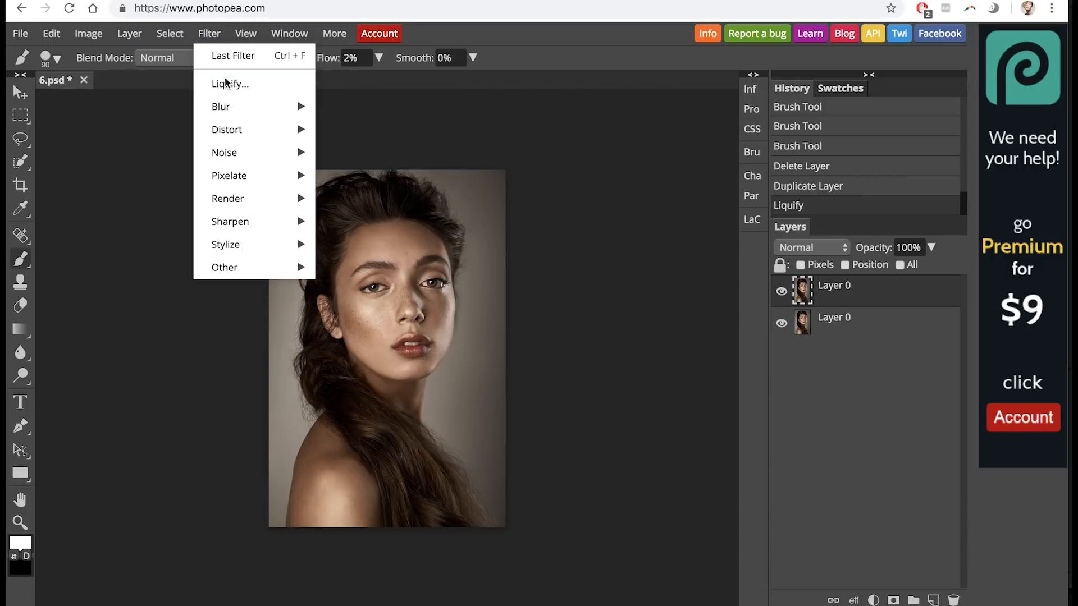
mouse_move(224, 152)
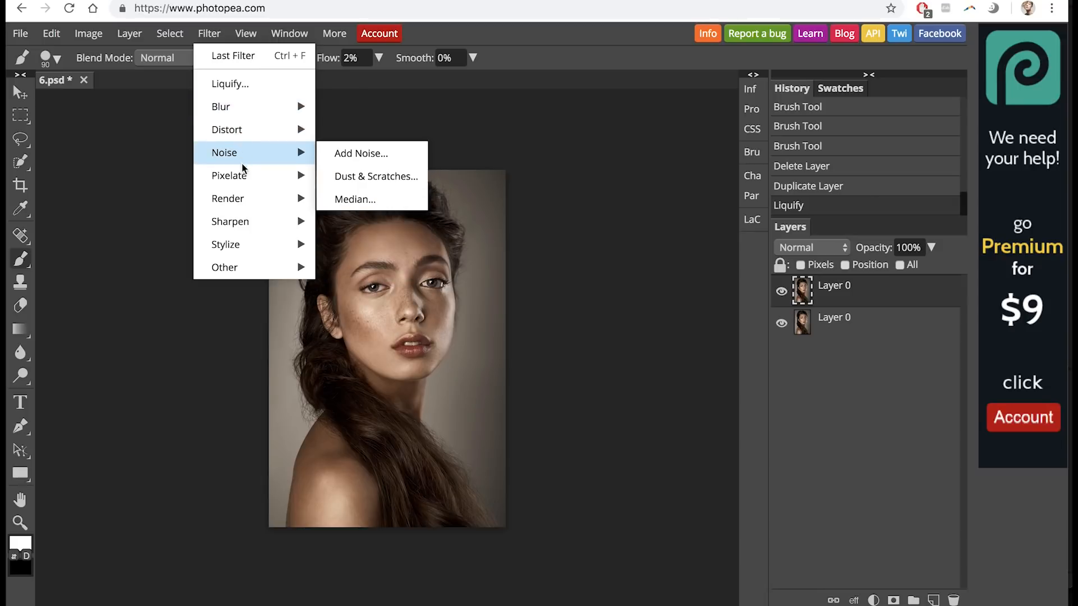
mouse_move(227, 199)
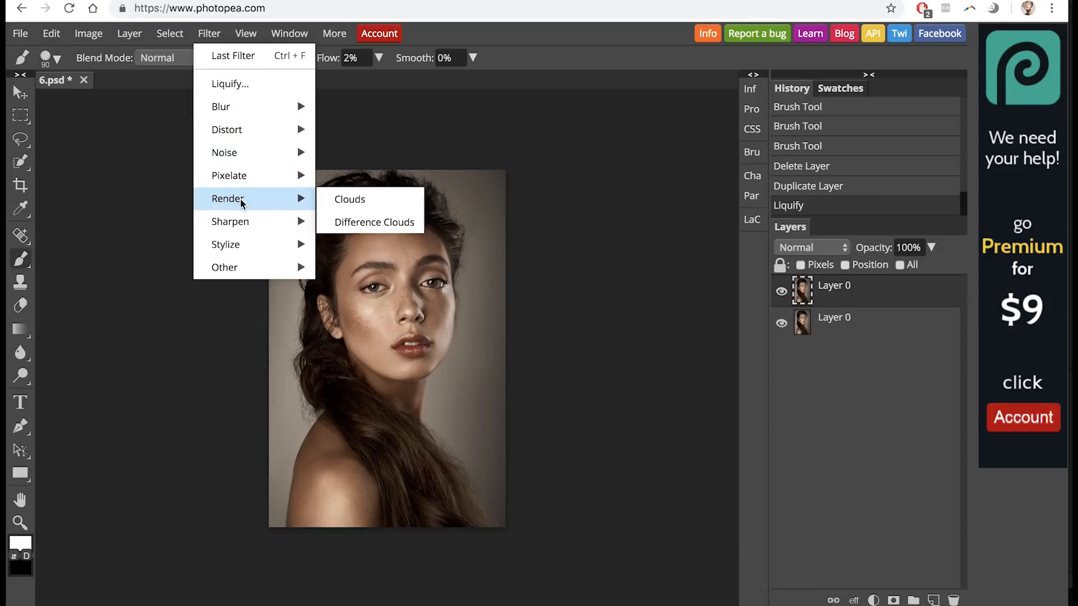
mouse_move(349, 199)
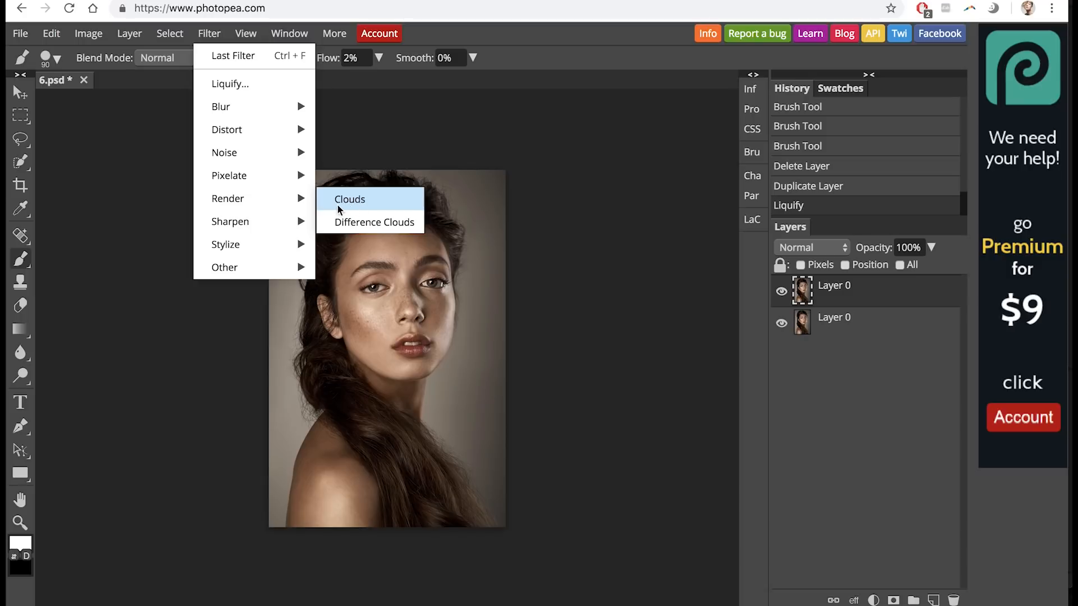
mouse_move(255, 222)
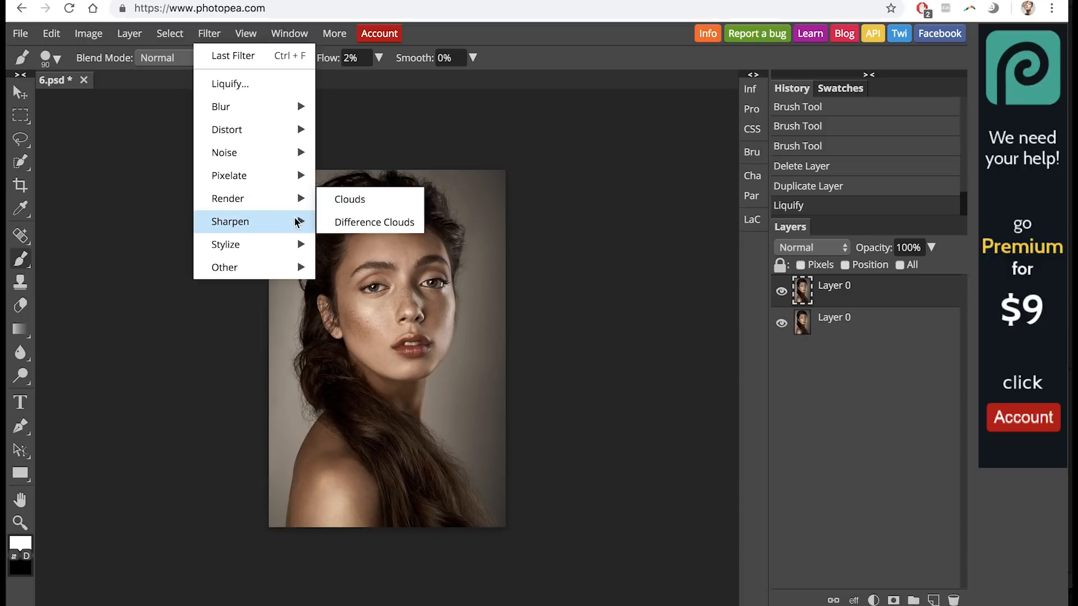
mouse_move(225, 244)
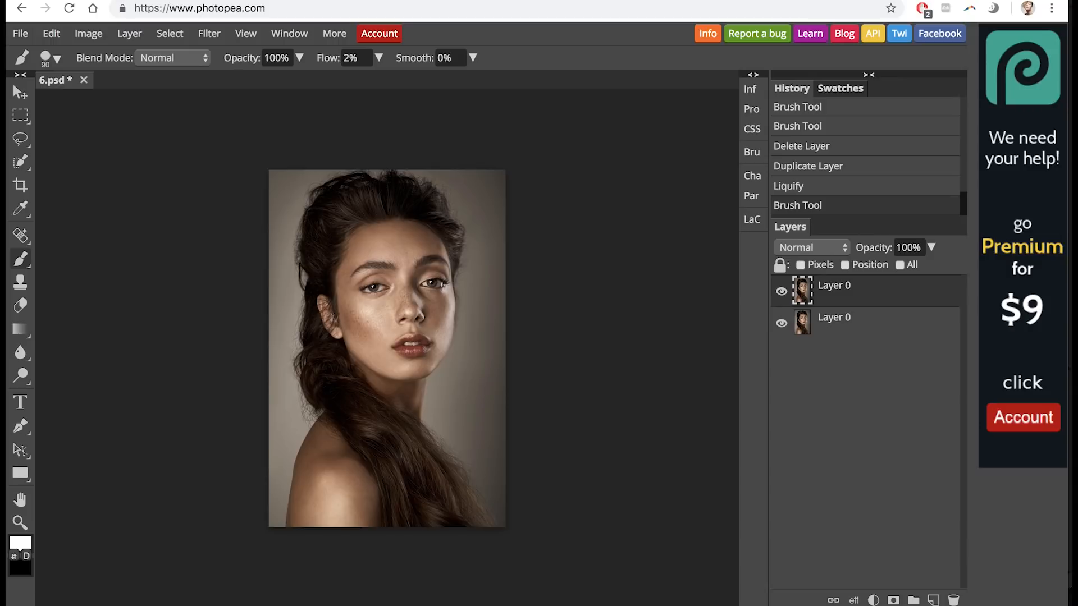
click(809, 34)
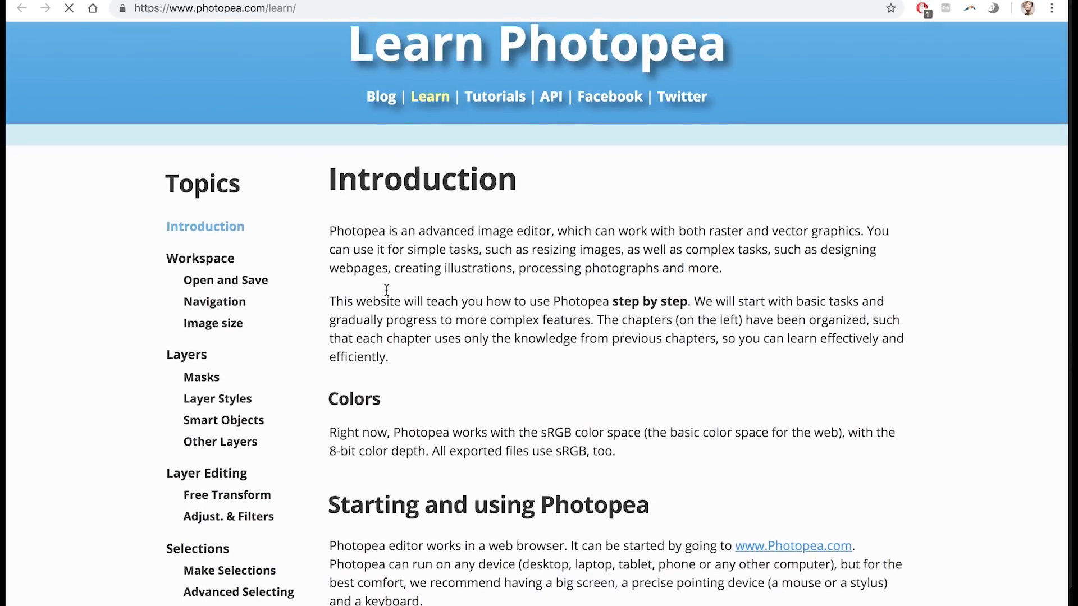
scroll(down, 3)
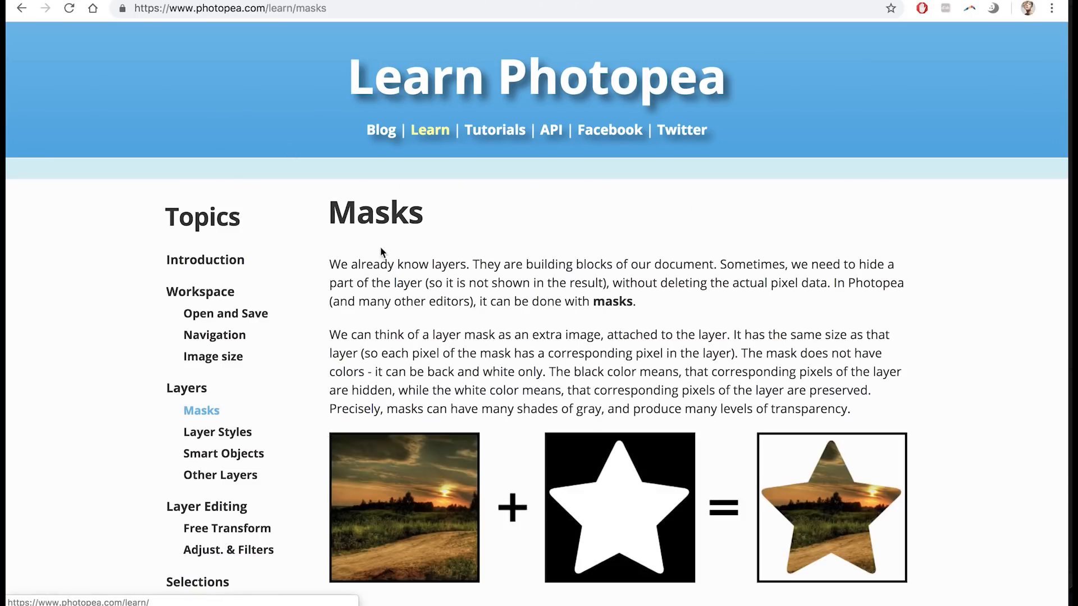
scroll(down, 3)
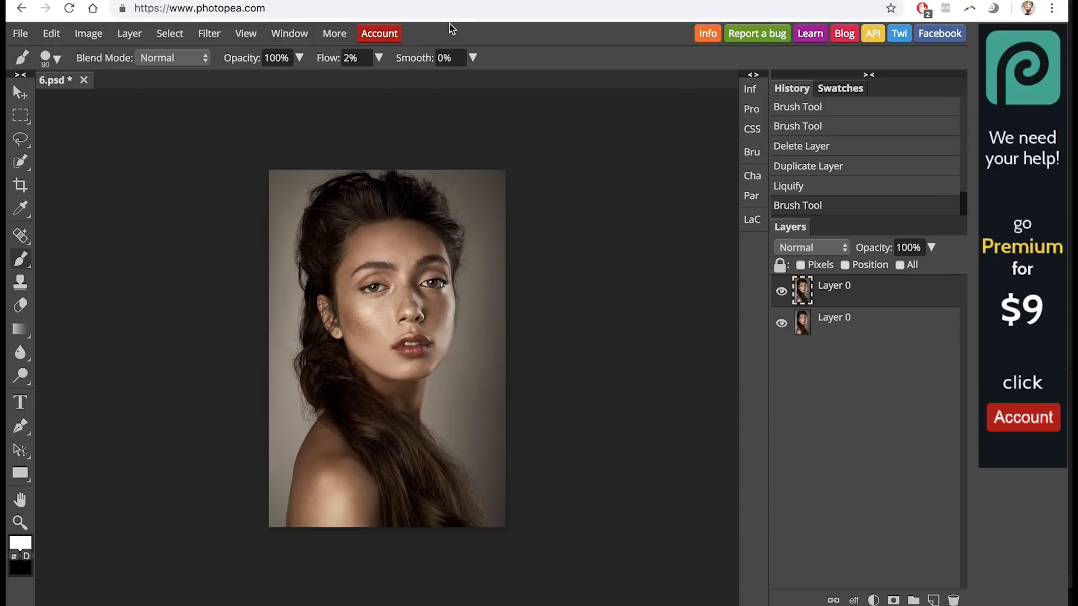
mouse_move(671, 265)
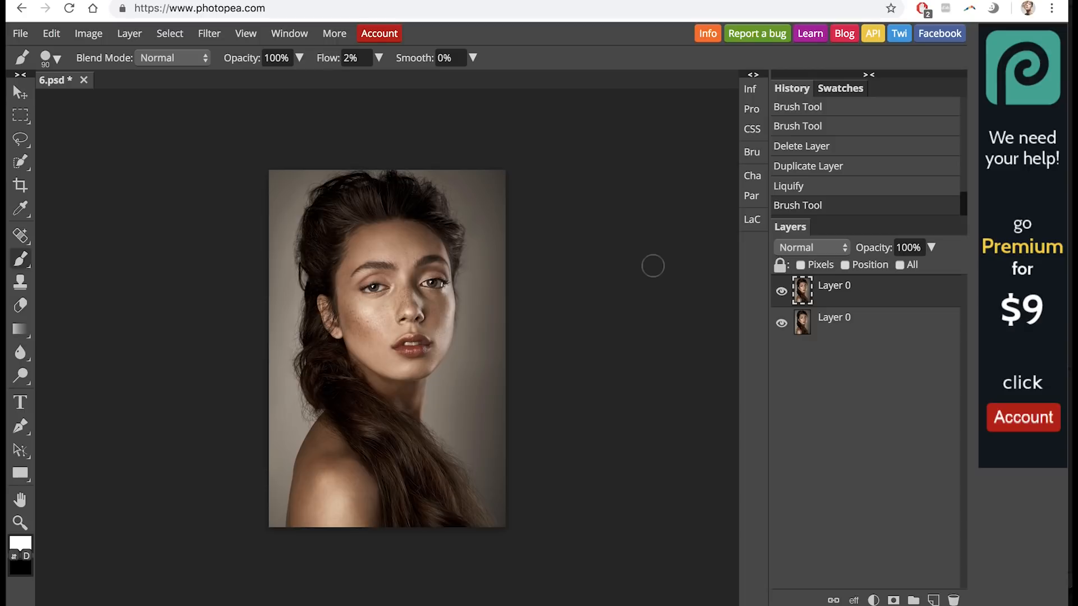
mouse_move(650, 267)
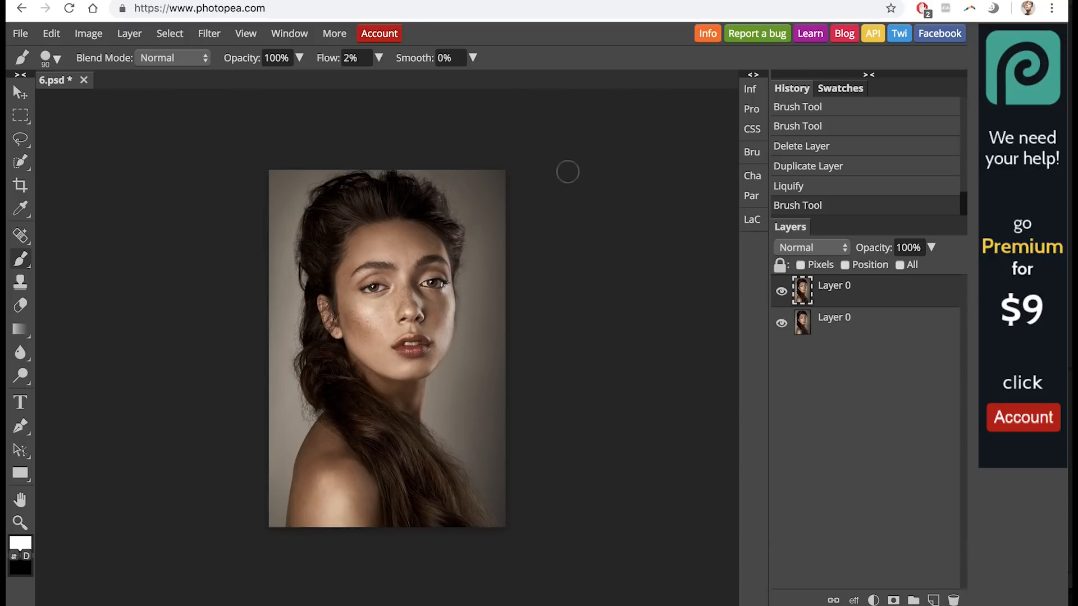
mouse_move(562, 169)
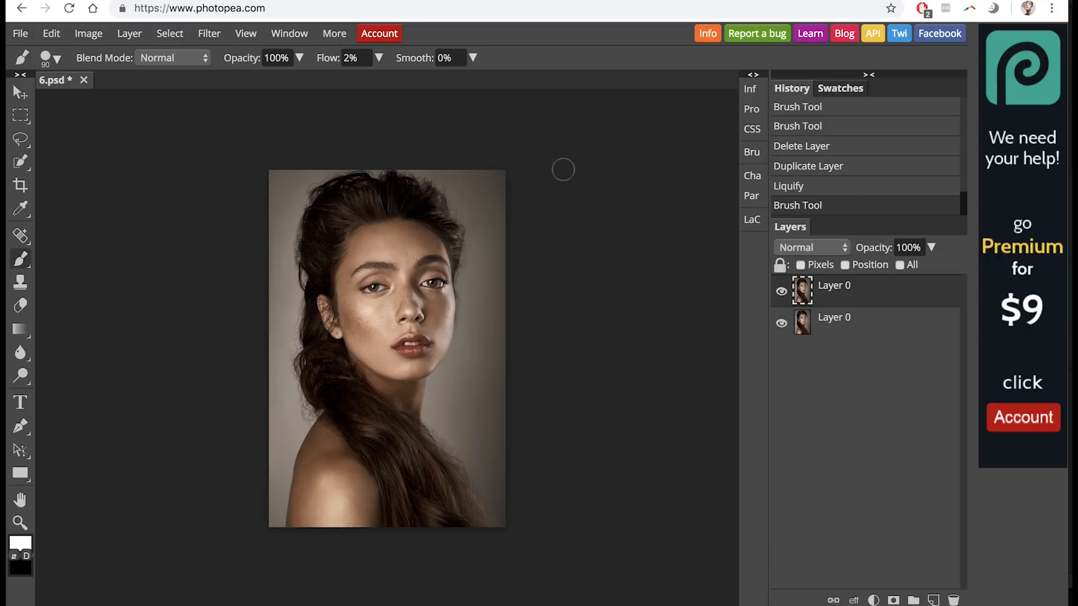
Try the Rectangle Select tool, then pick the Spot Healing Brush from the healing flyout.
click(20, 114)
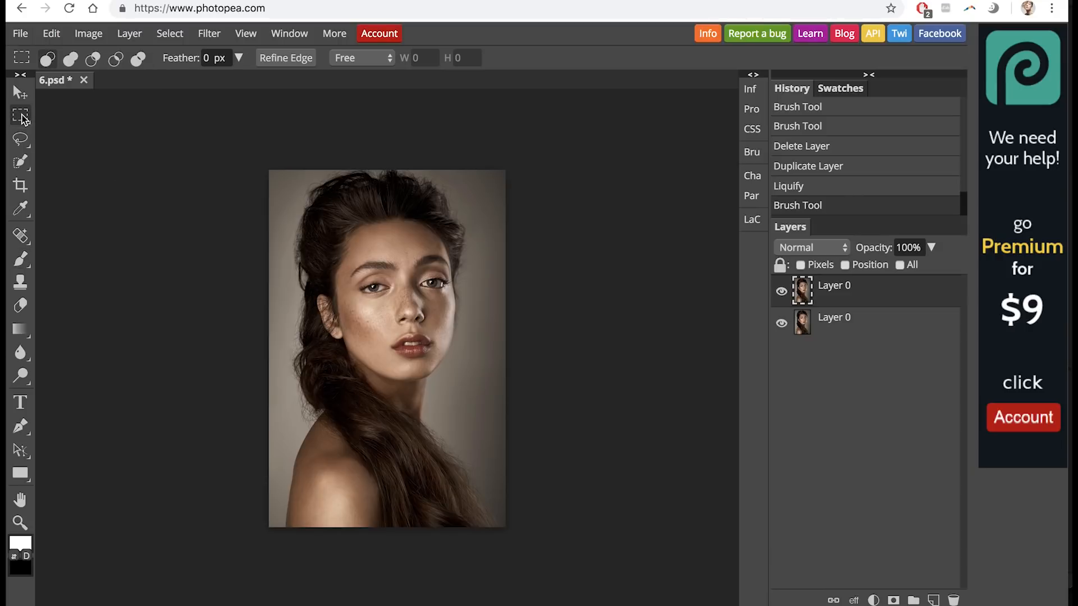
click(21, 115)
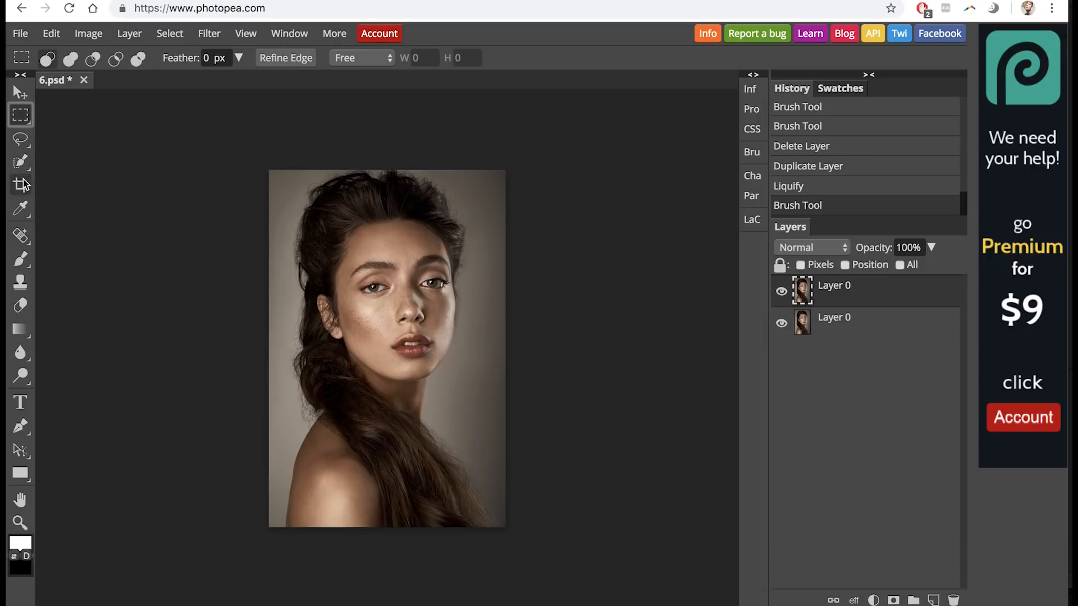
click(21, 208)
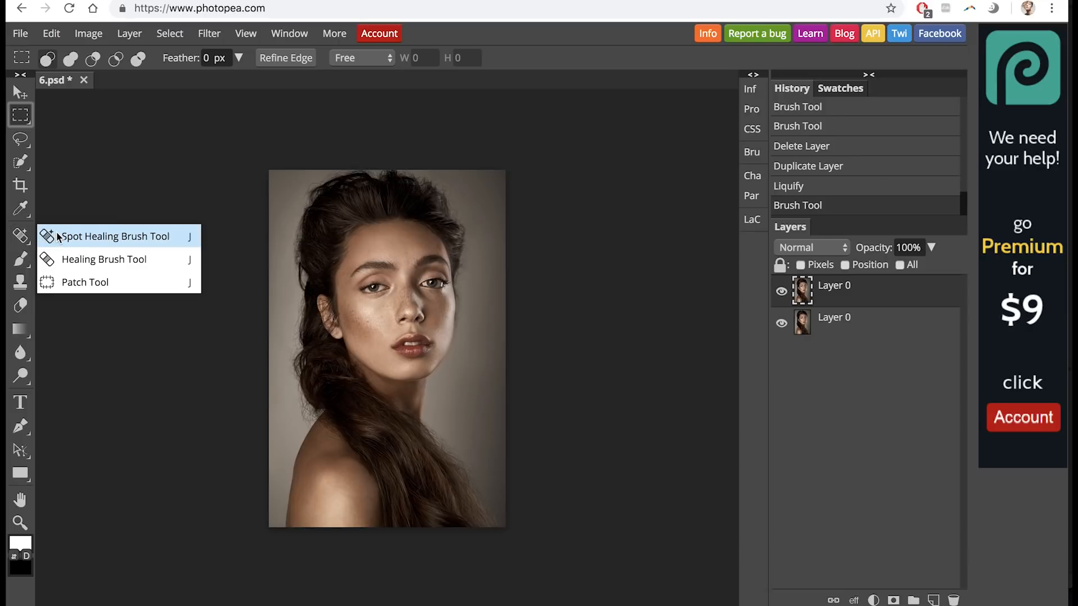
click(114, 236)
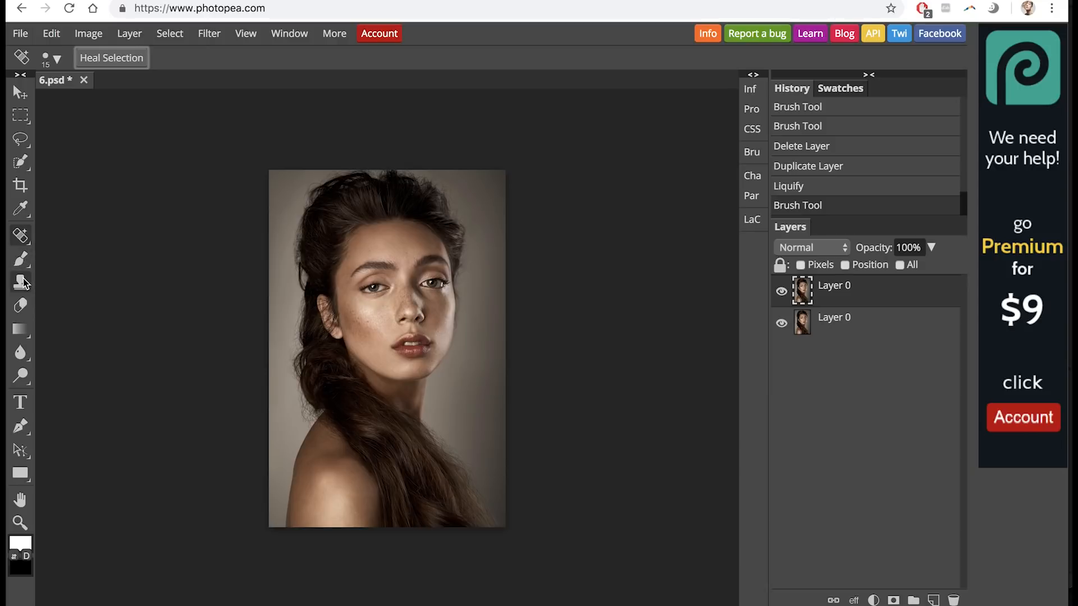
Select the Clone Stamp tool, peek at path selection variants, and show the Swatches palette.
click(20, 330)
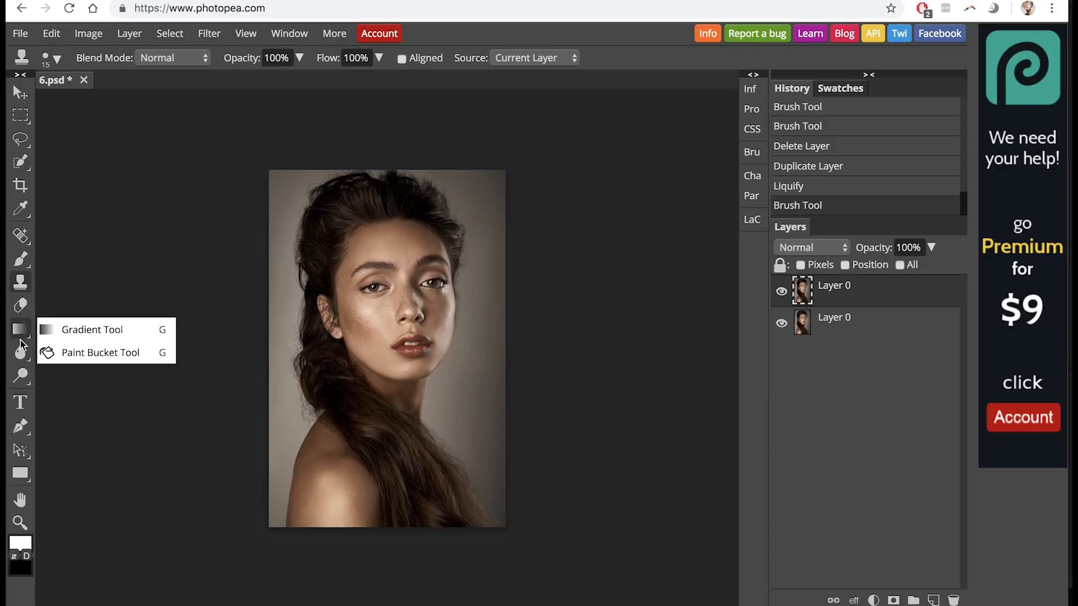
click(20, 449)
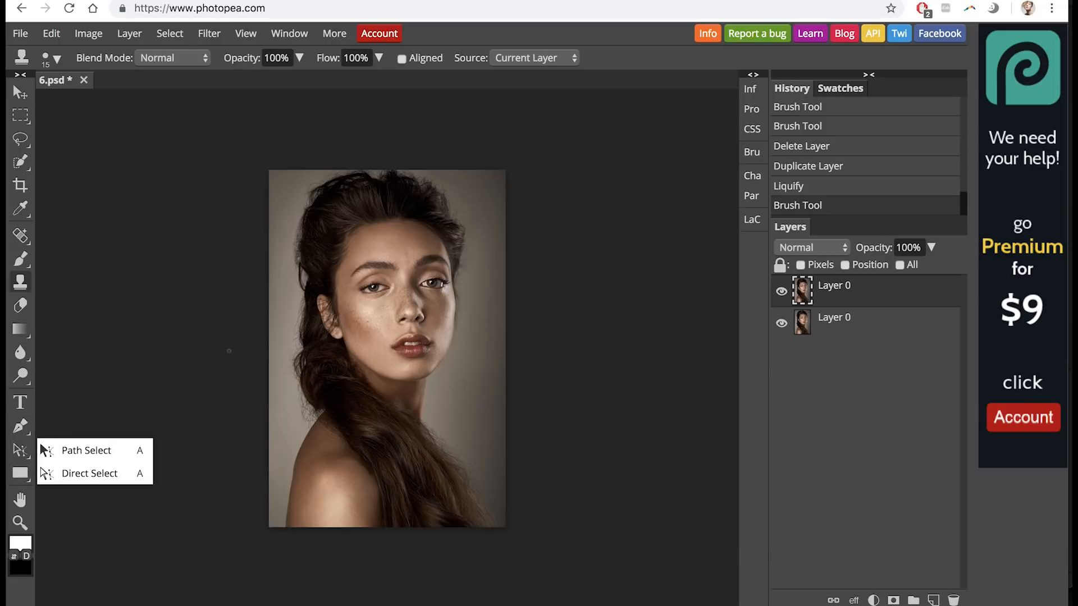
mouse_move(749, 96)
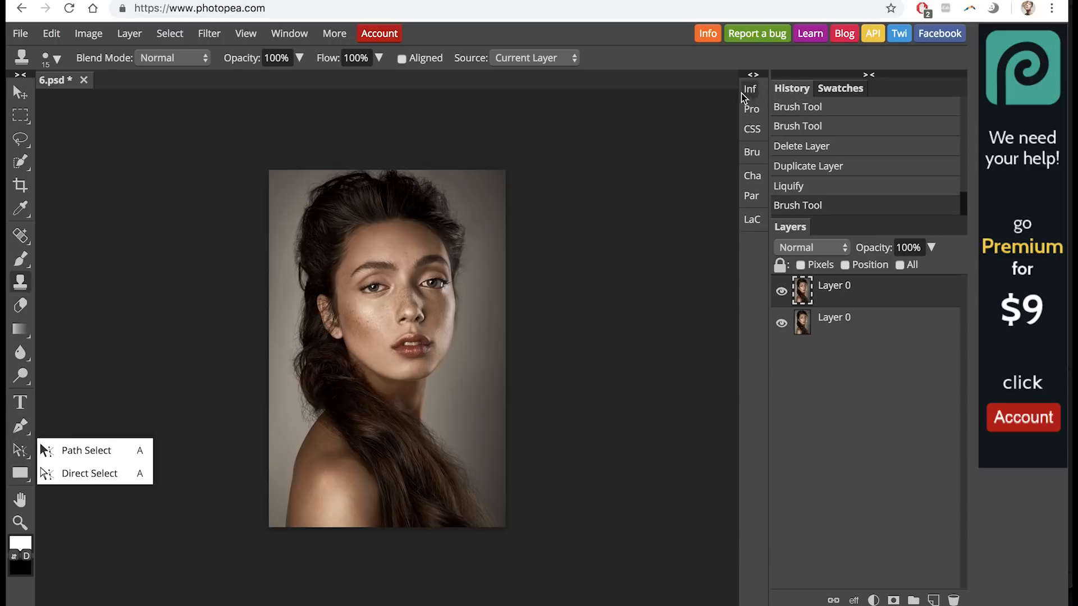
mouse_move(744, 96)
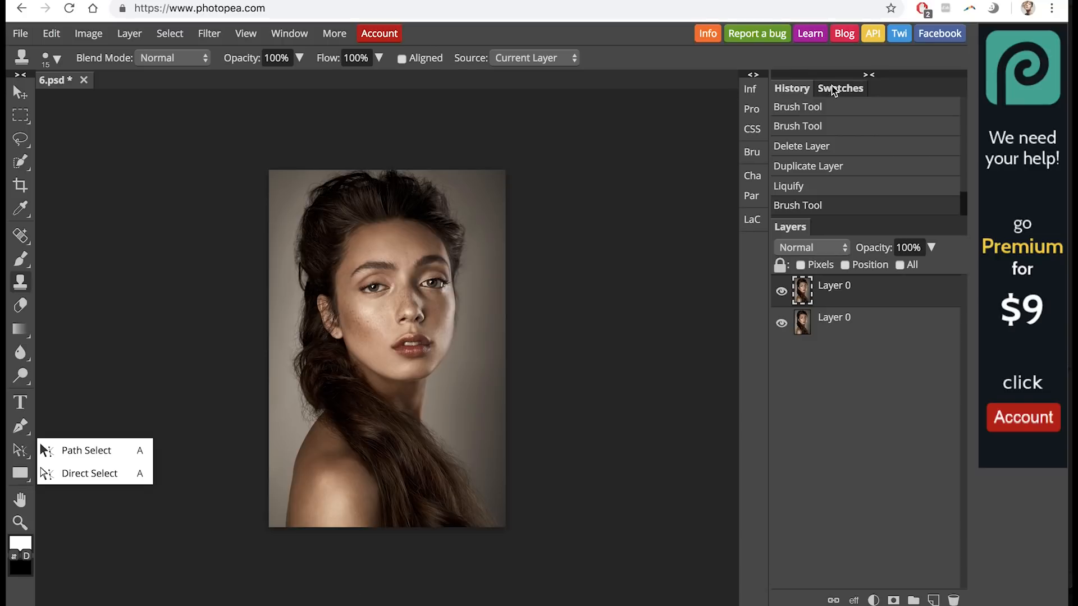
click(839, 88)
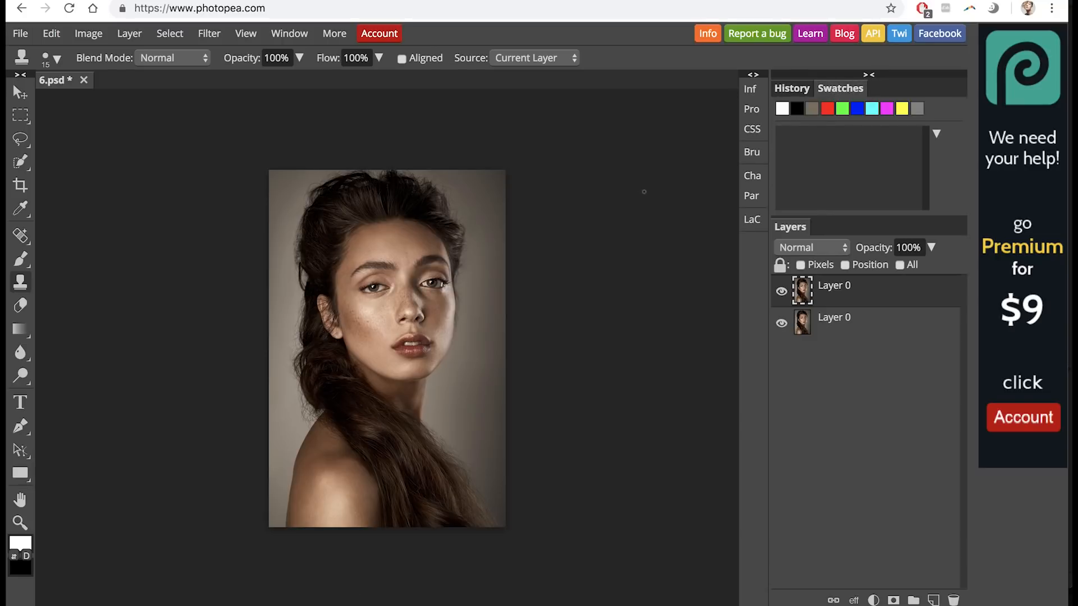